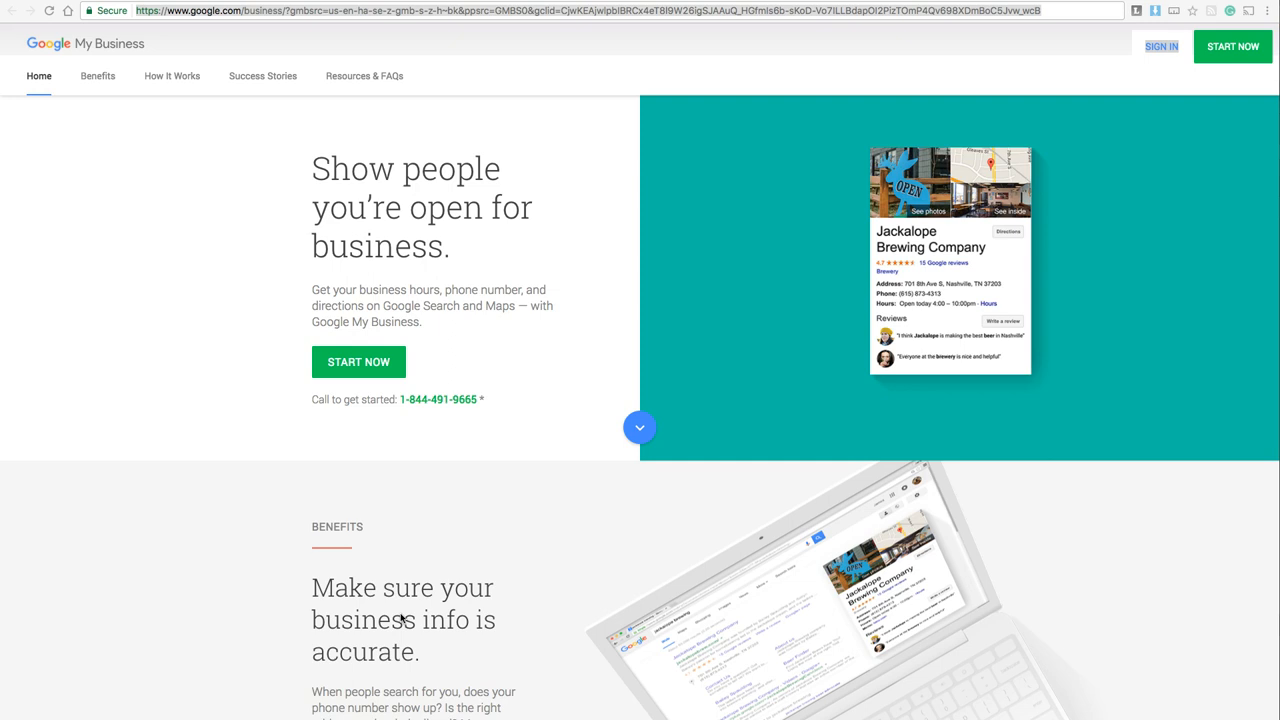
mouse_move(402, 620)
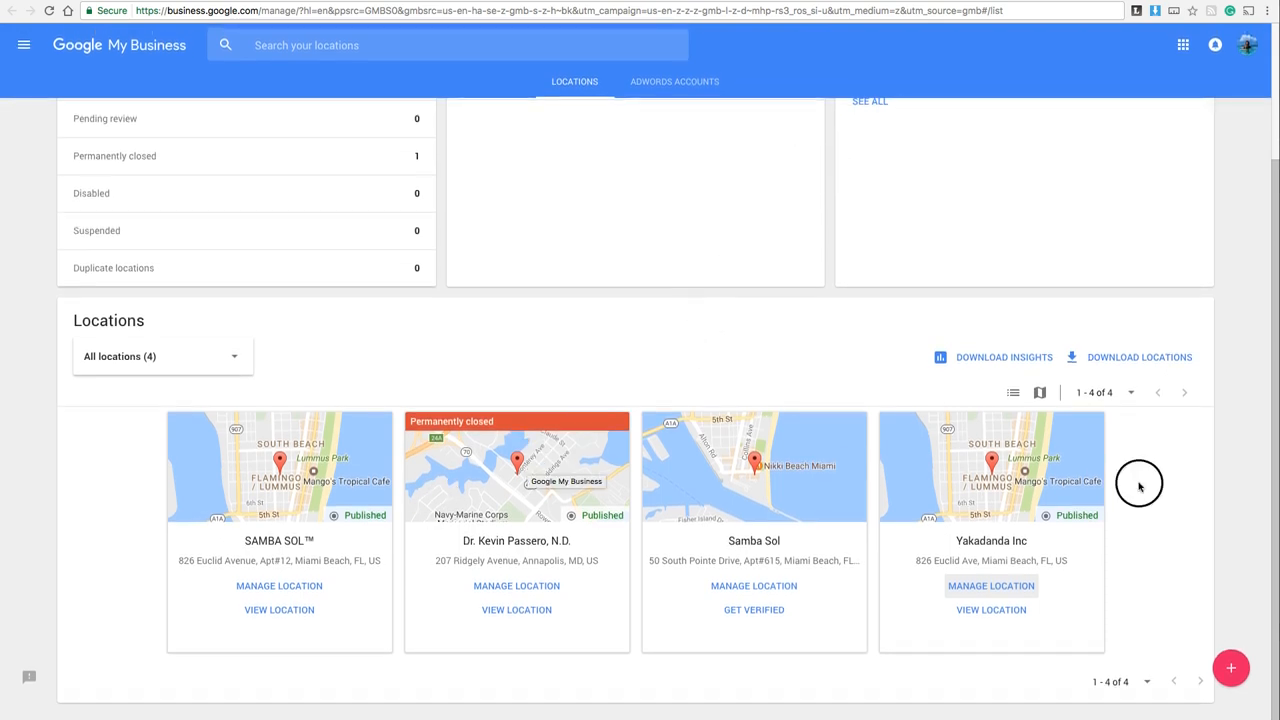
mouse_move(1138, 482)
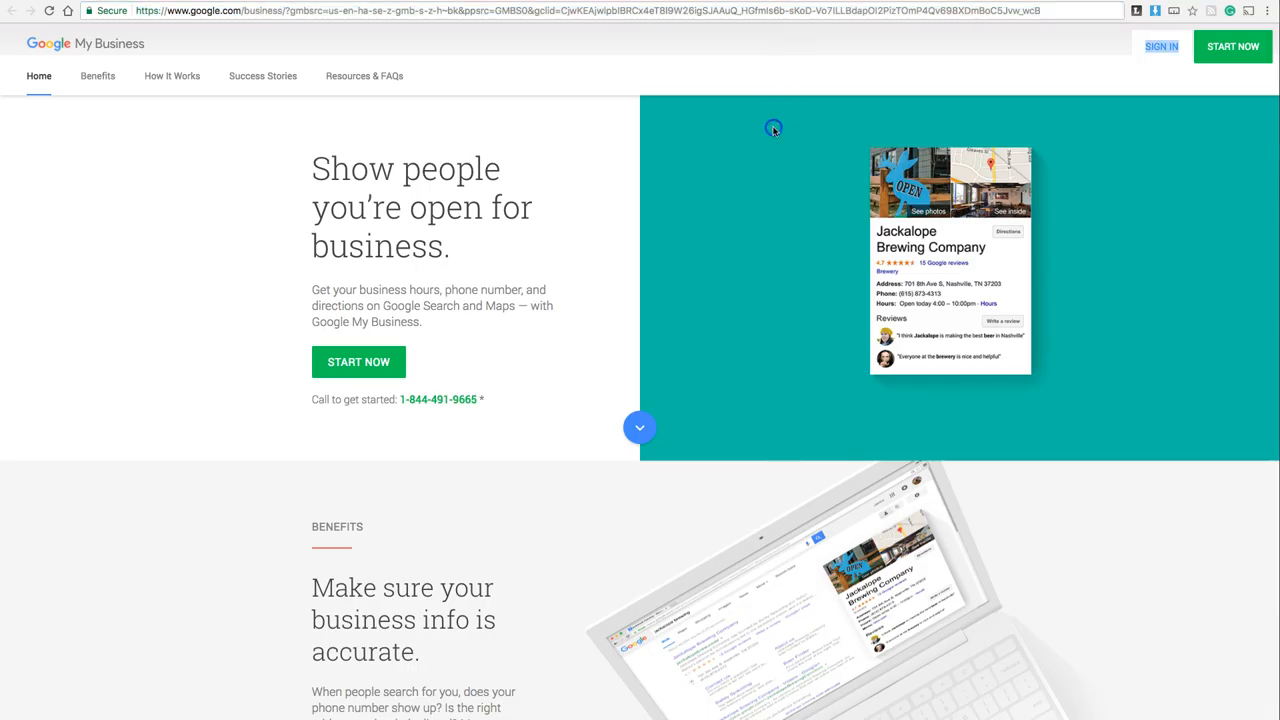
mouse_move(1160, 46)
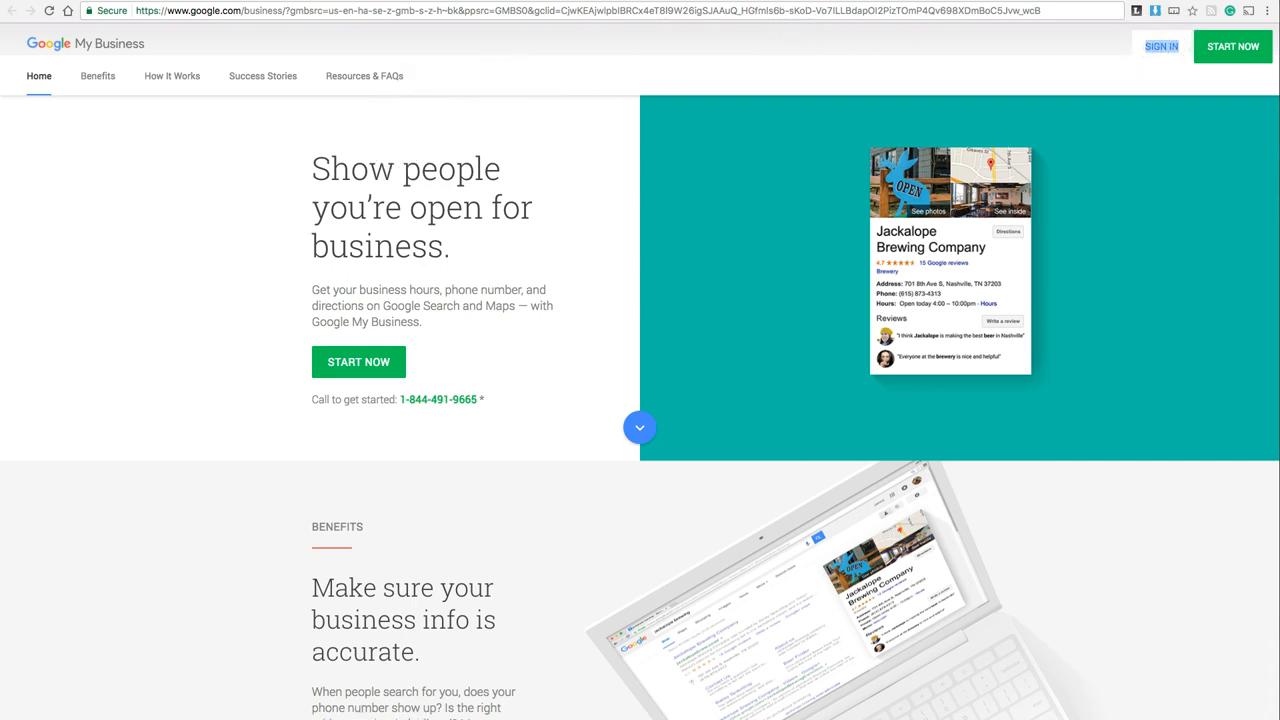
From the Locations dashboard, choose Manage location on the Yakadanda Inc card.
left_click(1160, 46)
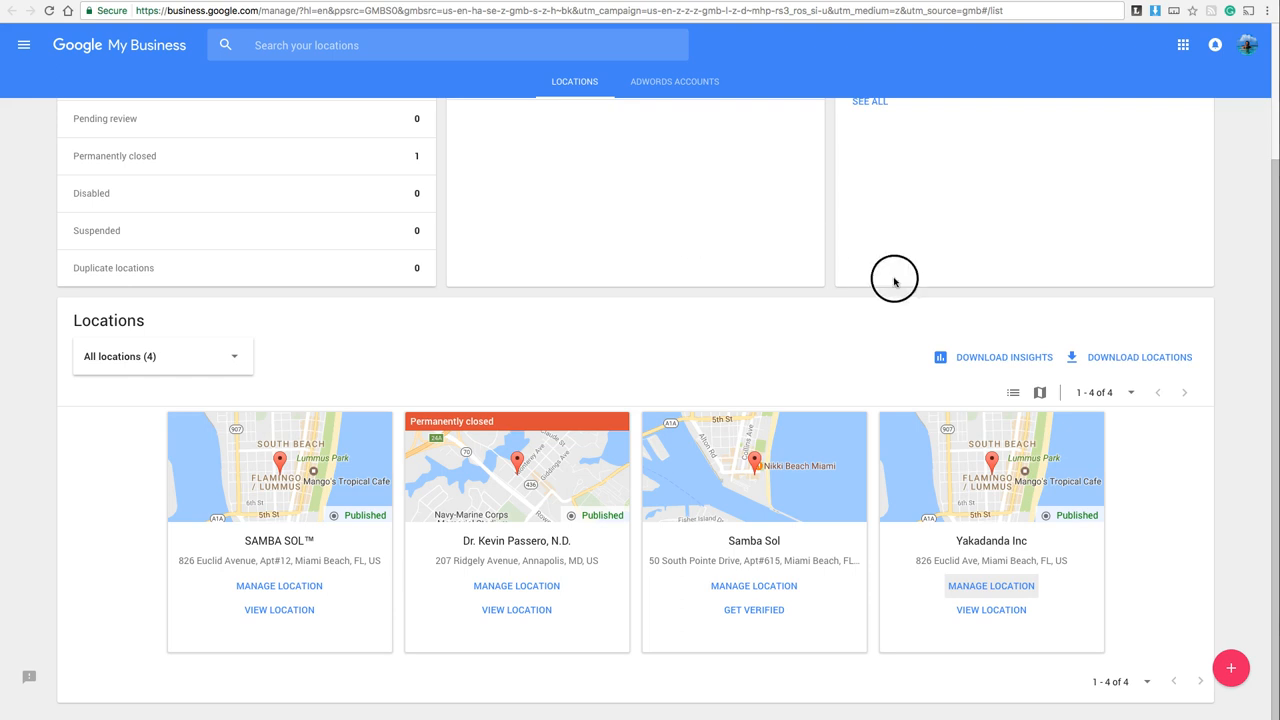
mouse_move(786, 248)
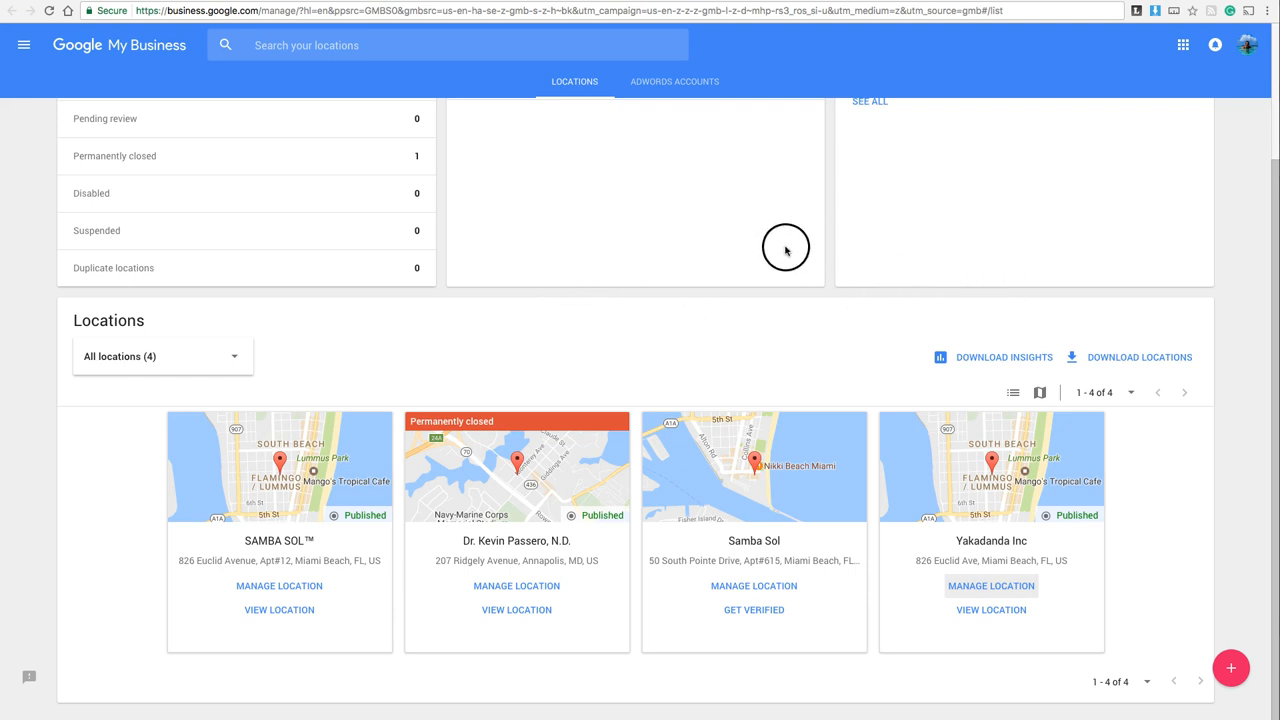
scroll("up", 3)
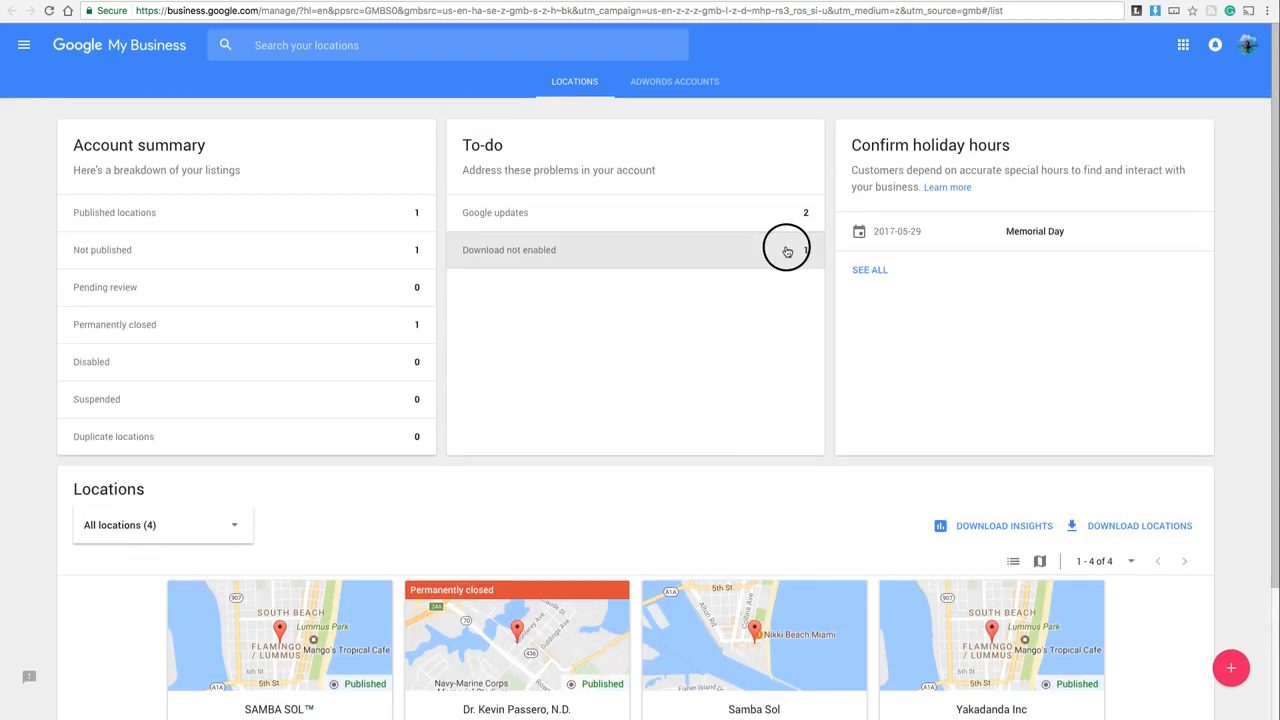
scroll("down", 3)
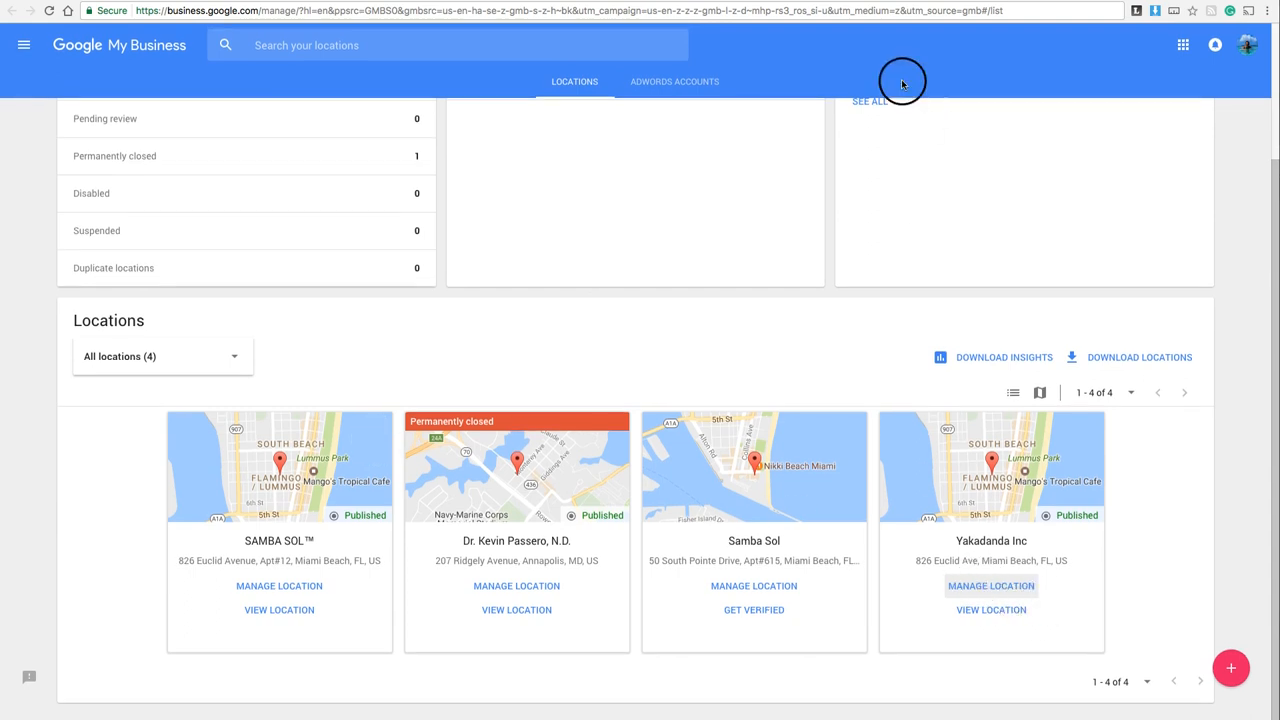
left_click(990, 584)
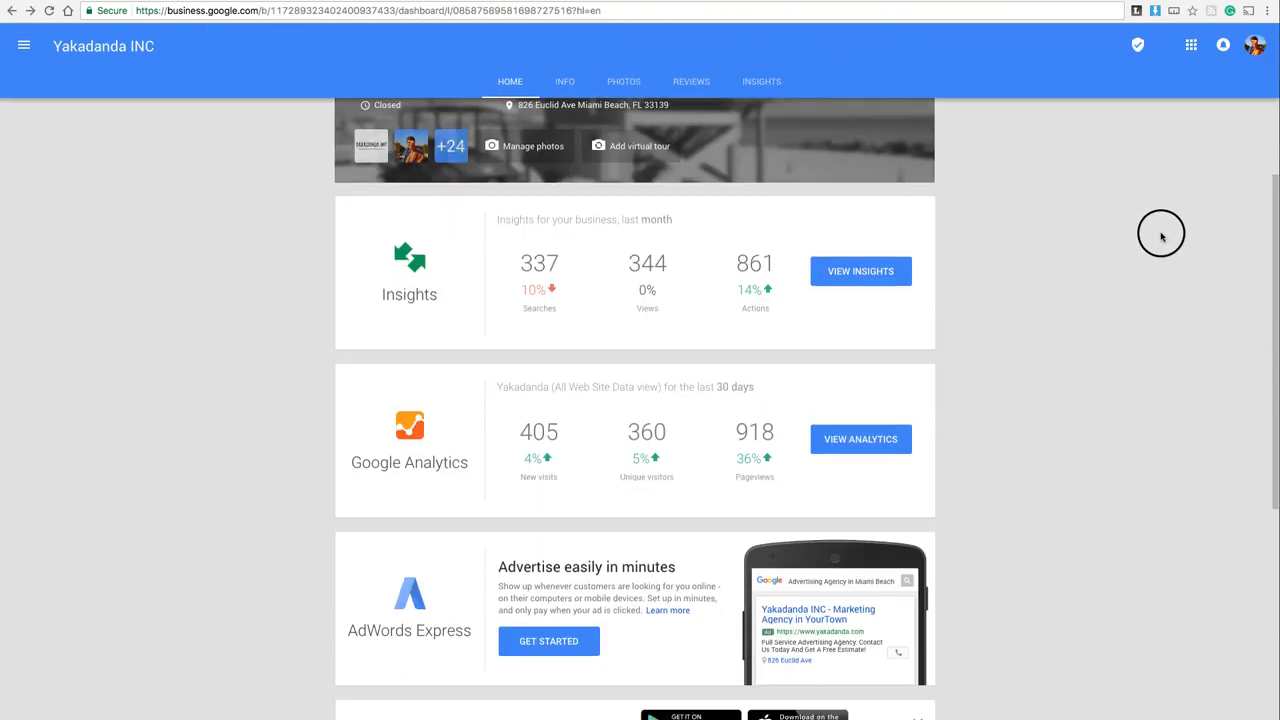
scroll("up", 3)
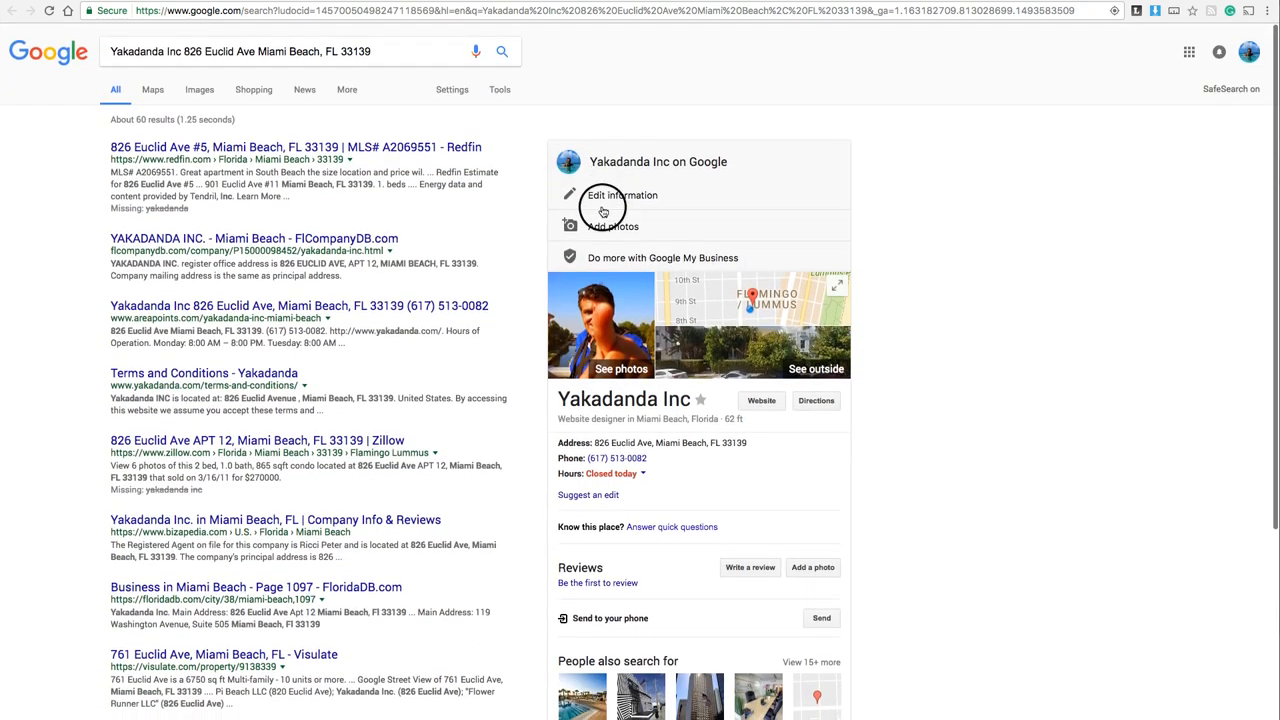
Expand the Hours dropdown to reveal weekdays 8AM–8PM and weekends closed.
scroll("down", 3)
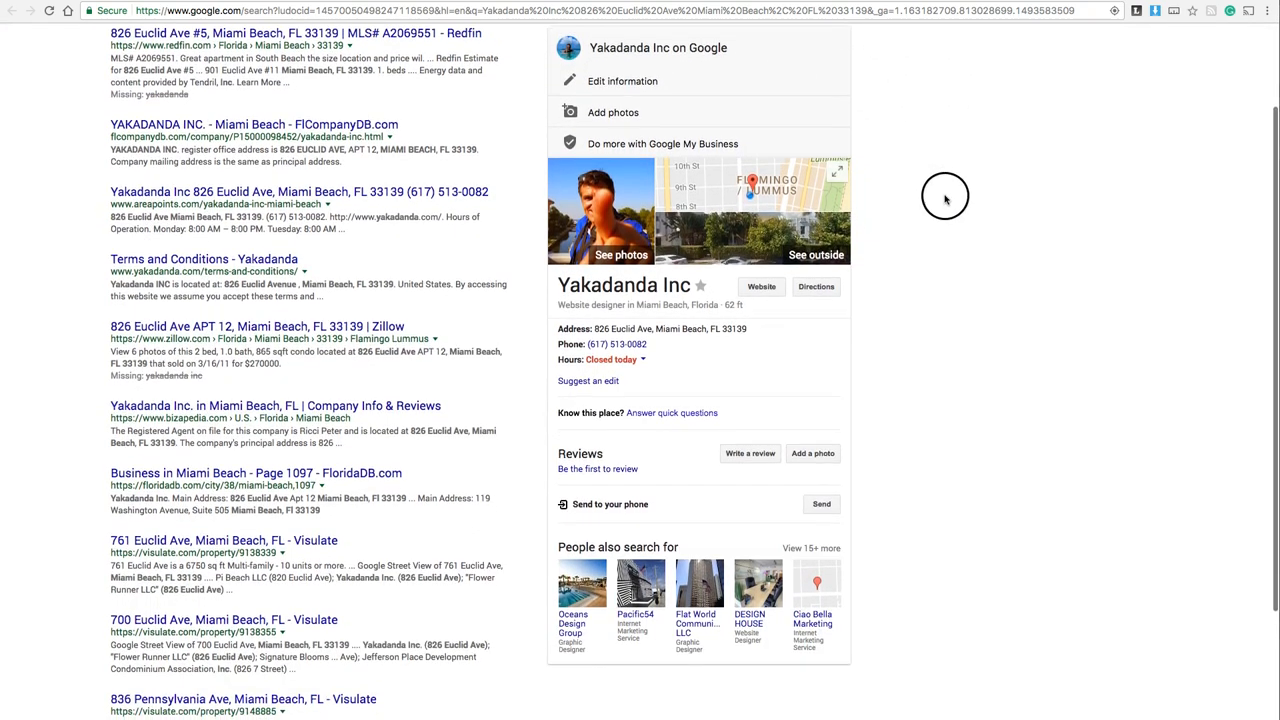
scroll("up", 3)
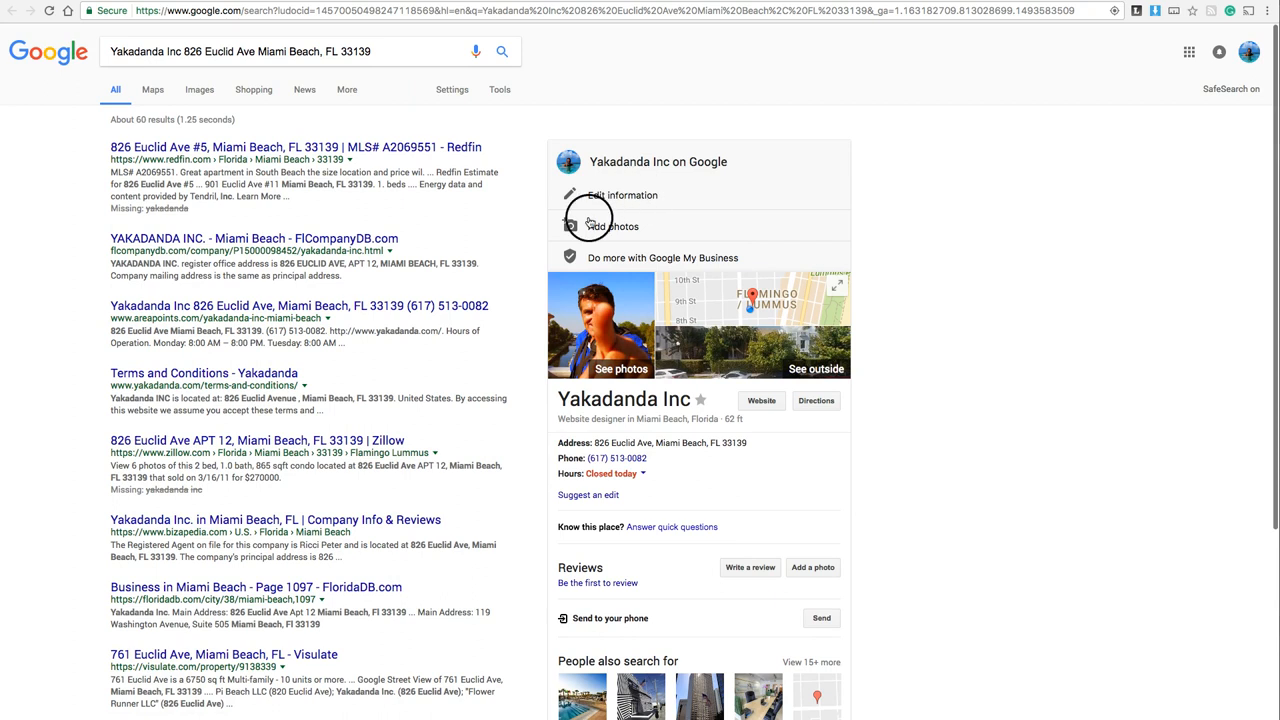
scroll("down", 3)
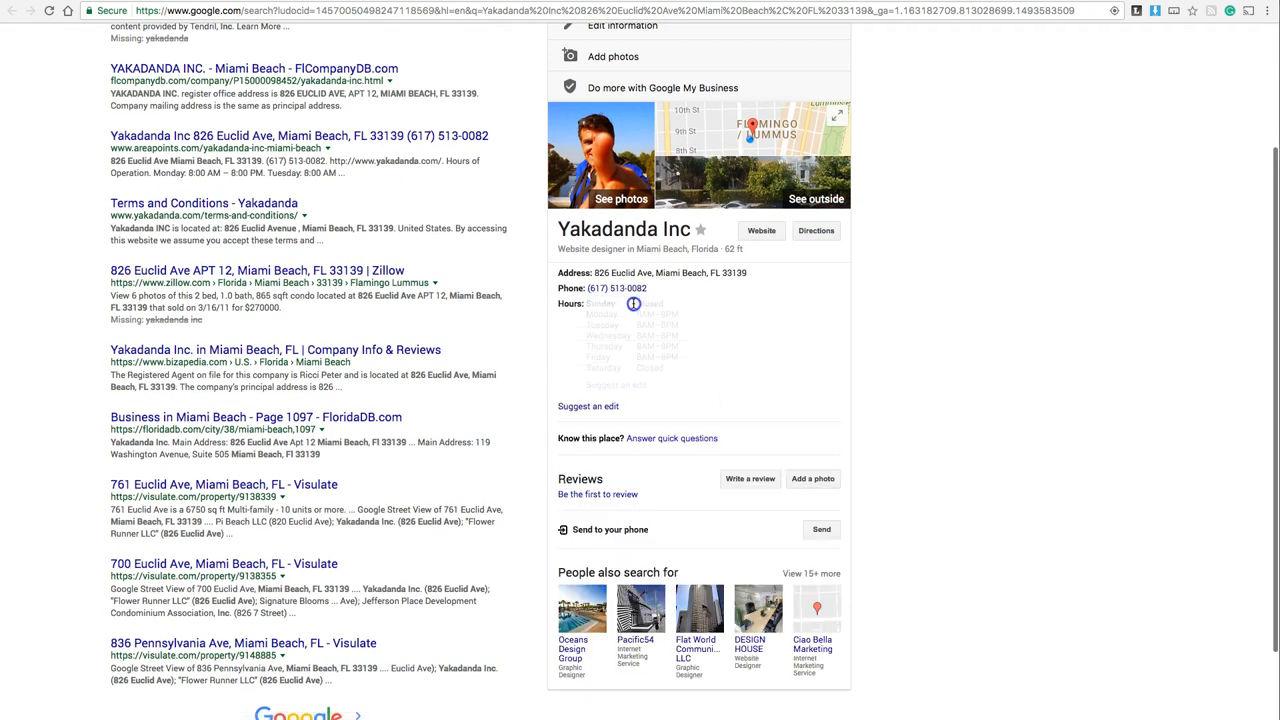
left_click(632, 304)
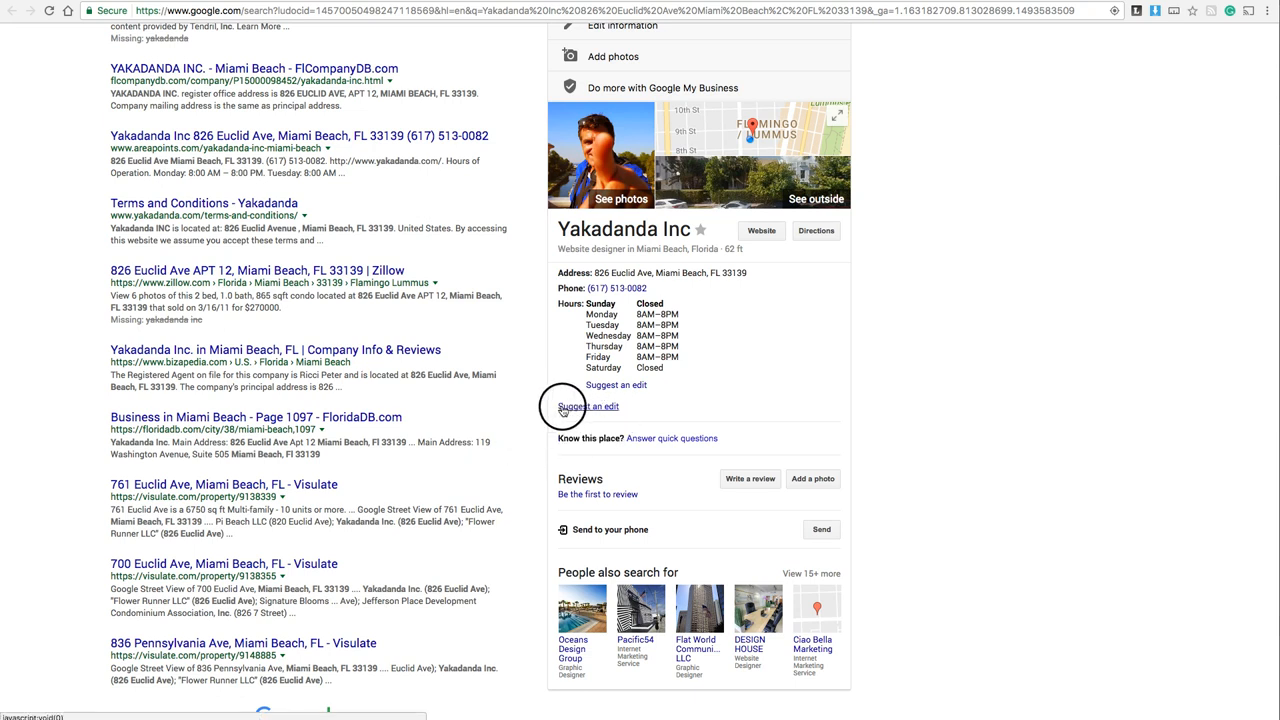
scroll("down", 3)
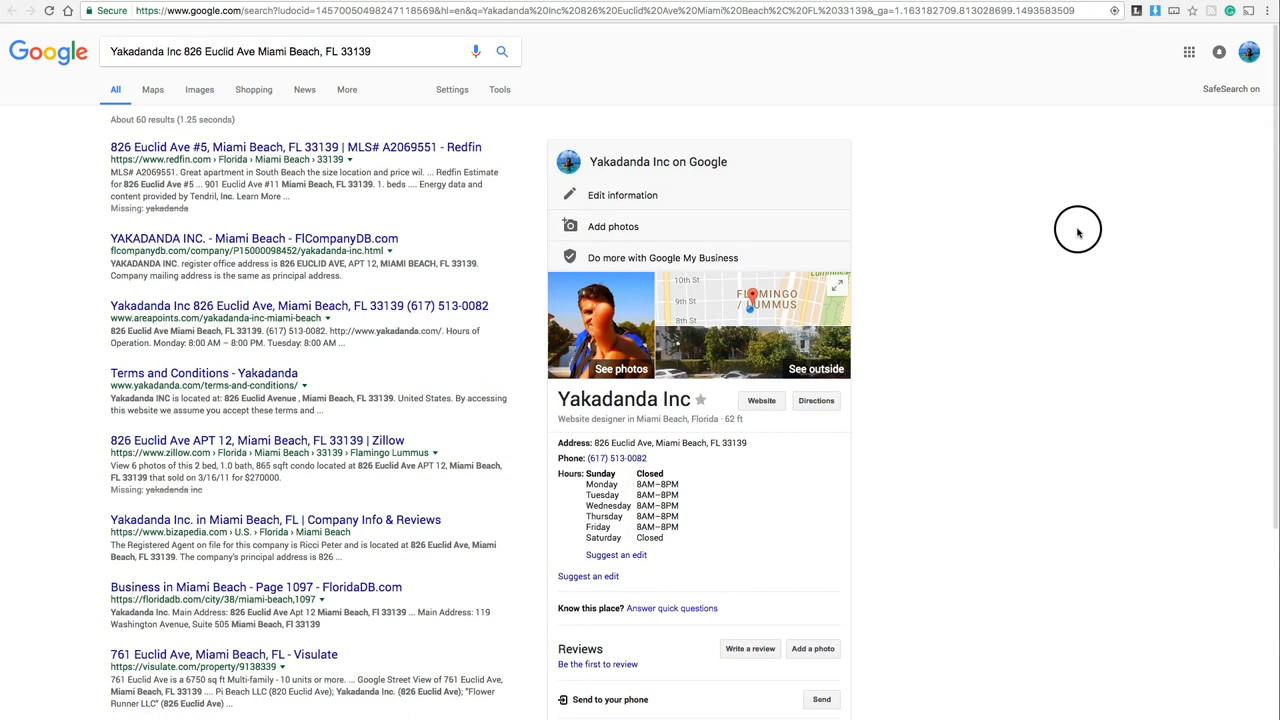
mouse_move(816, 400)
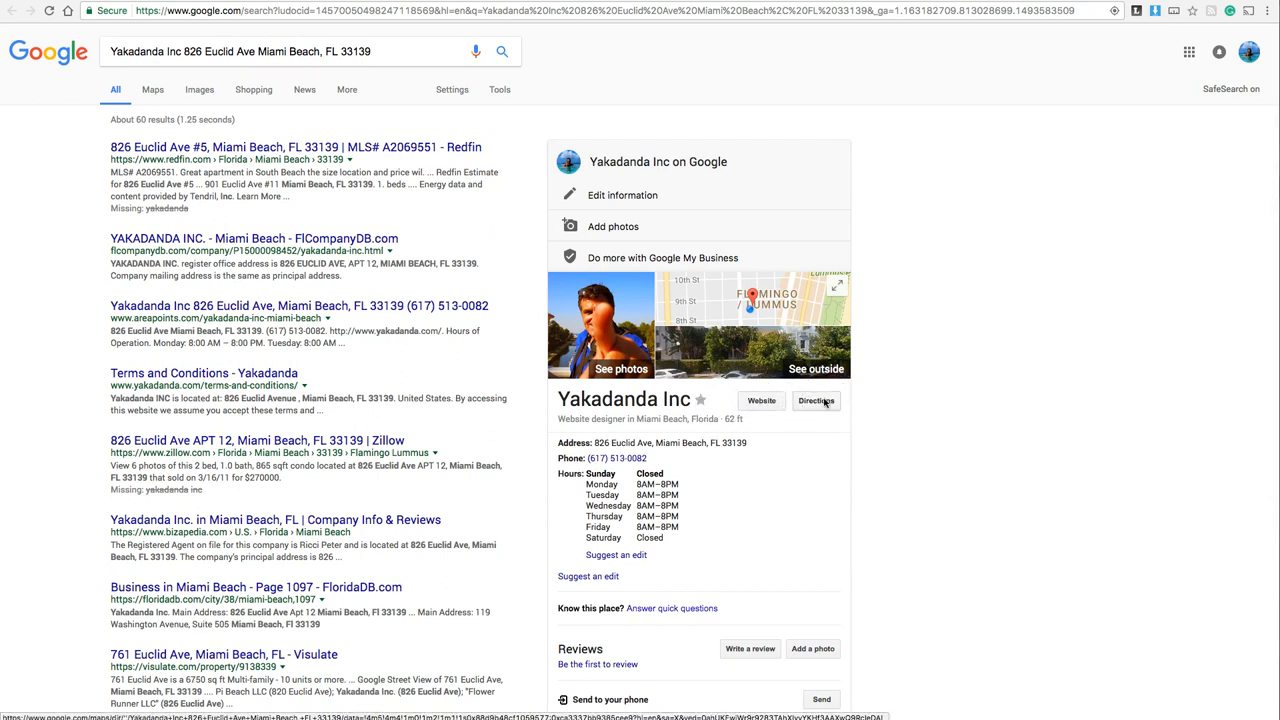
scroll("down", 3)
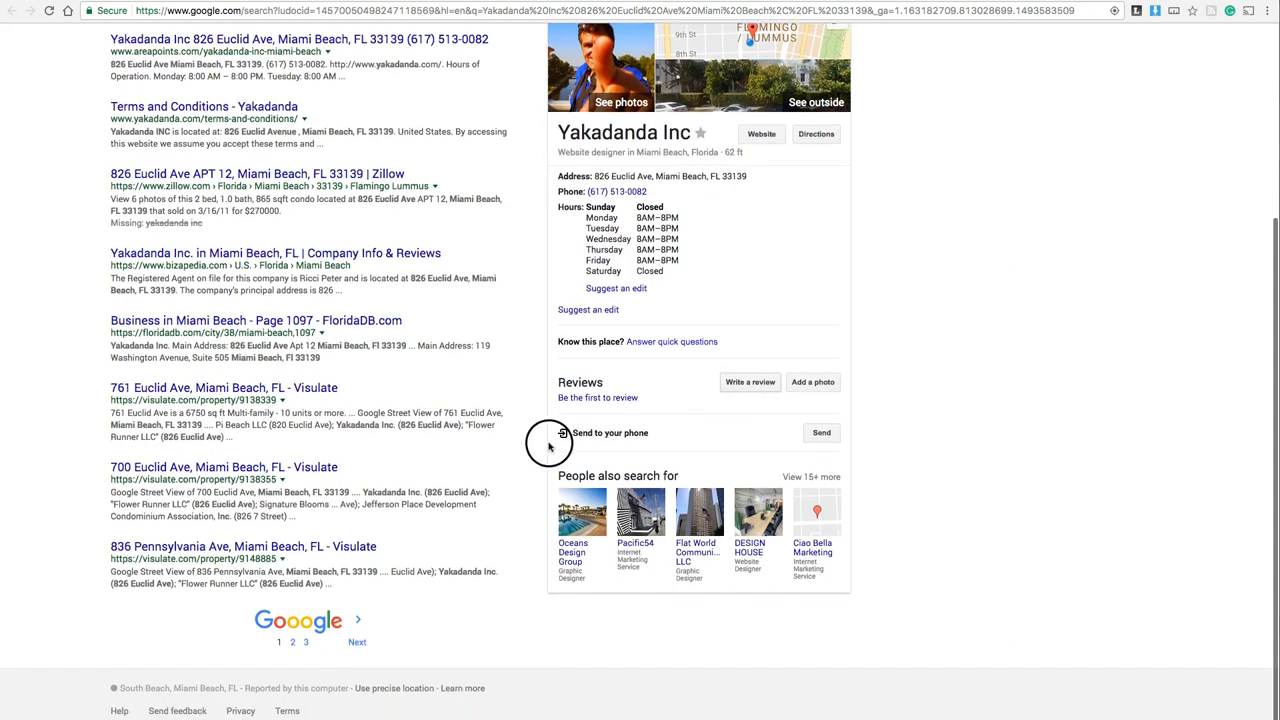
mouse_move(672, 376)
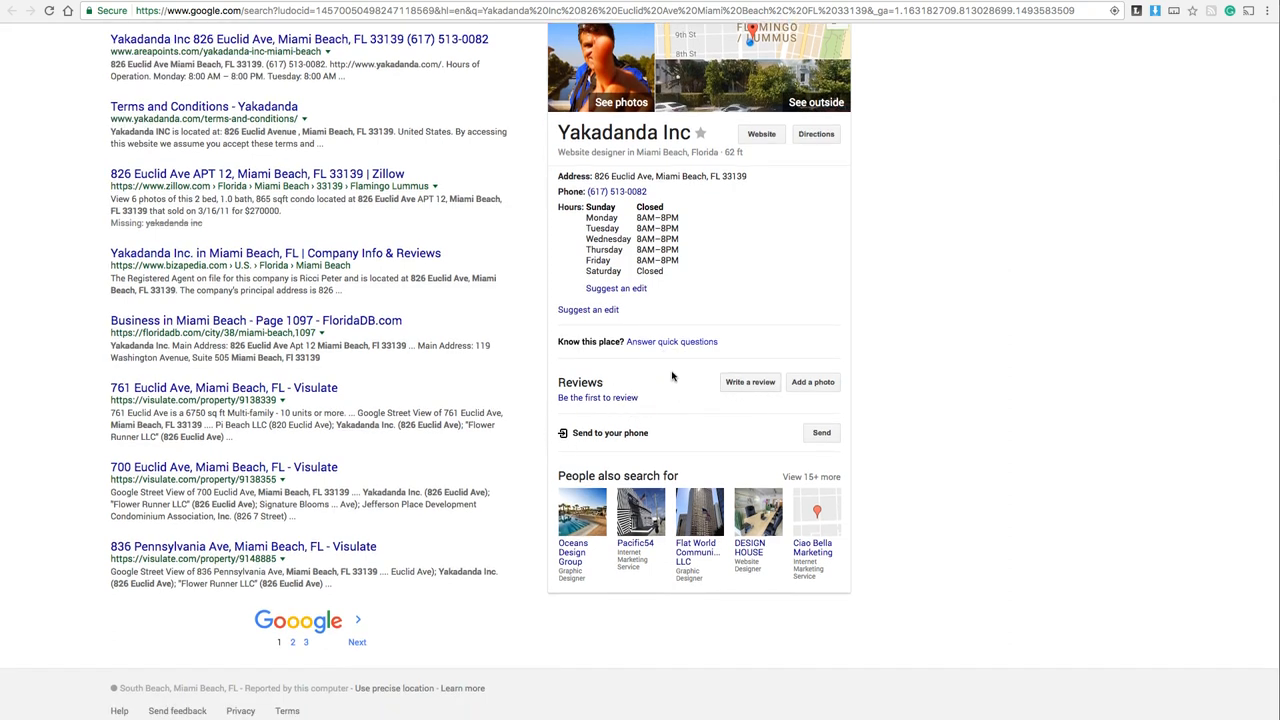
scroll("up", 3)
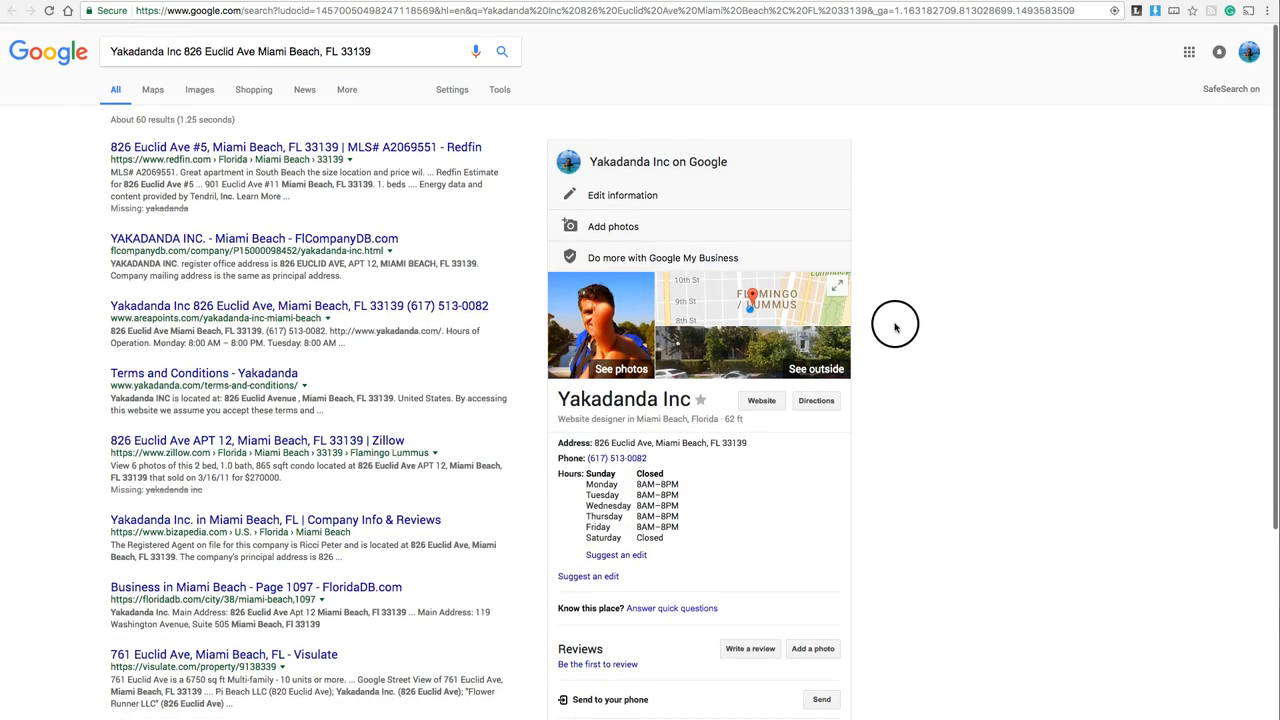
mouse_move(644, 304)
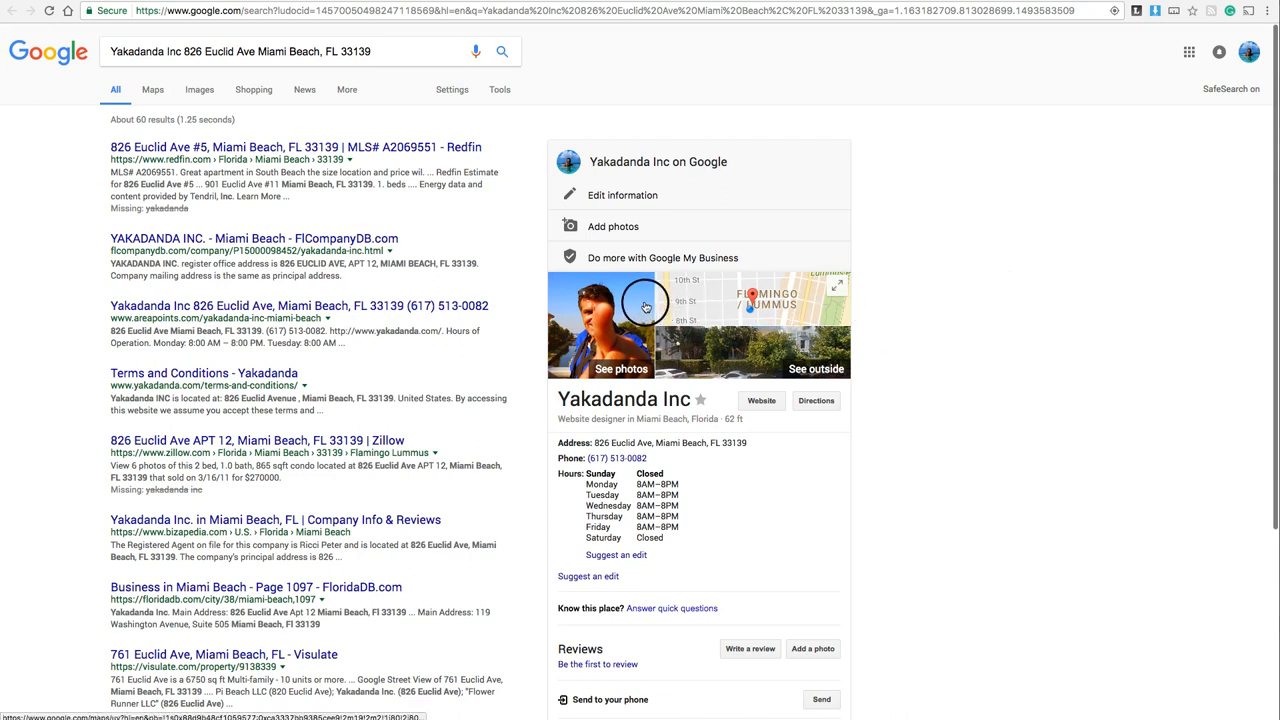
mouse_move(764, 312)
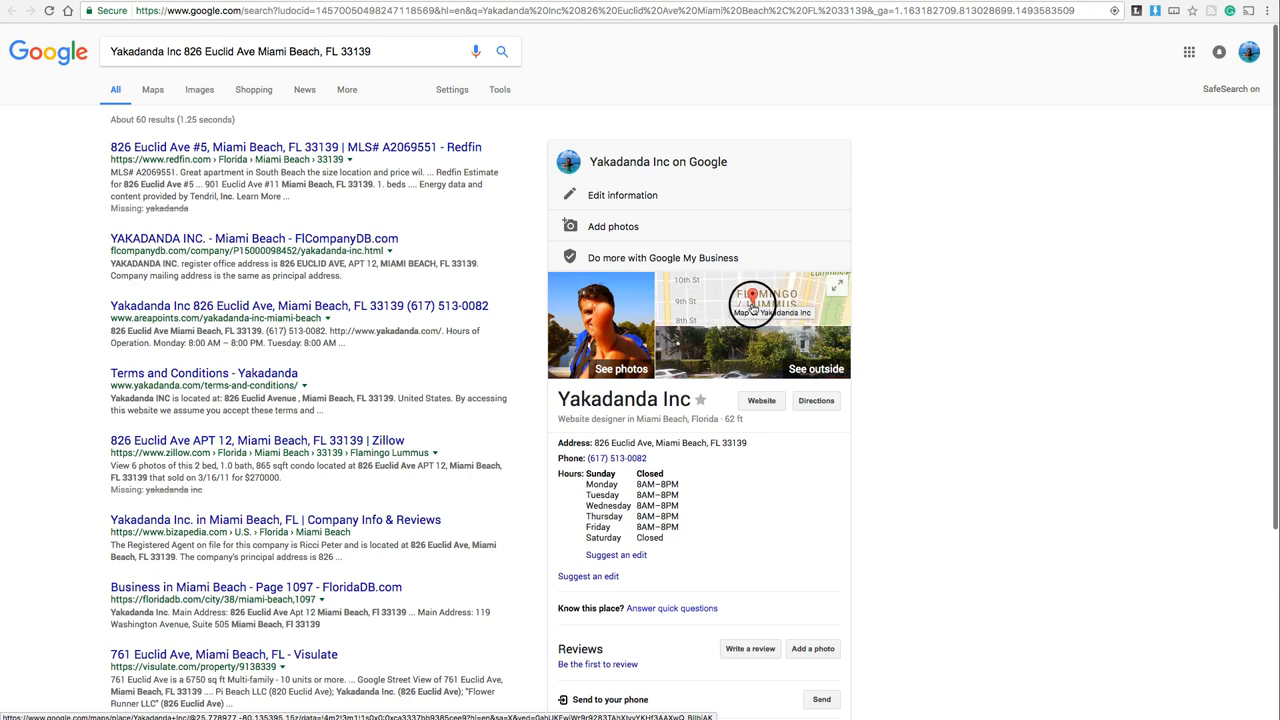
mouse_move(998, 312)
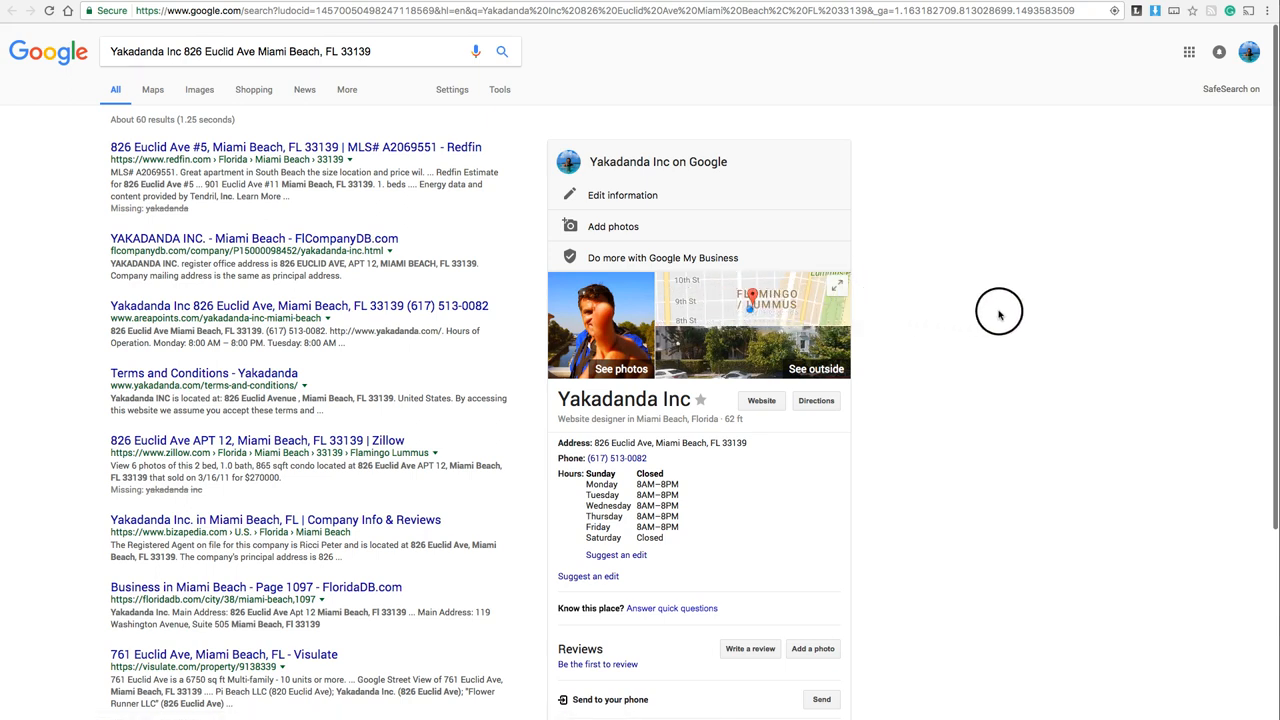
mouse_move(1034, 276)
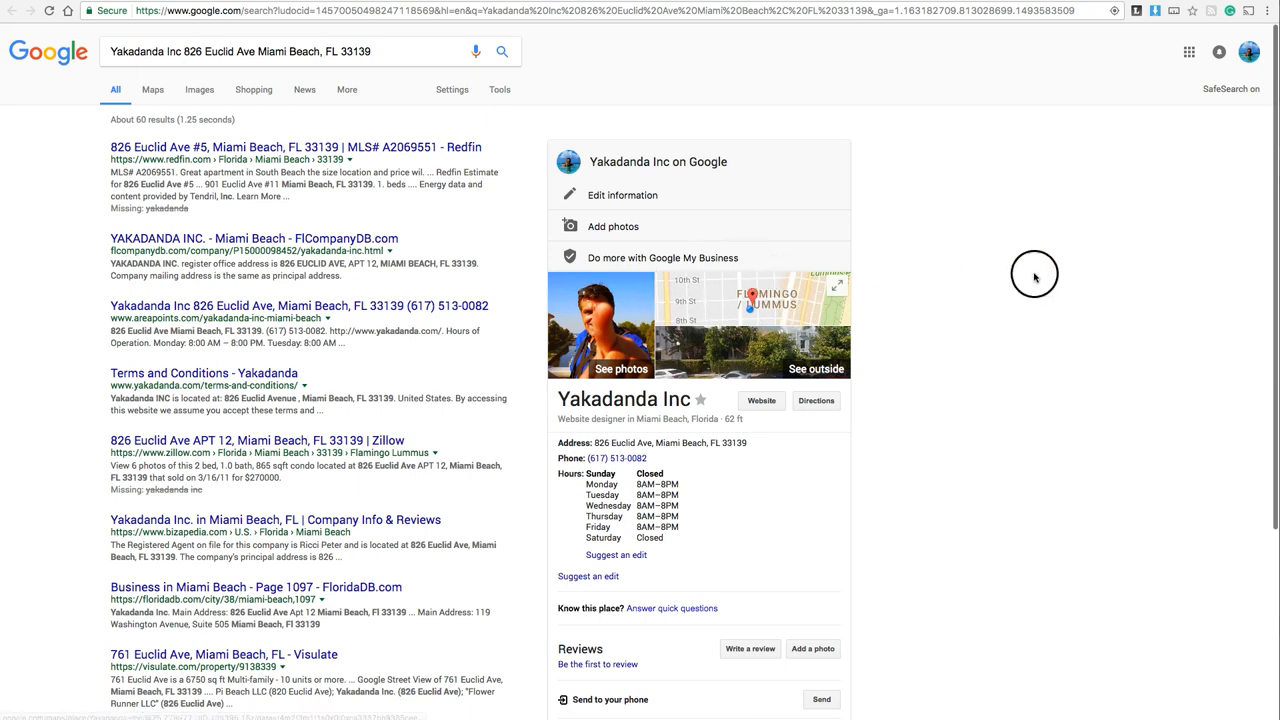
mouse_move(1036, 276)
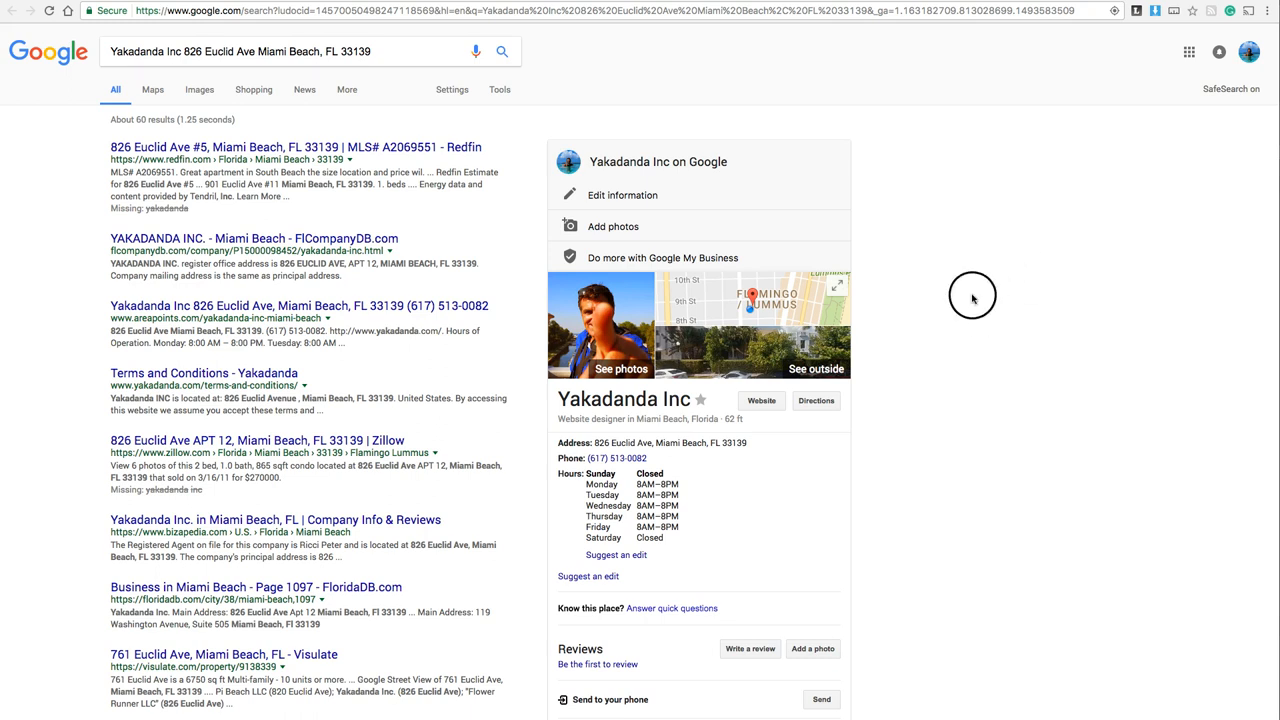
mouse_move(972, 296)
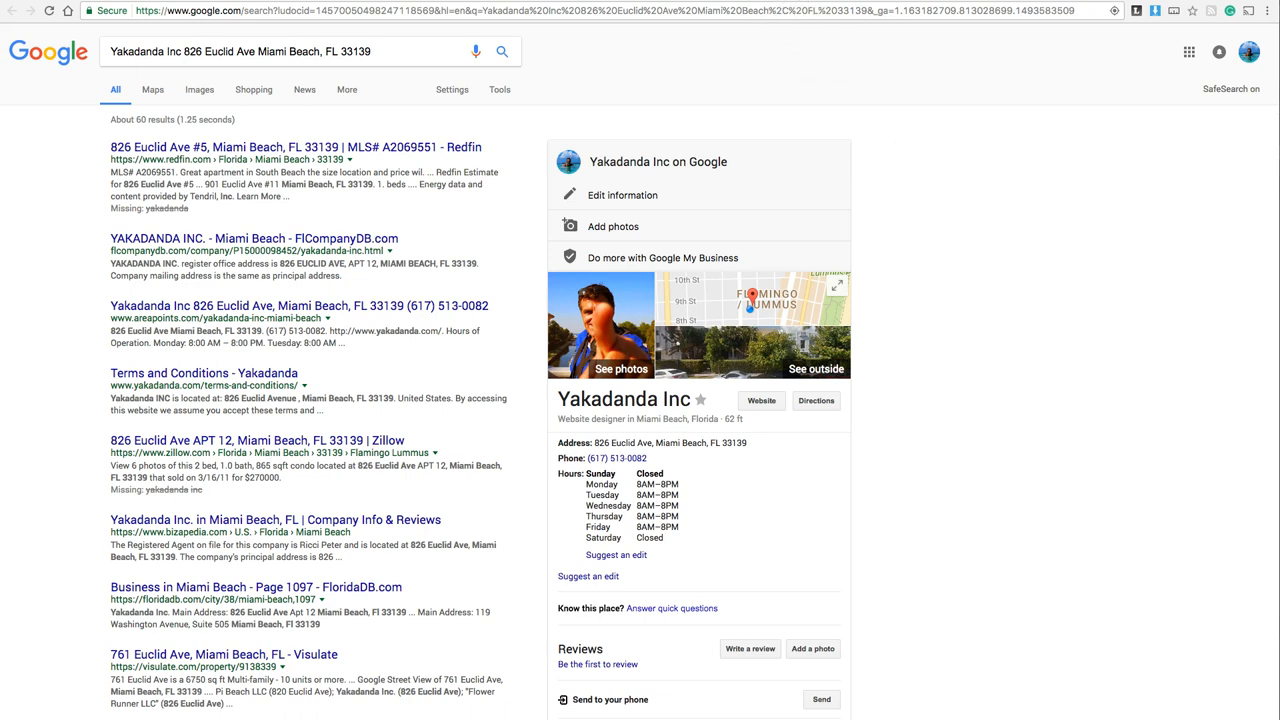
Switch back to the Google My Business site tab.
left_click(662, 256)
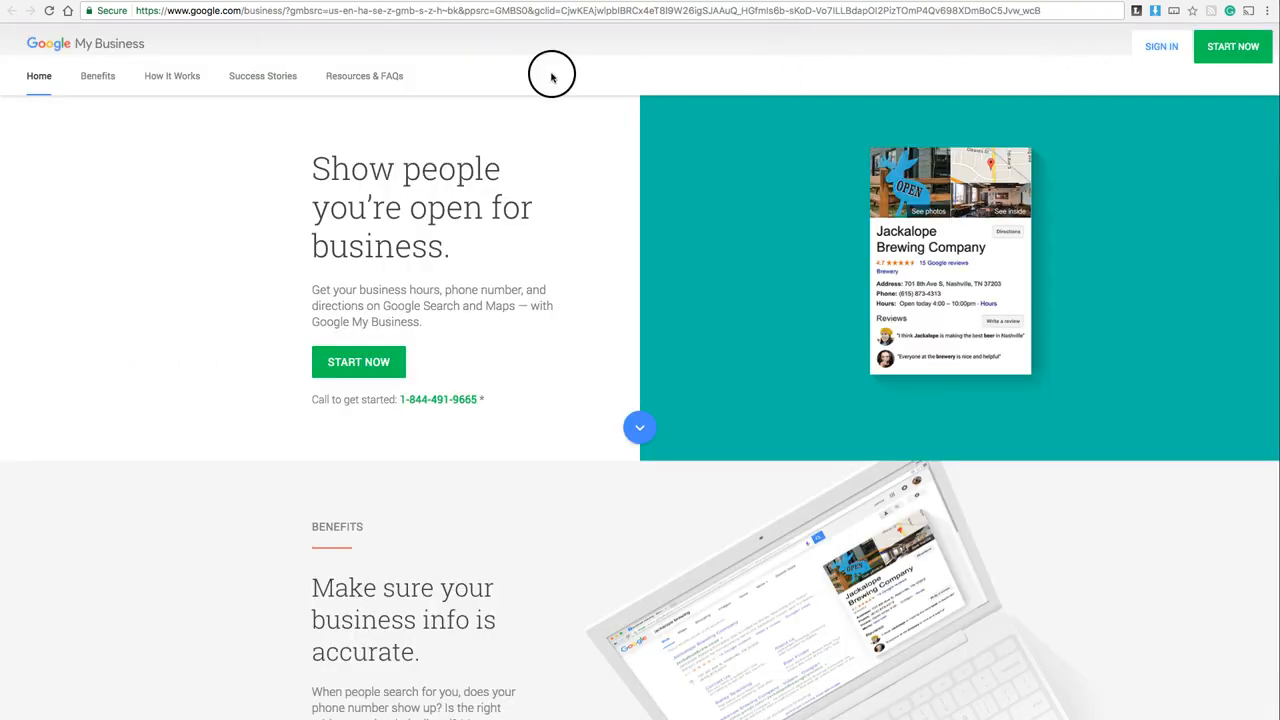
mouse_move(460, 226)
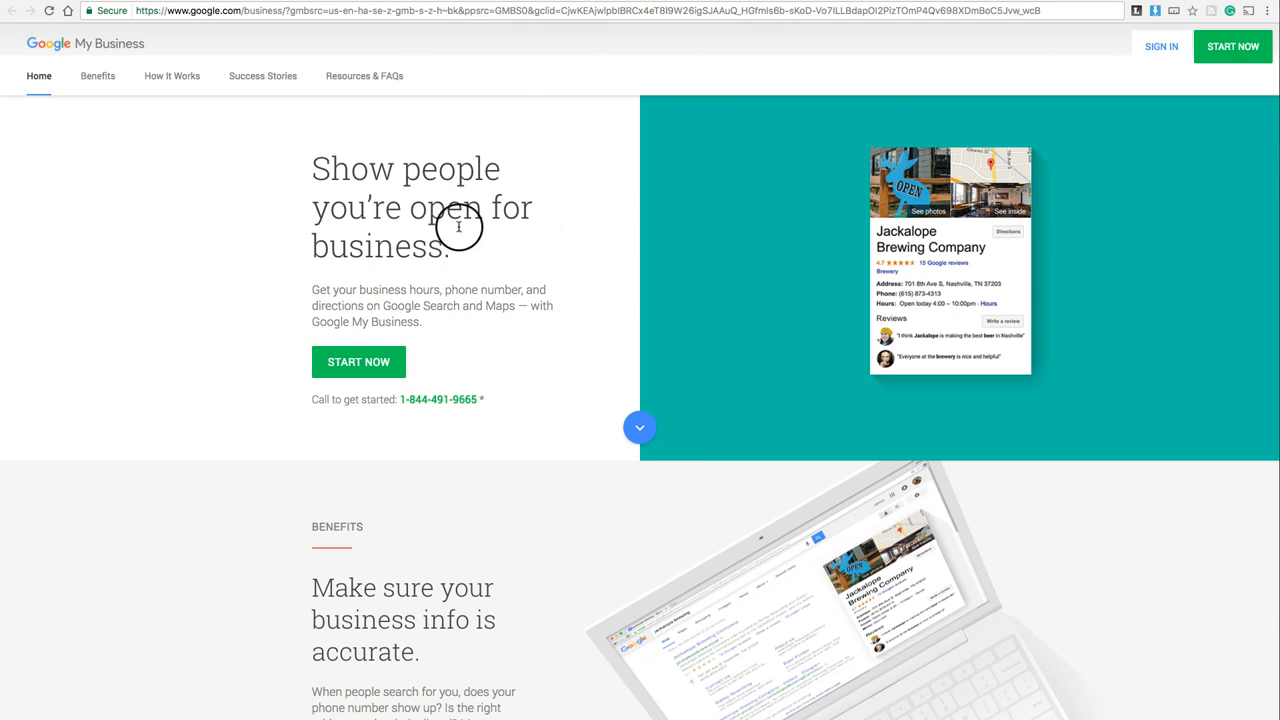
mouse_move(458, 228)
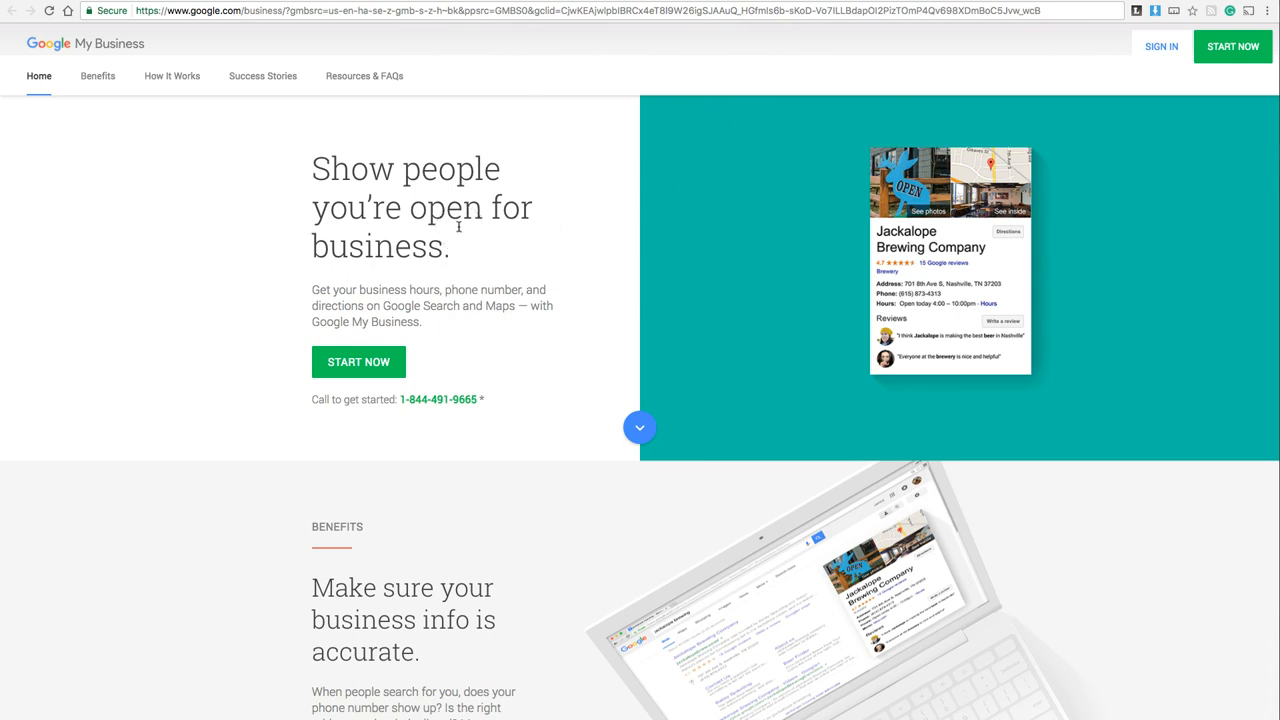
mouse_move(724, 70)
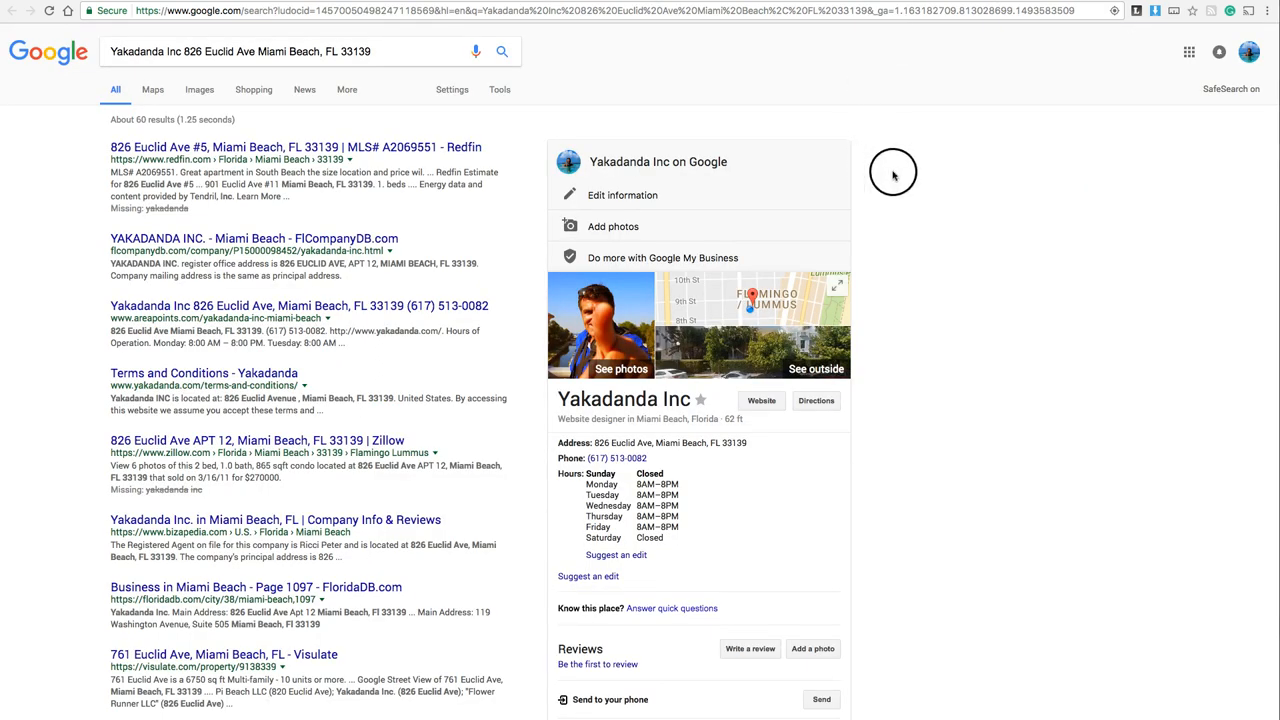
scroll("down", 3)
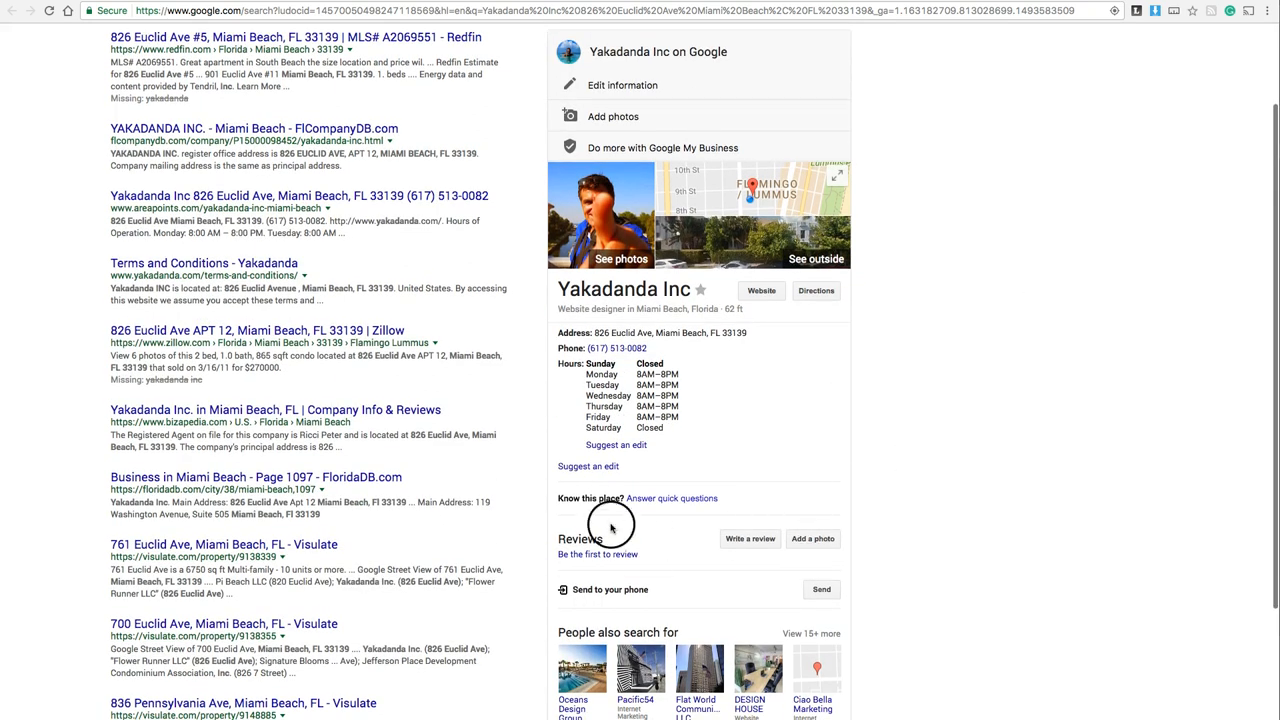
scroll("up", 3)
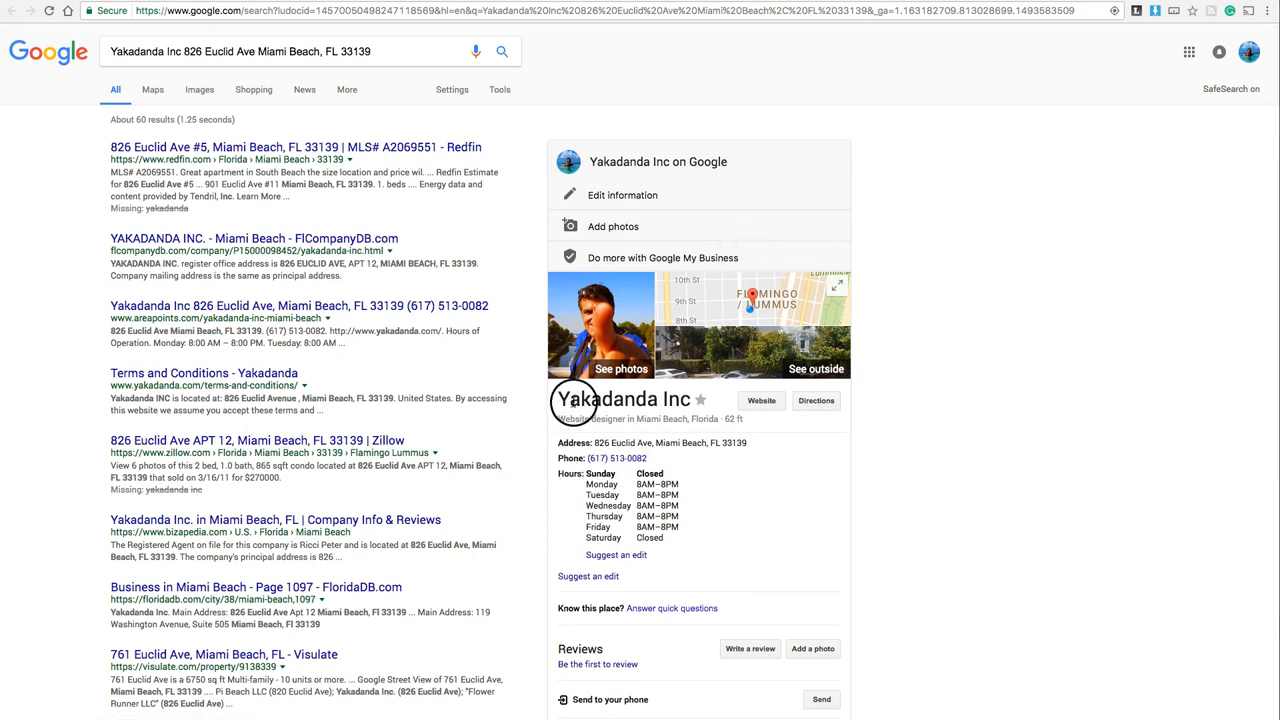
mouse_move(982, 214)
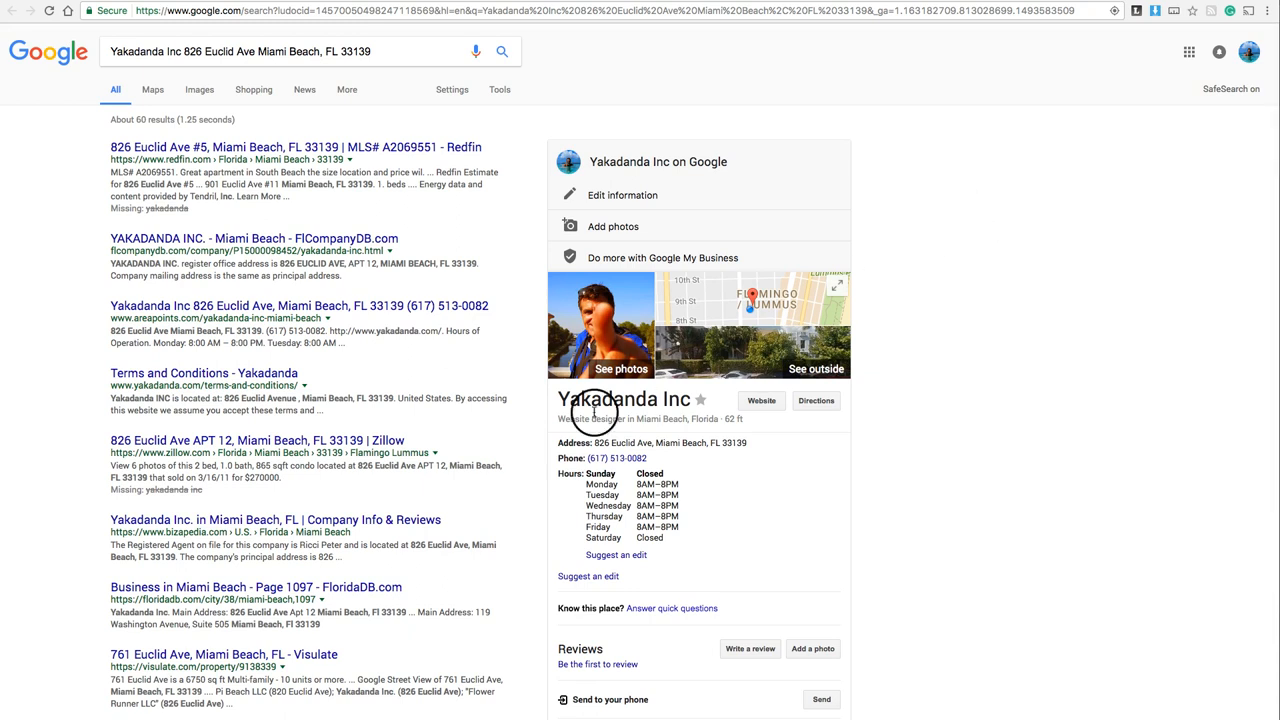
mouse_move(980, 260)
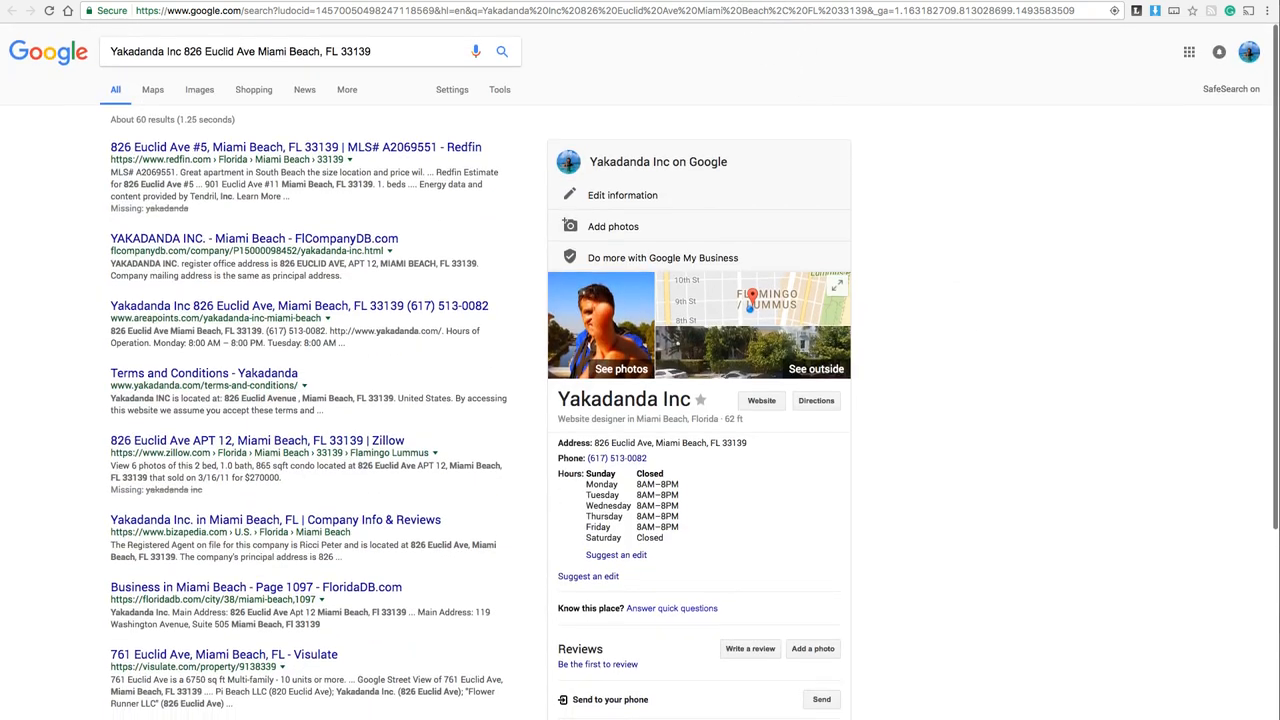
Return to the Google My Business homepage tab.
left_click(662, 256)
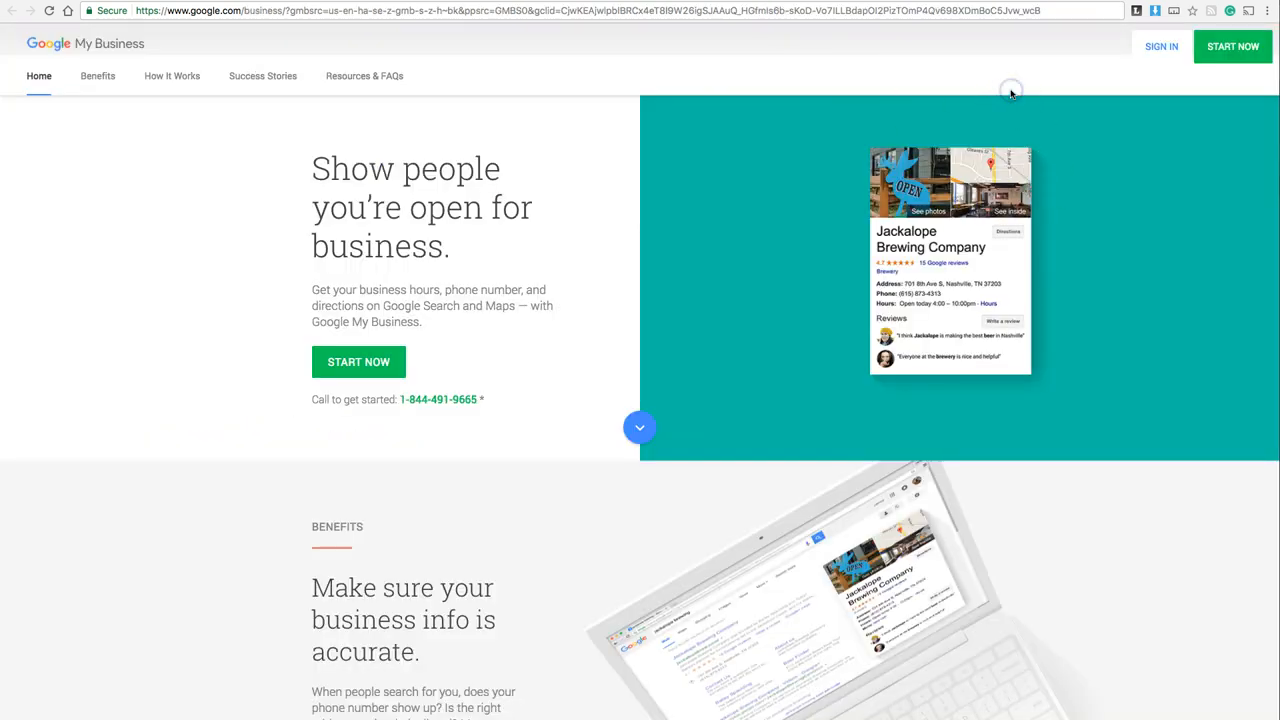
mouse_move(1012, 94)
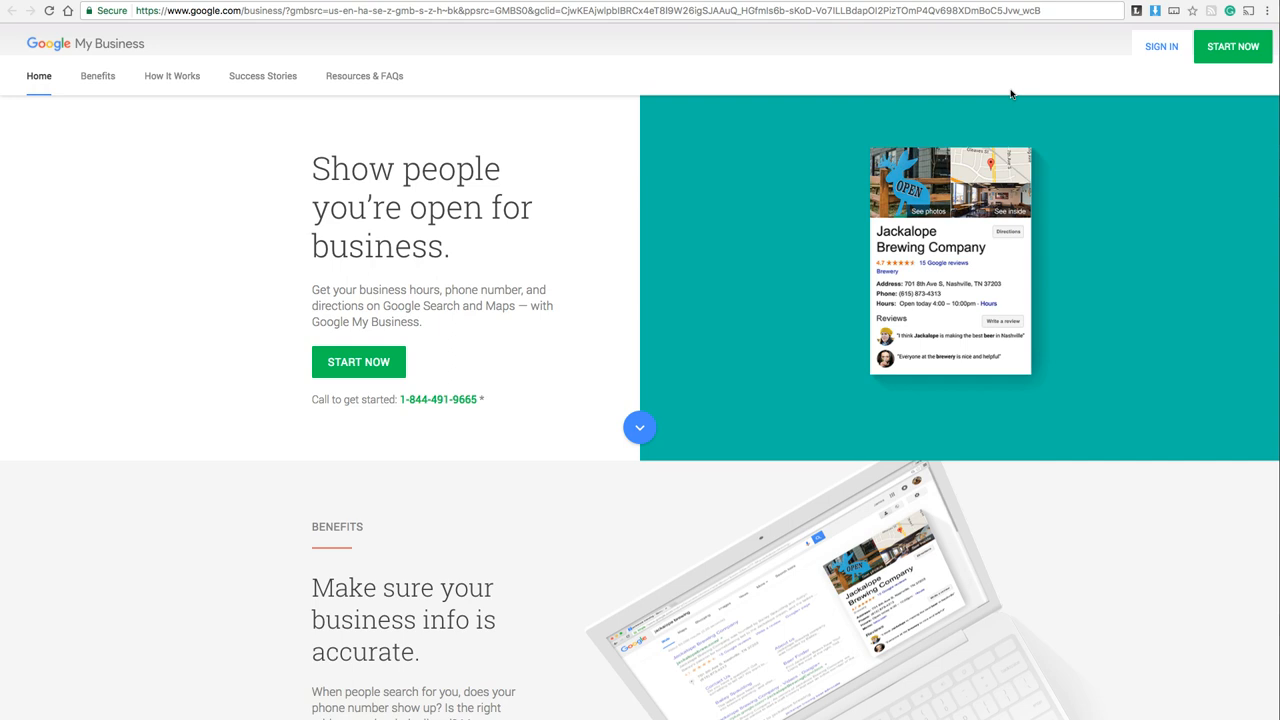
mouse_move(936, 72)
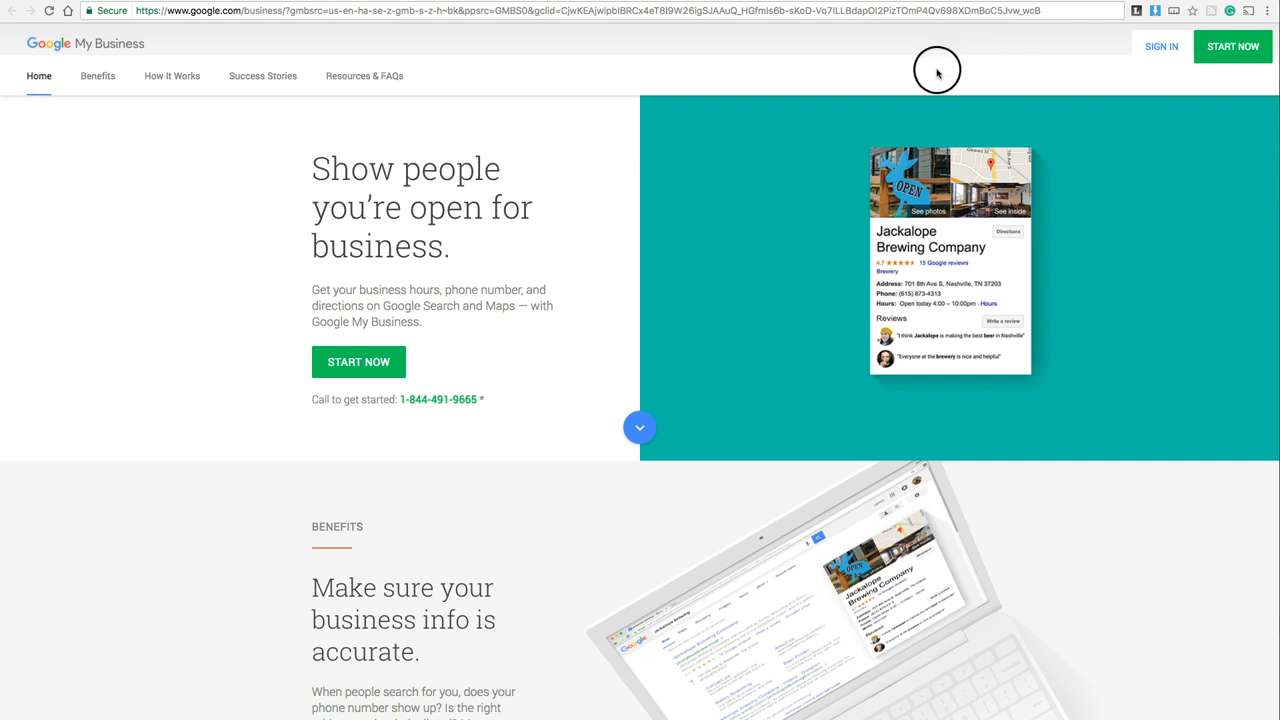
mouse_move(780, 56)
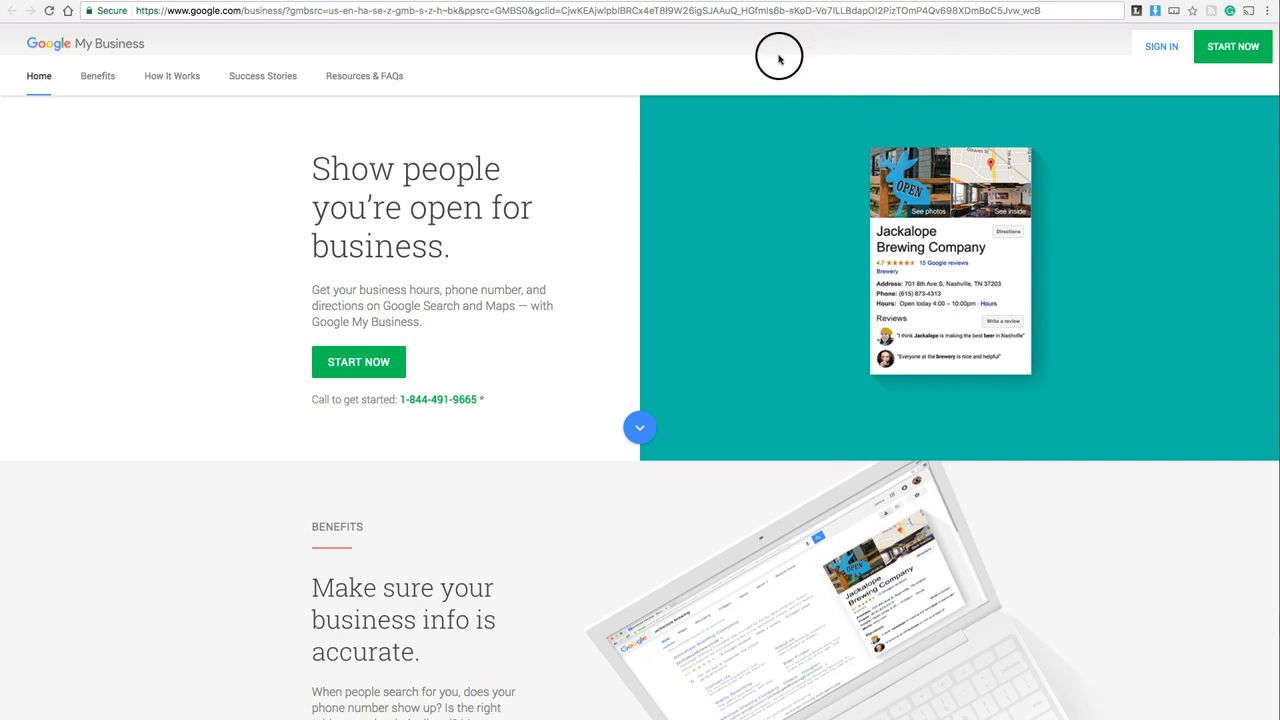
mouse_move(768, 72)
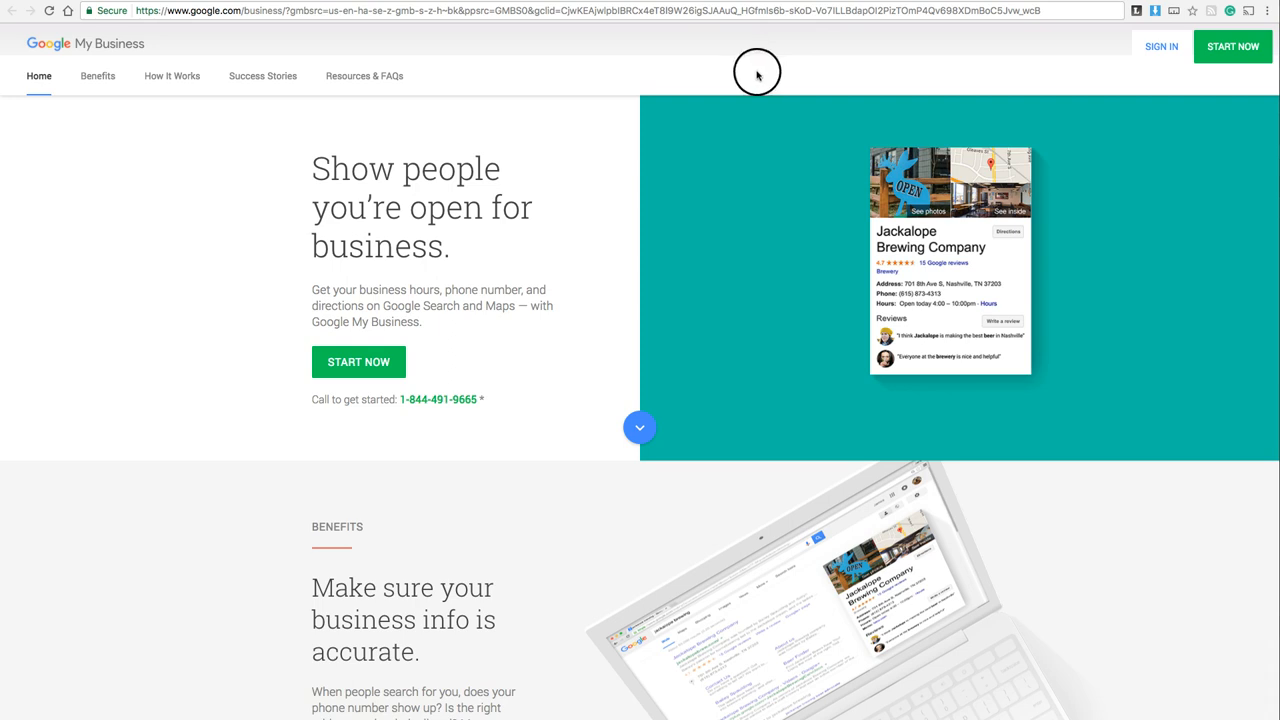
mouse_move(804, 74)
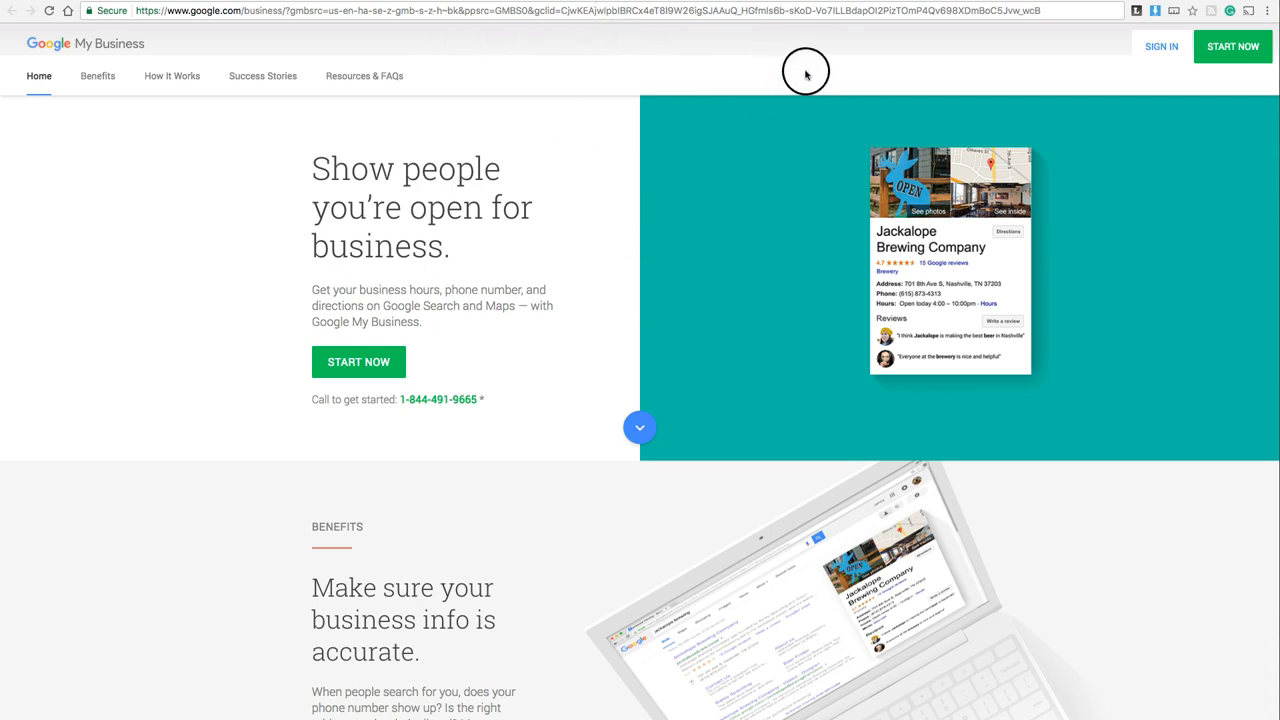
mouse_move(804, 72)
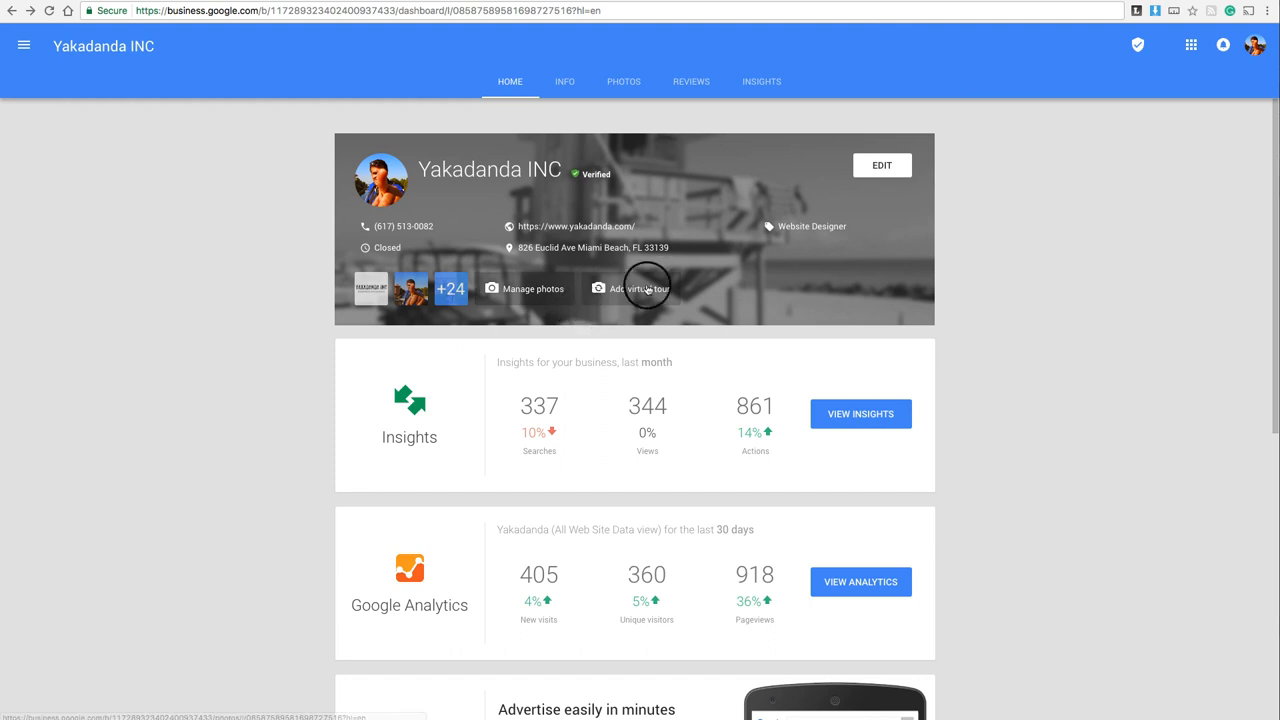
Review the Info page's address, hours, phone and website, then return to Photos.
left_click(624, 80)
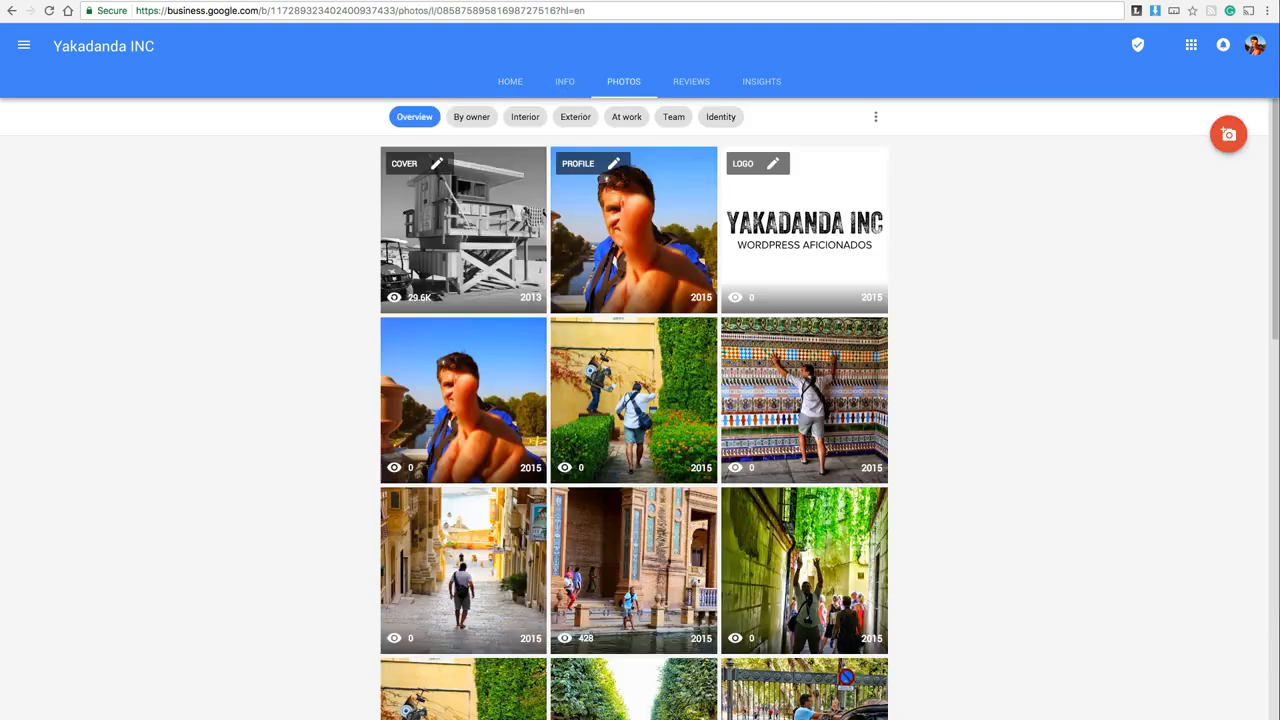
left_click(564, 80)
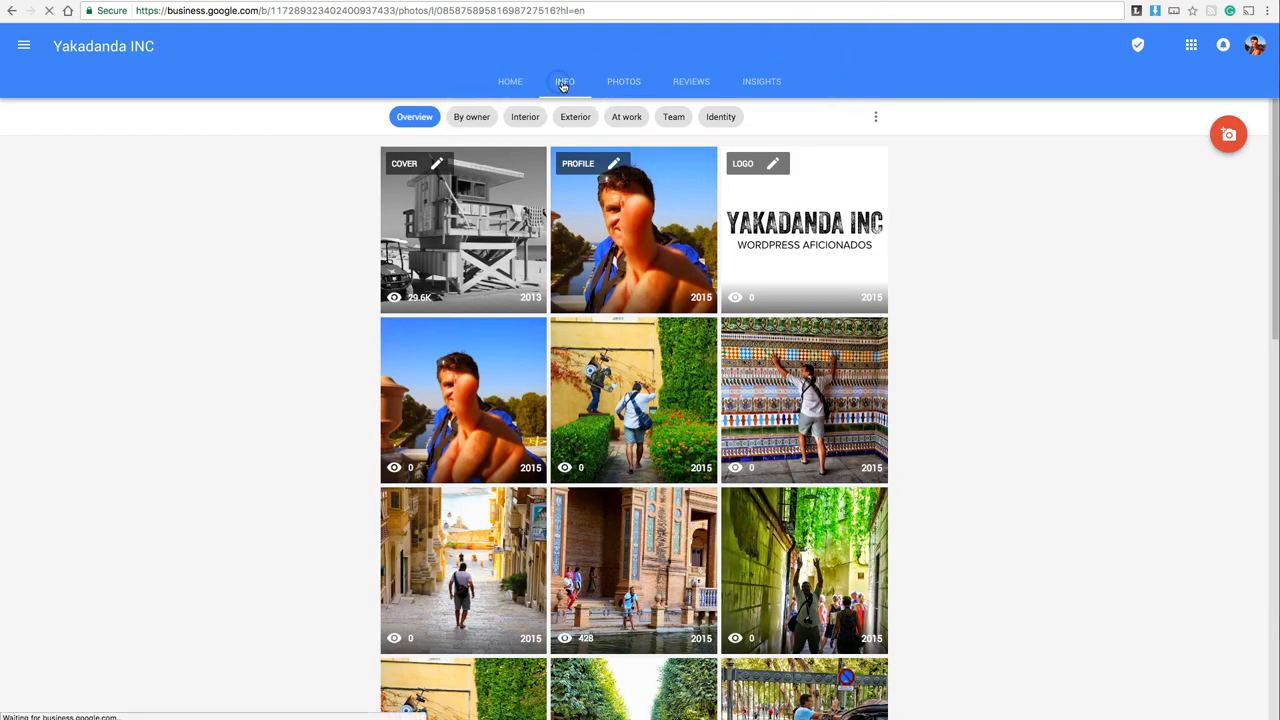
left_click(564, 80)
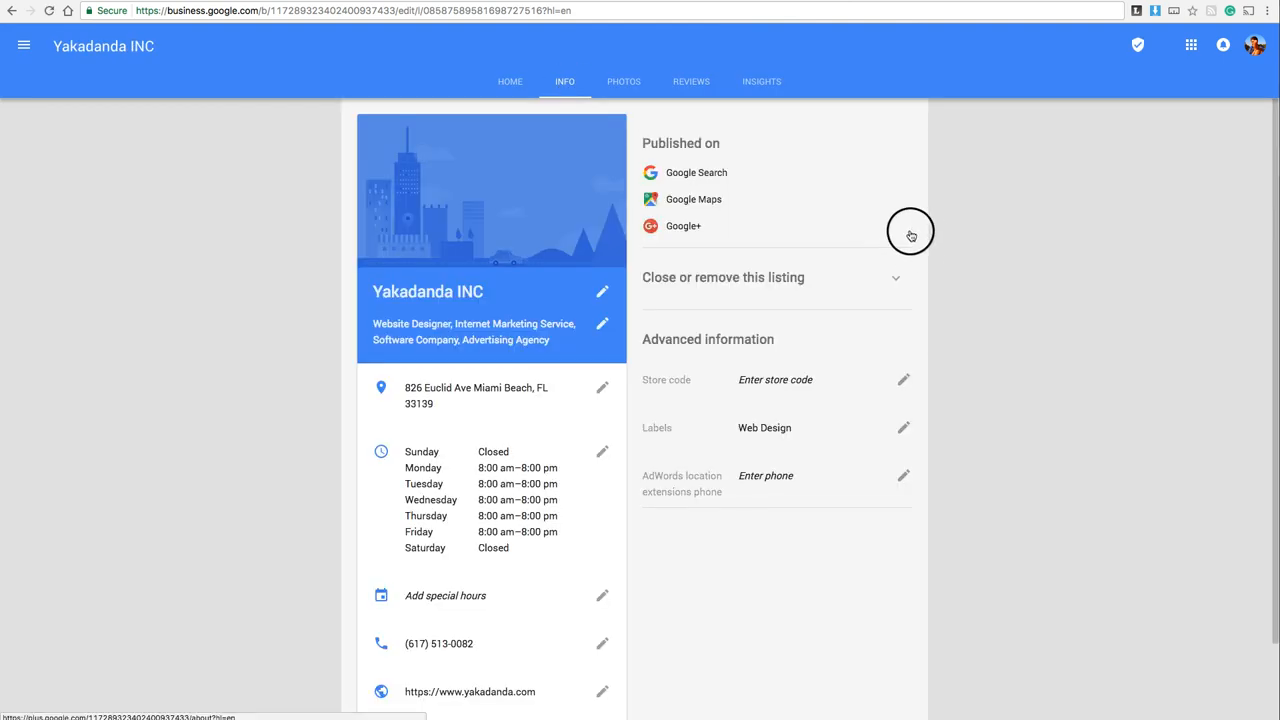
scroll("down", 3)
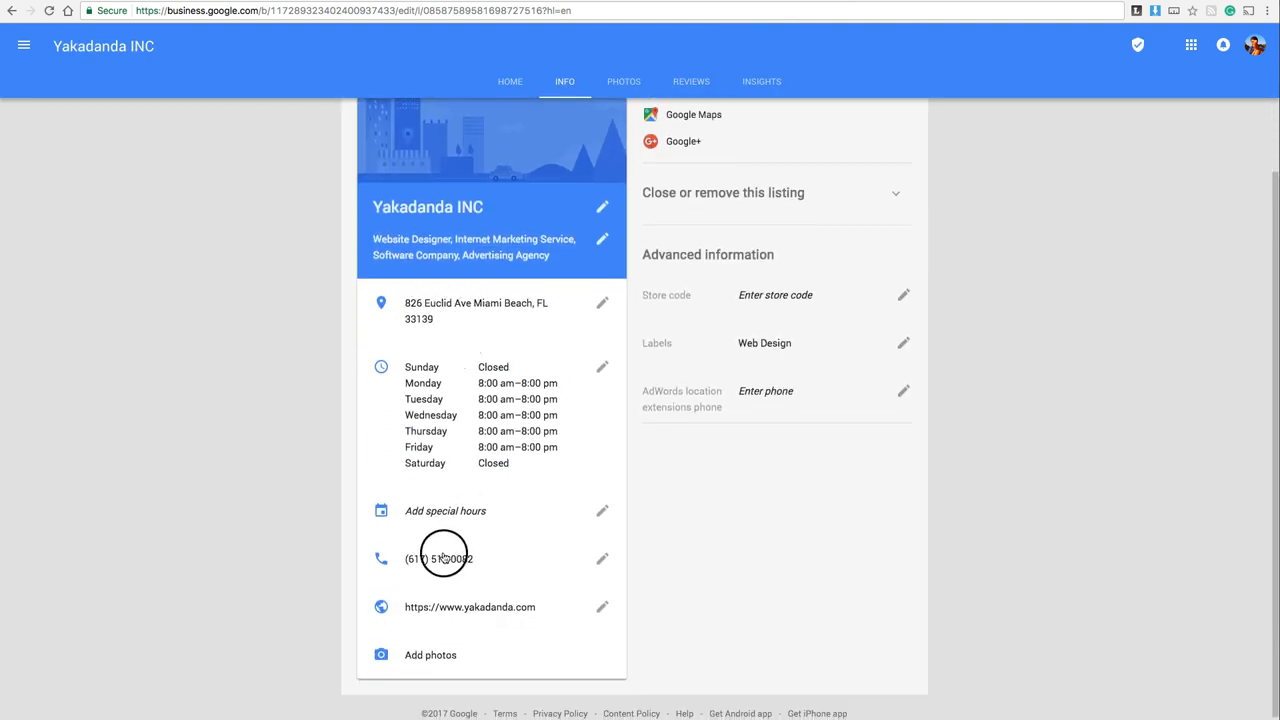
scroll("up", 3)
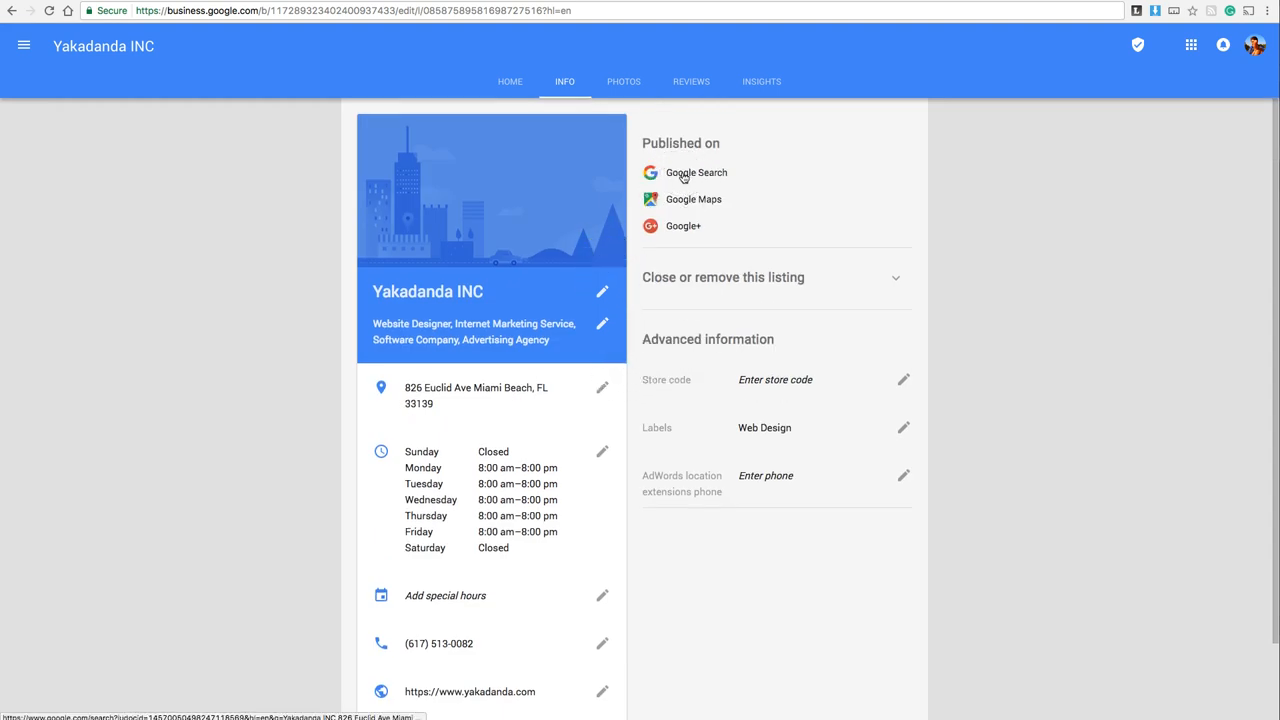
mouse_move(684, 200)
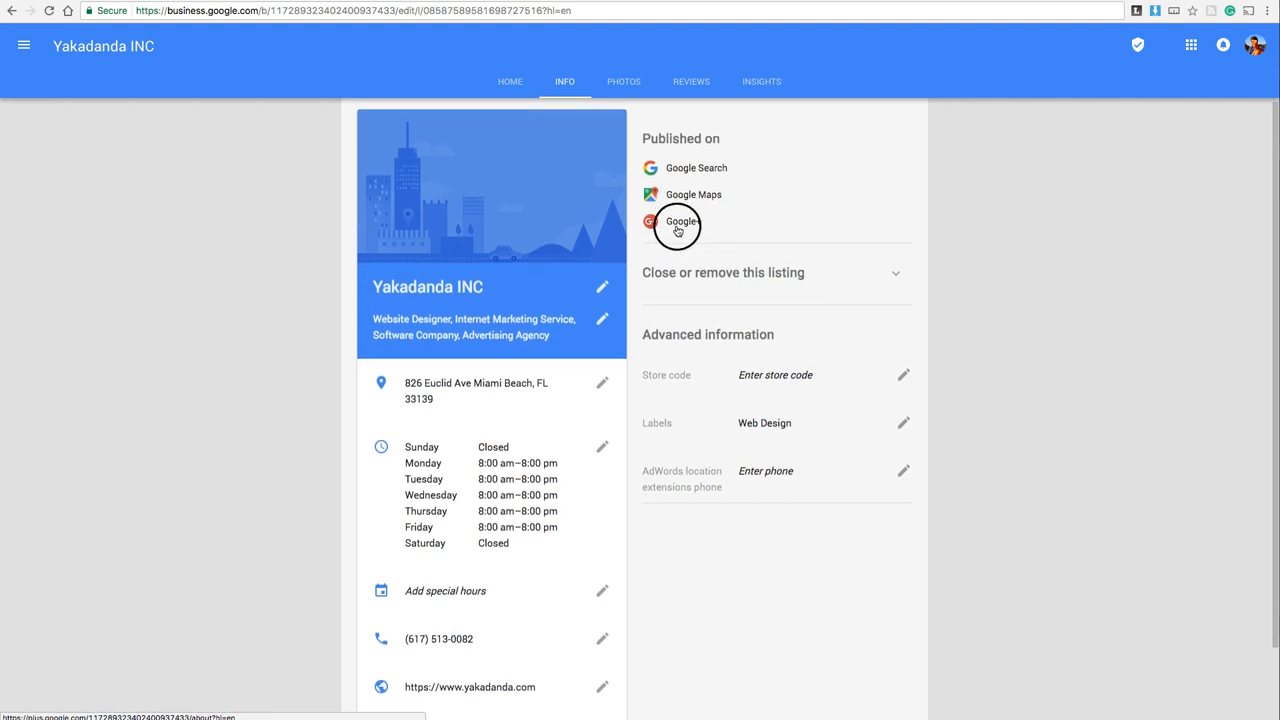
left_click(624, 80)
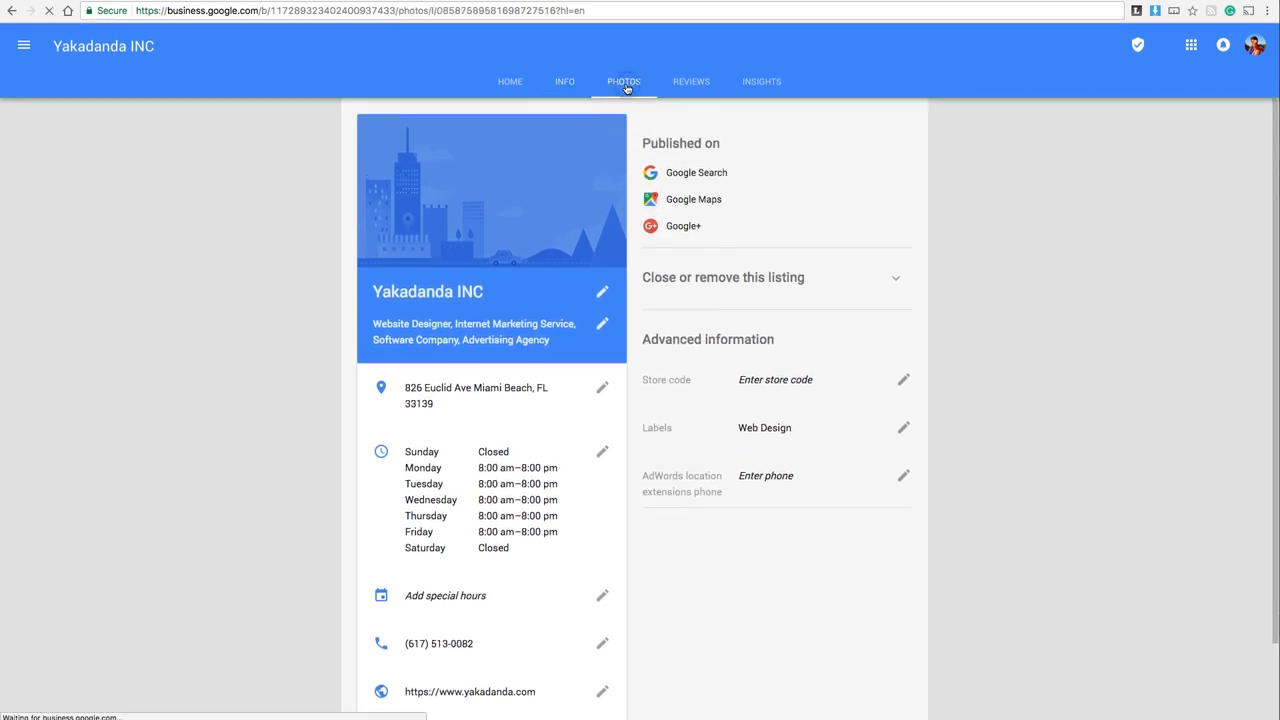
Filter the photos by owner, exterior, team and identity, ending on Reviews.
left_click(624, 80)
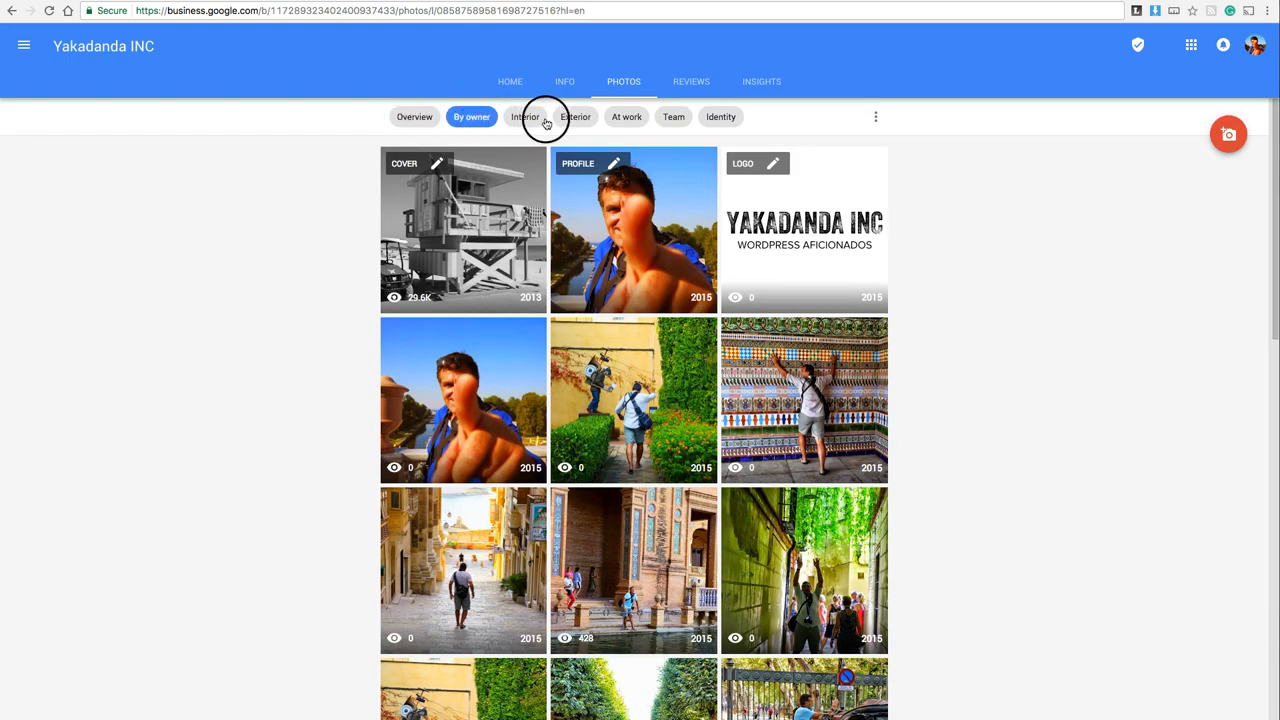
left_click(576, 116)
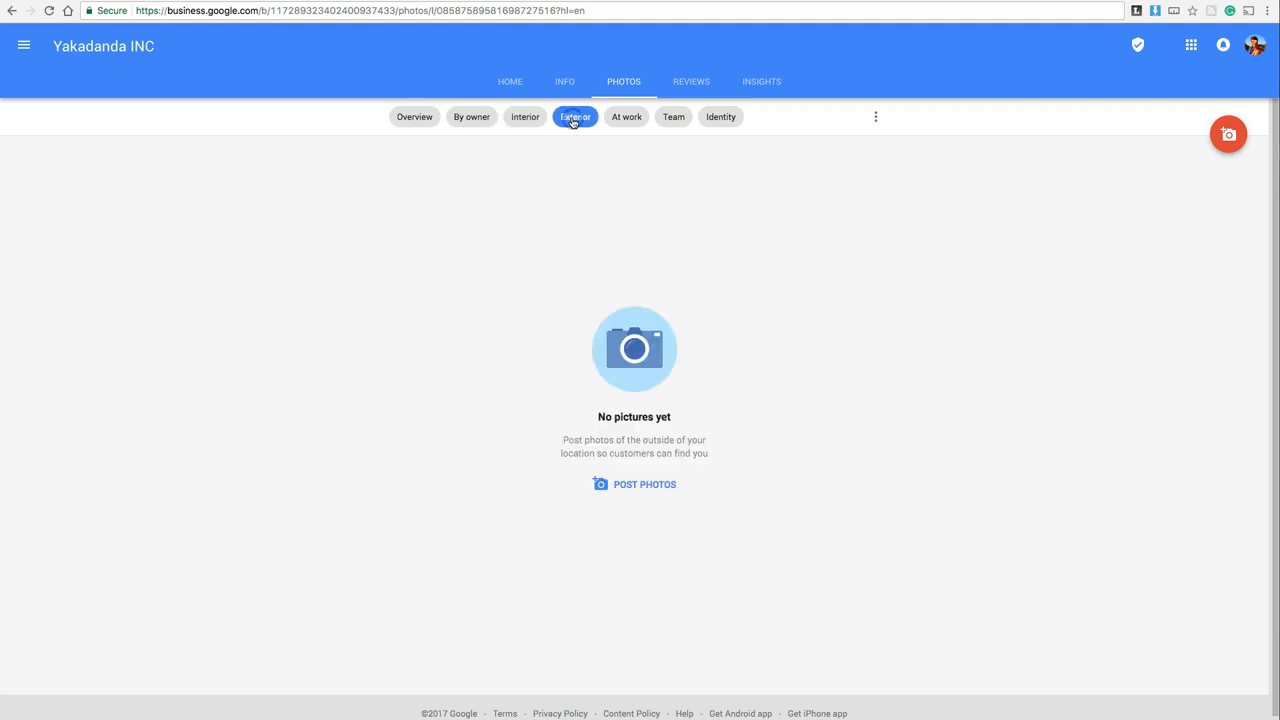
left_click(626, 116)
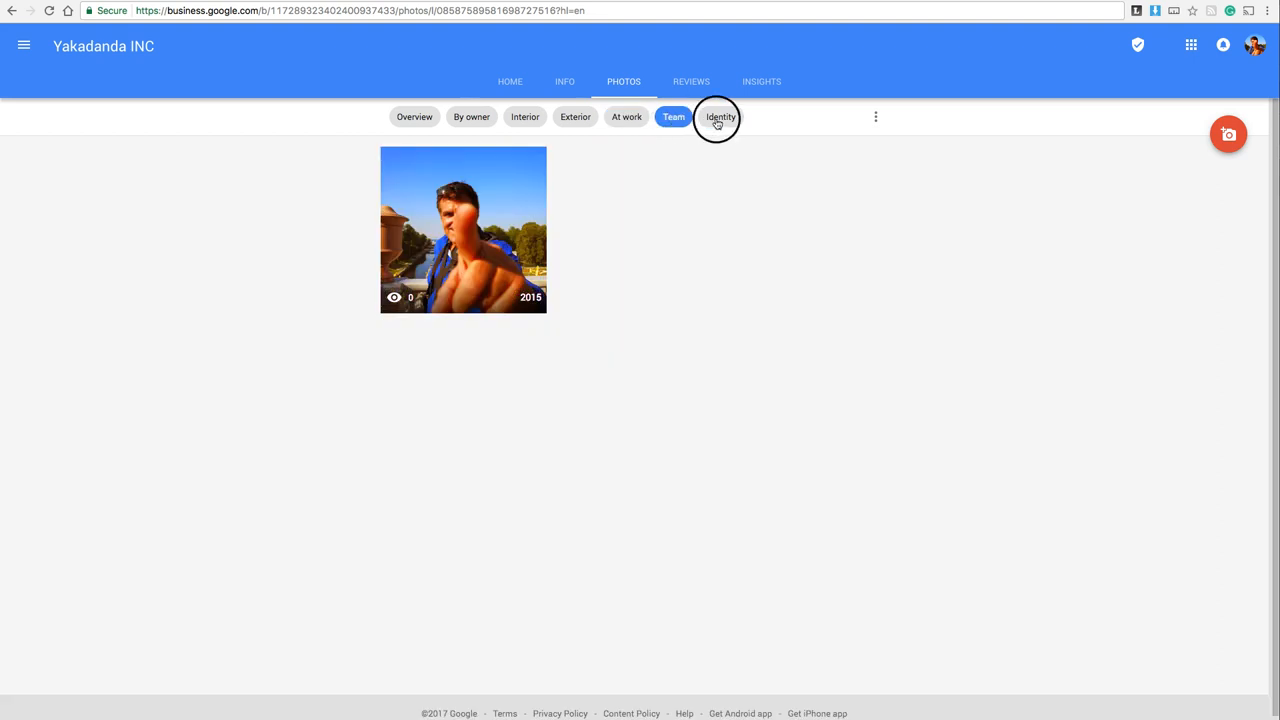
left_click(720, 116)
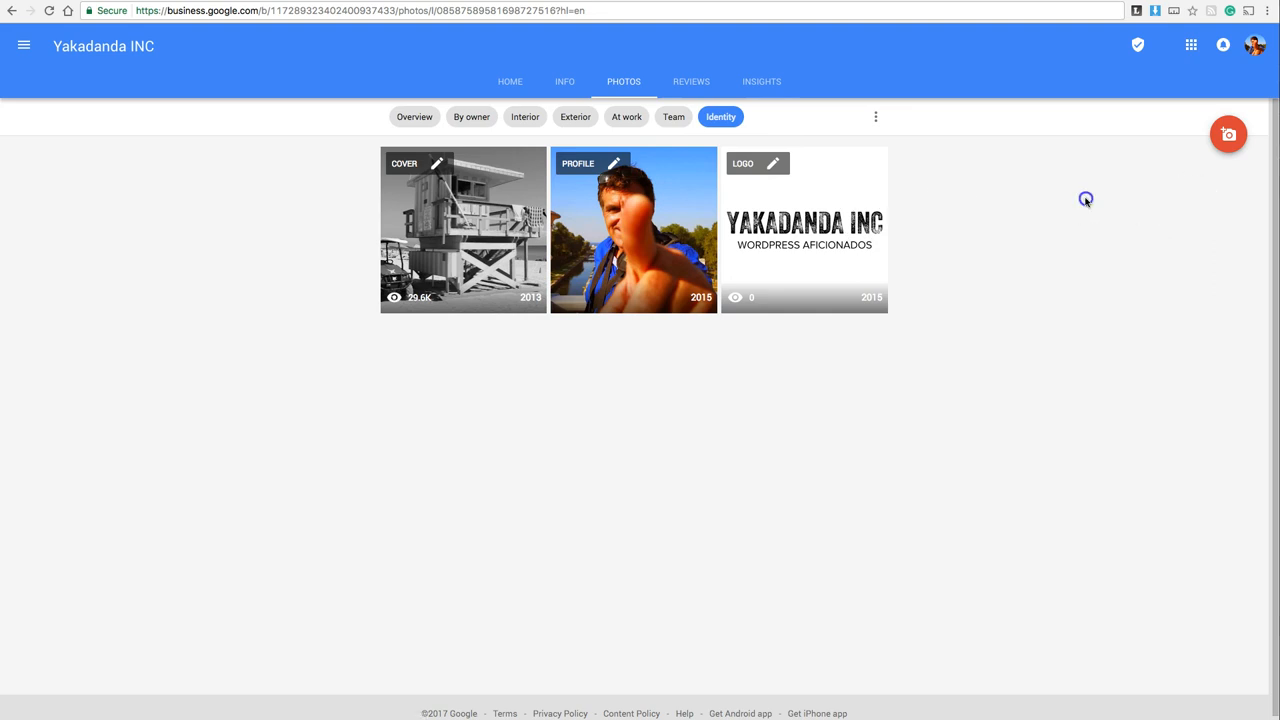
mouse_move(1086, 200)
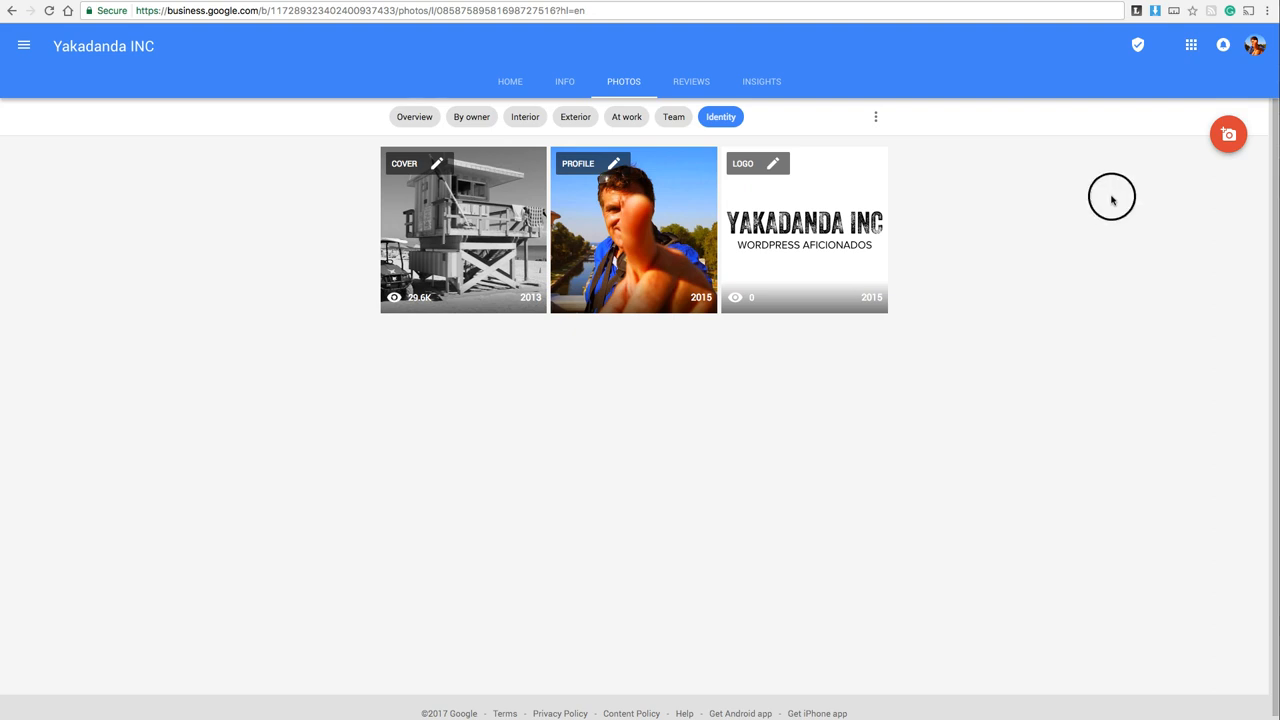
left_click(692, 80)
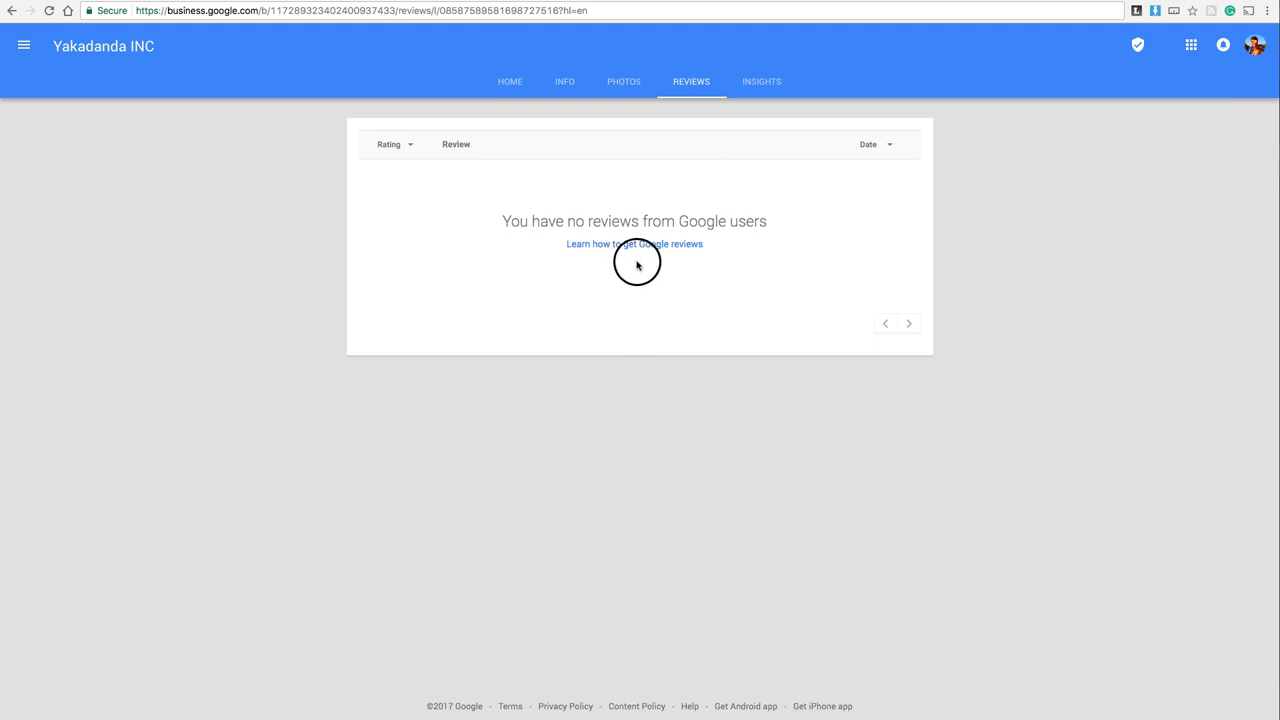
mouse_move(664, 198)
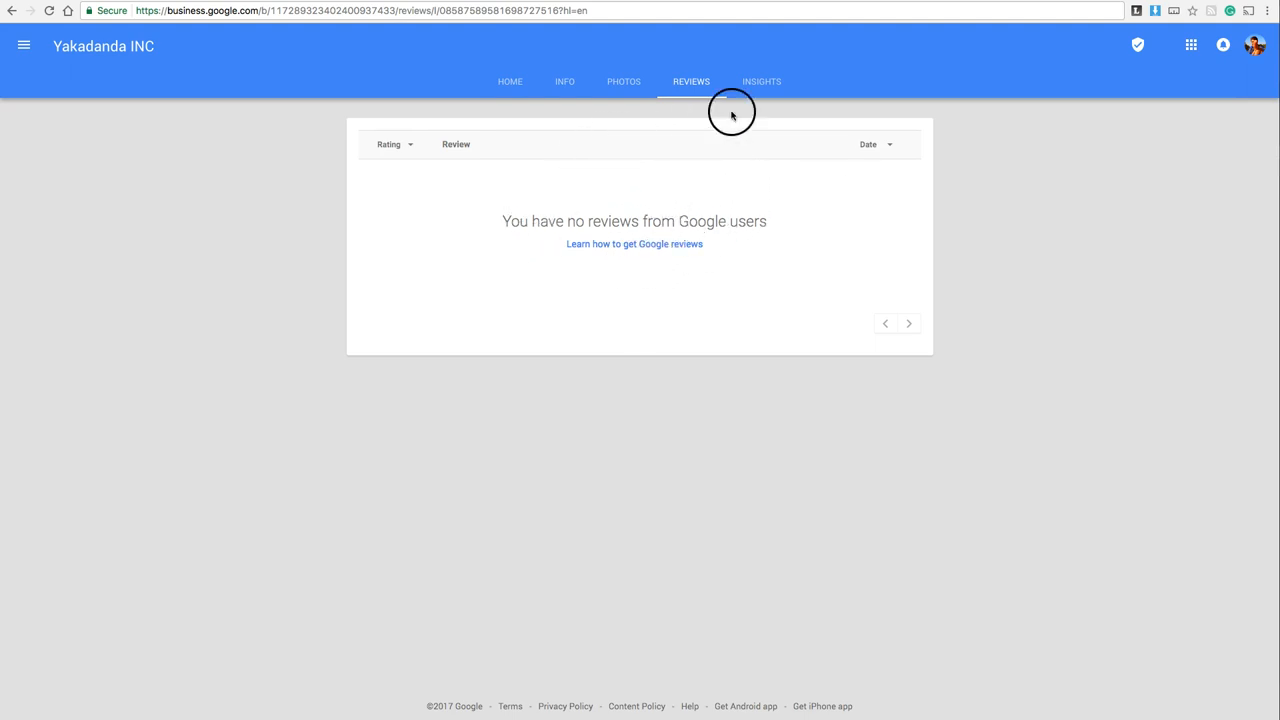
Browse the Insights charts for searches, views, customer actions and photos.
left_click(392, 144)
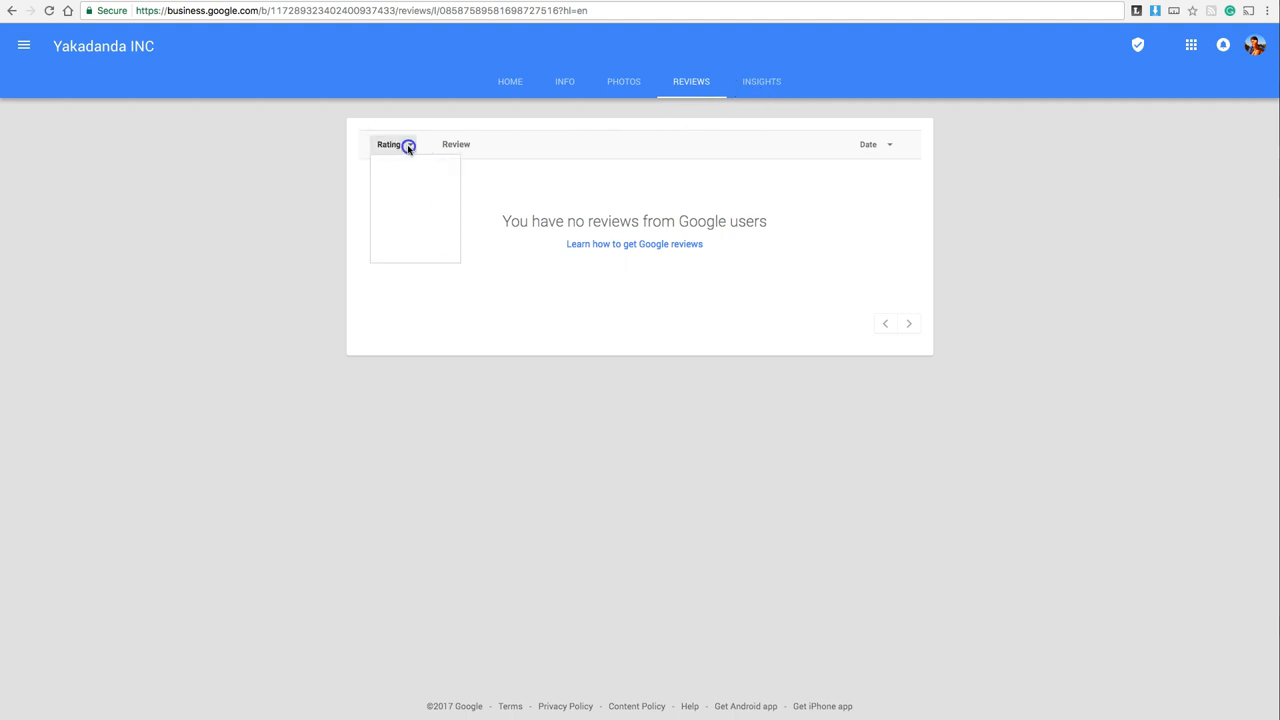
left_click(760, 80)
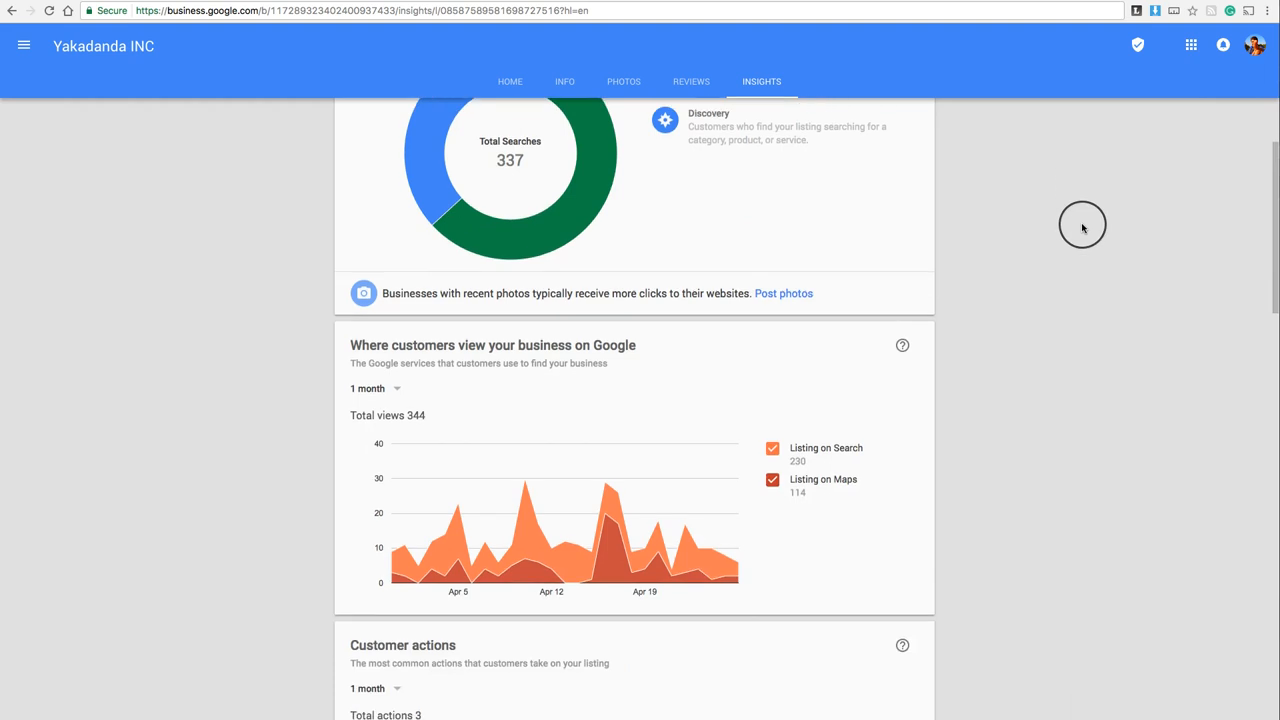
scroll("down", 3)
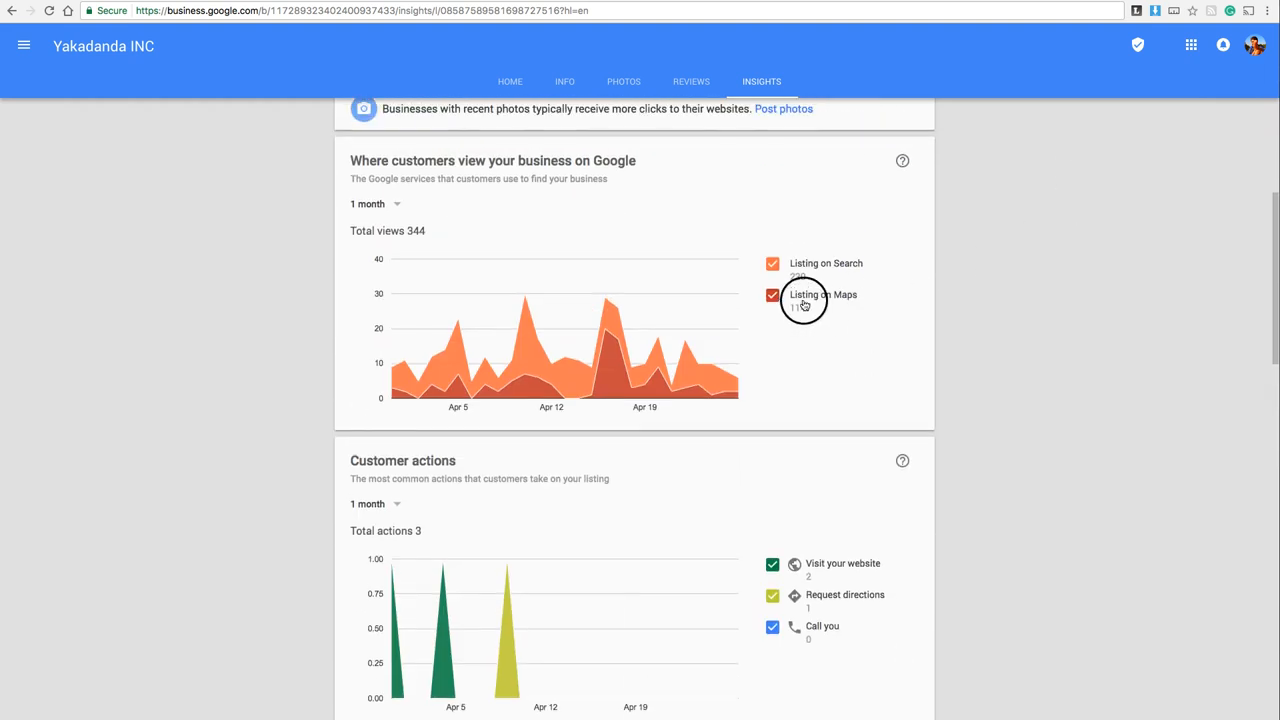
mouse_move(804, 298)
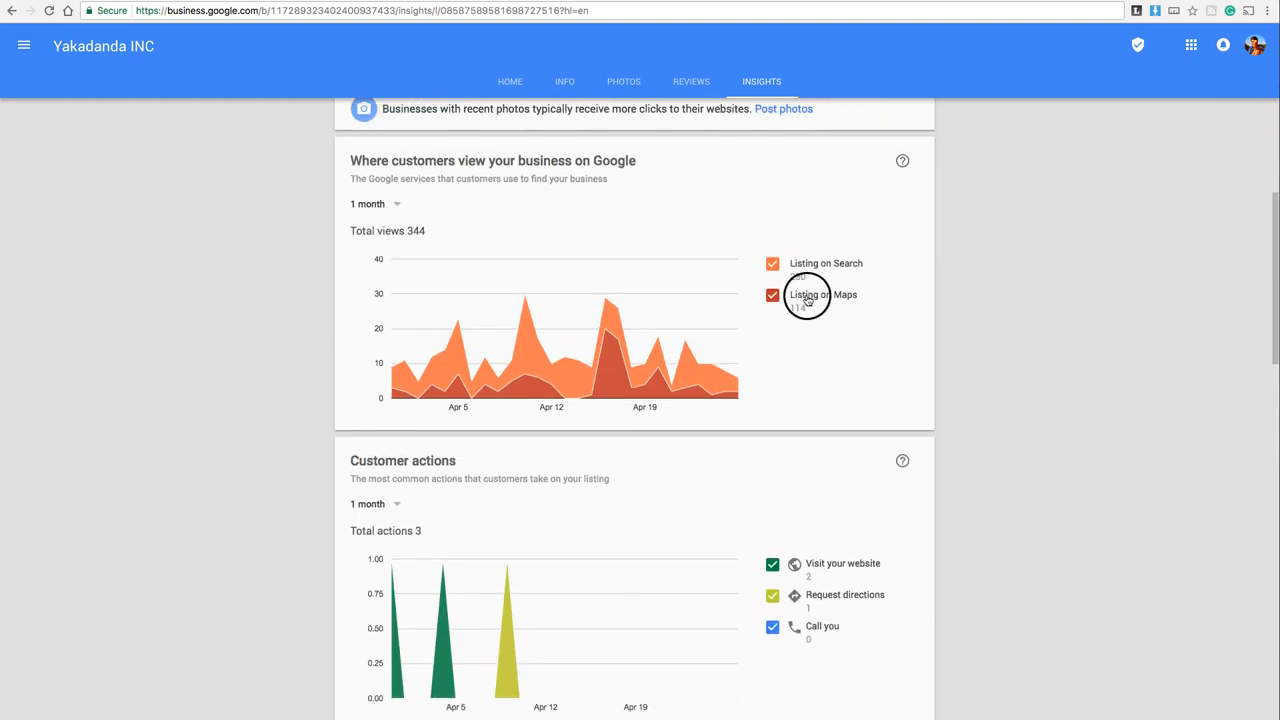
scroll("down", 3)
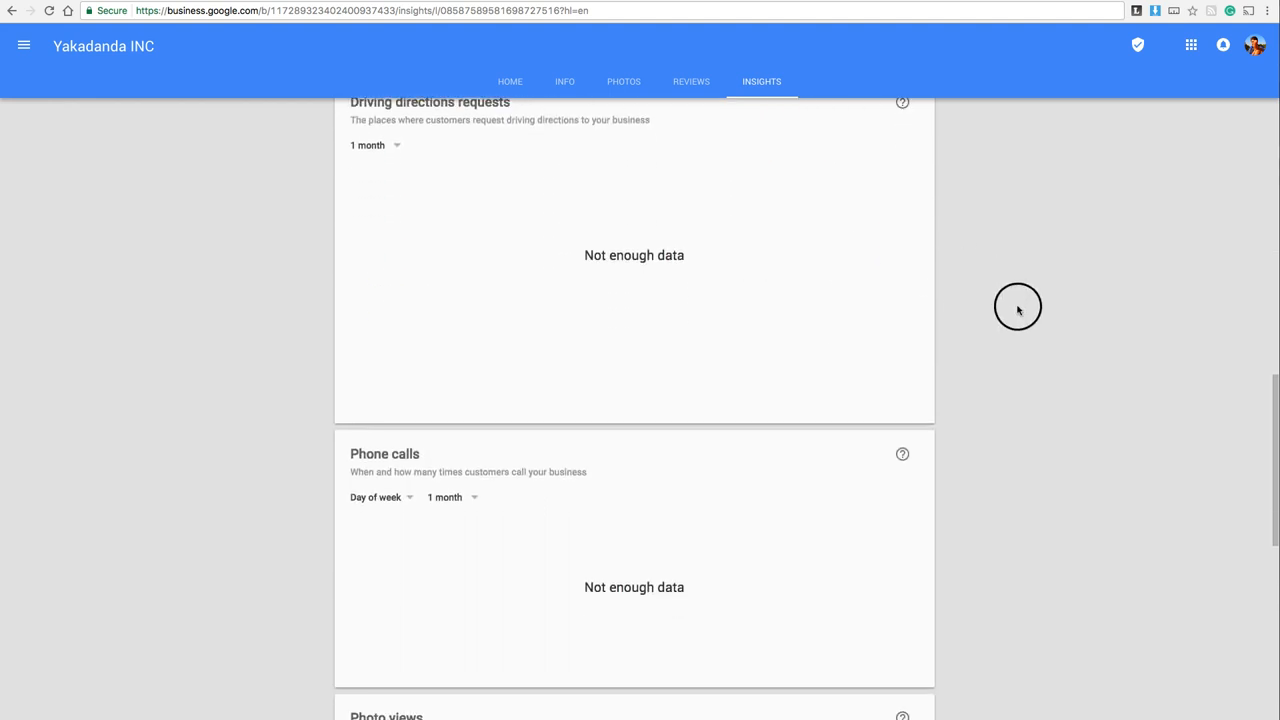
scroll("up", 3)
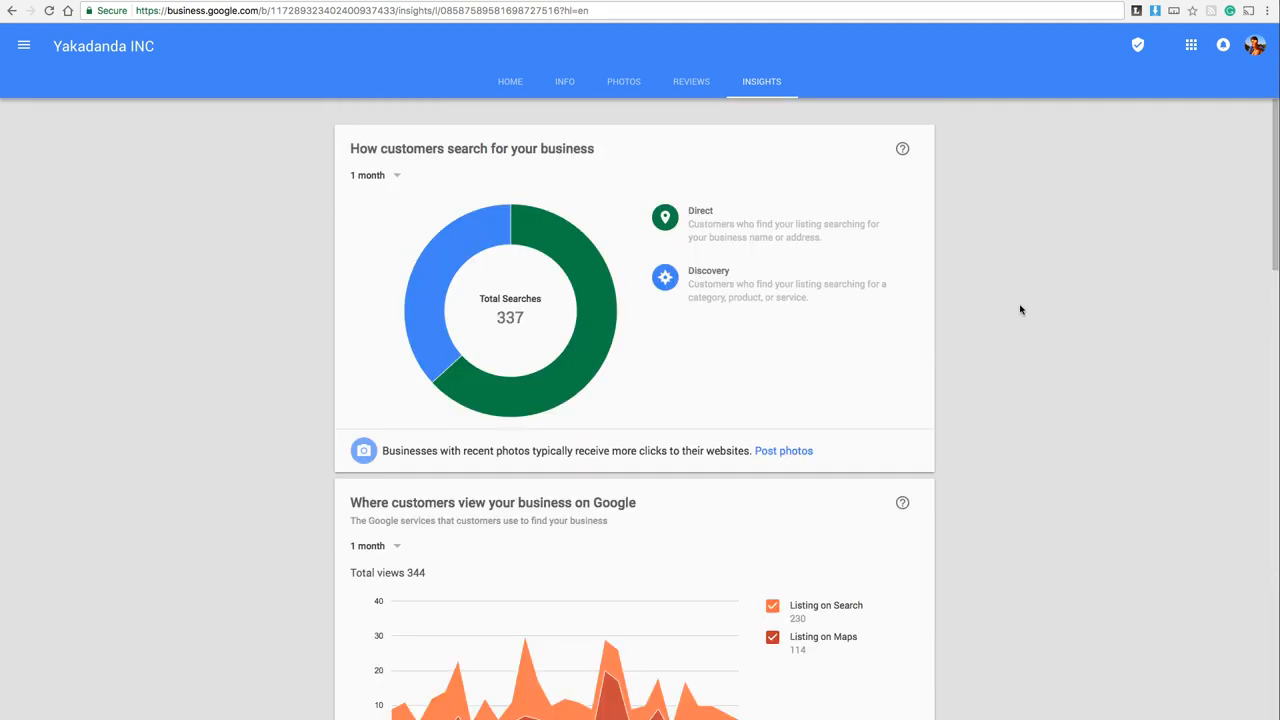
scroll("down", 3)
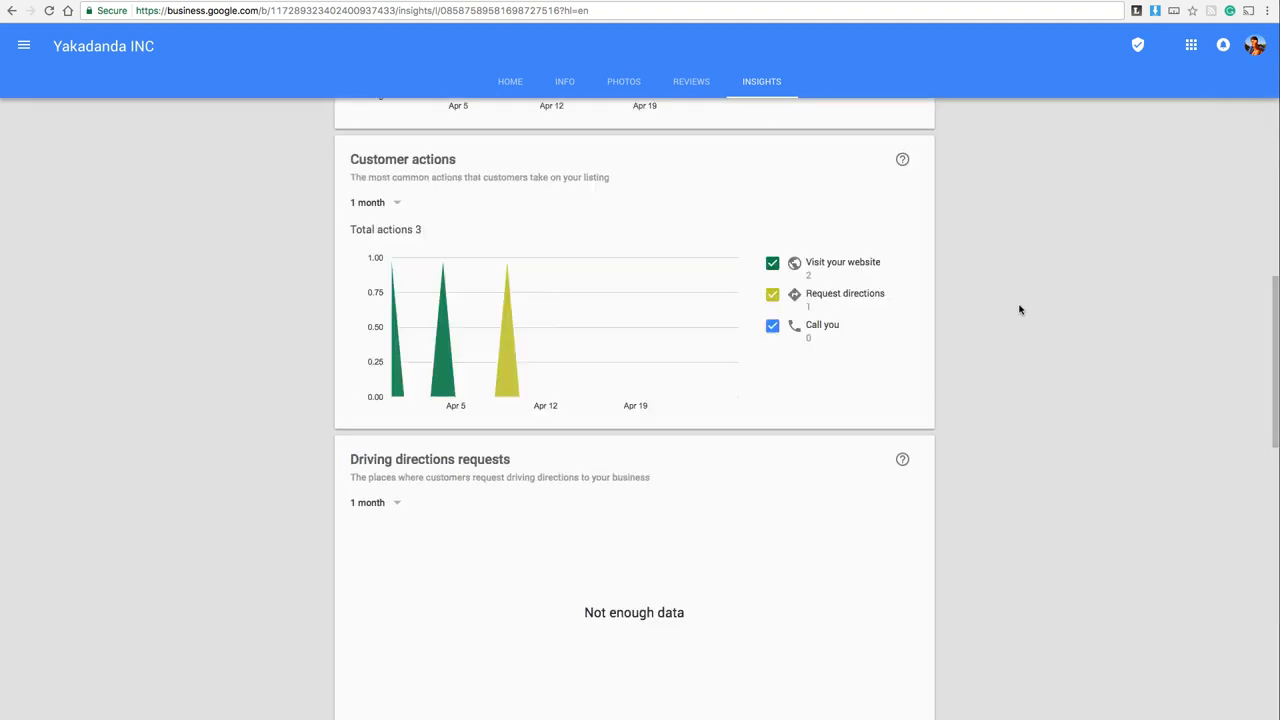
scroll("down", 3)
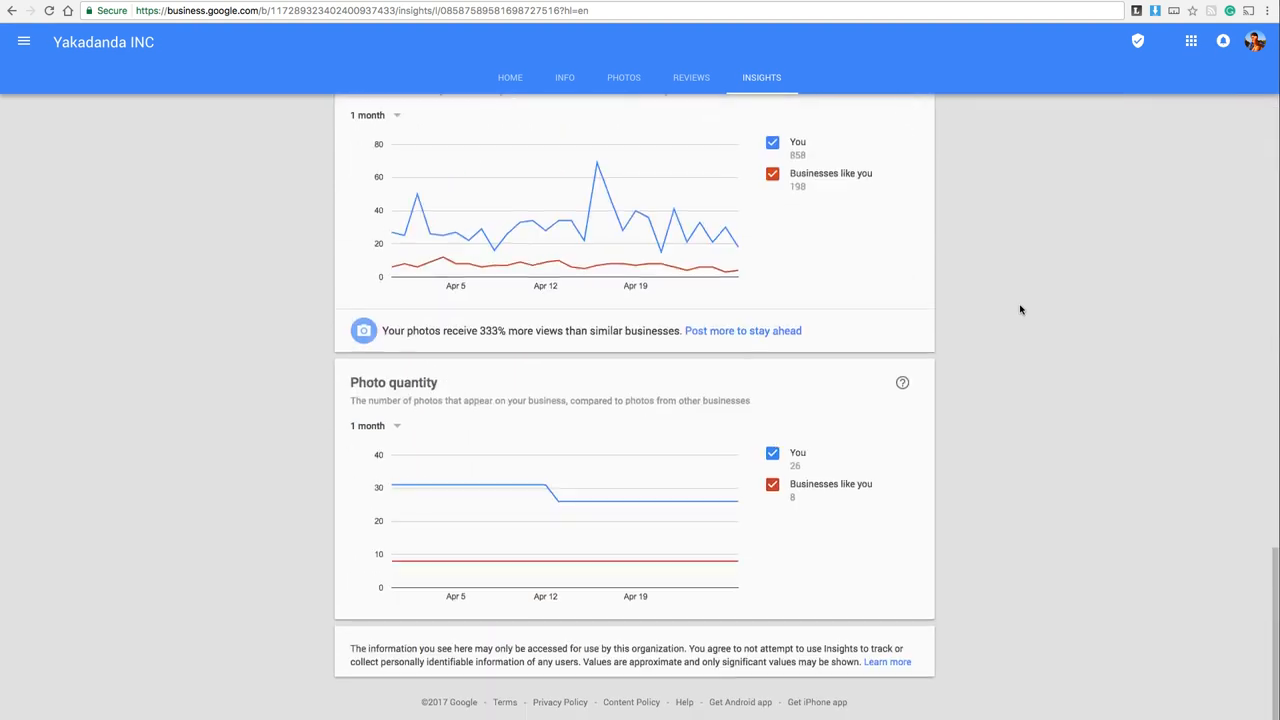
scroll("up", 3)
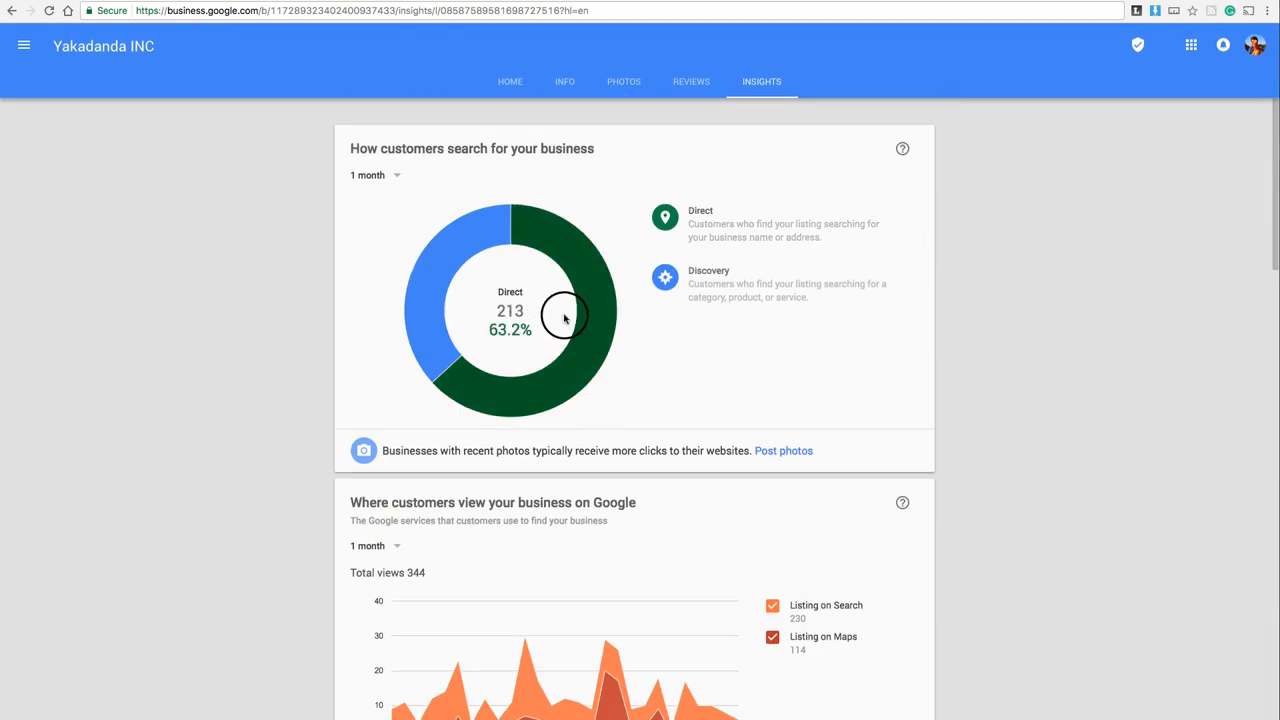
scroll("down", 3)
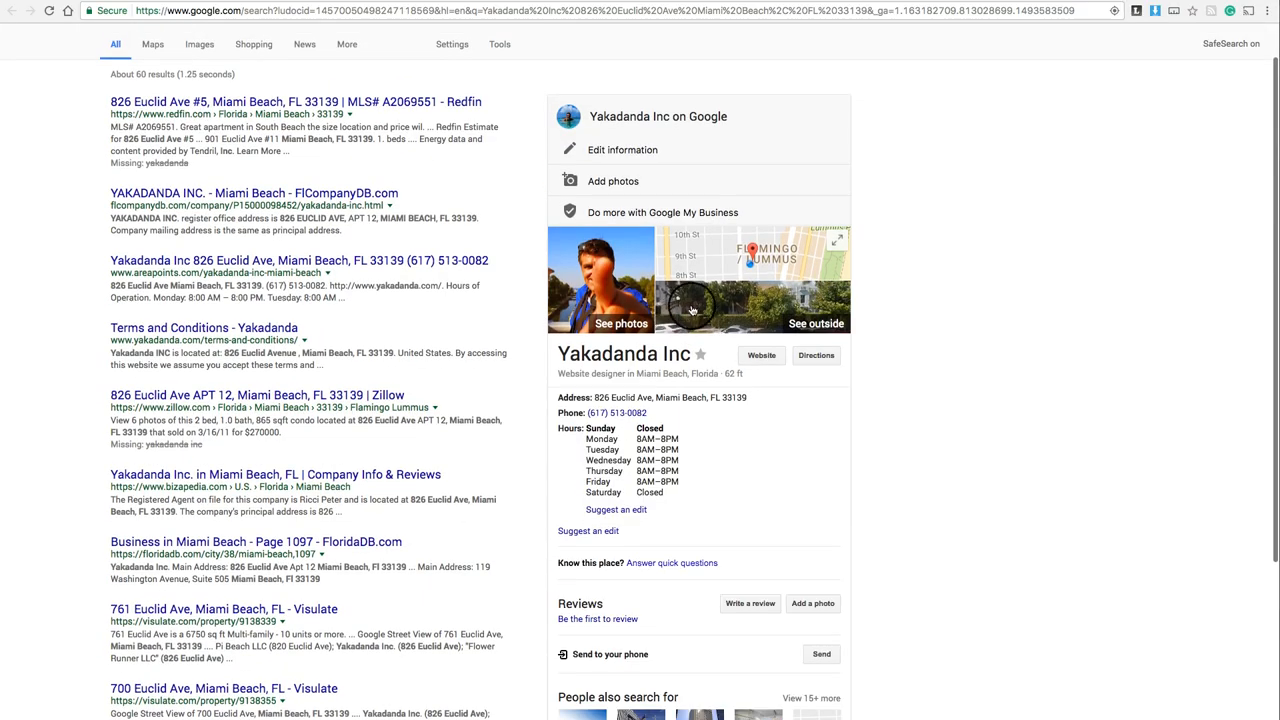
Open Yakadanda Inc's map thumbnail to show 826 Euclid Ave in Google Maps.
left_click(756, 278)
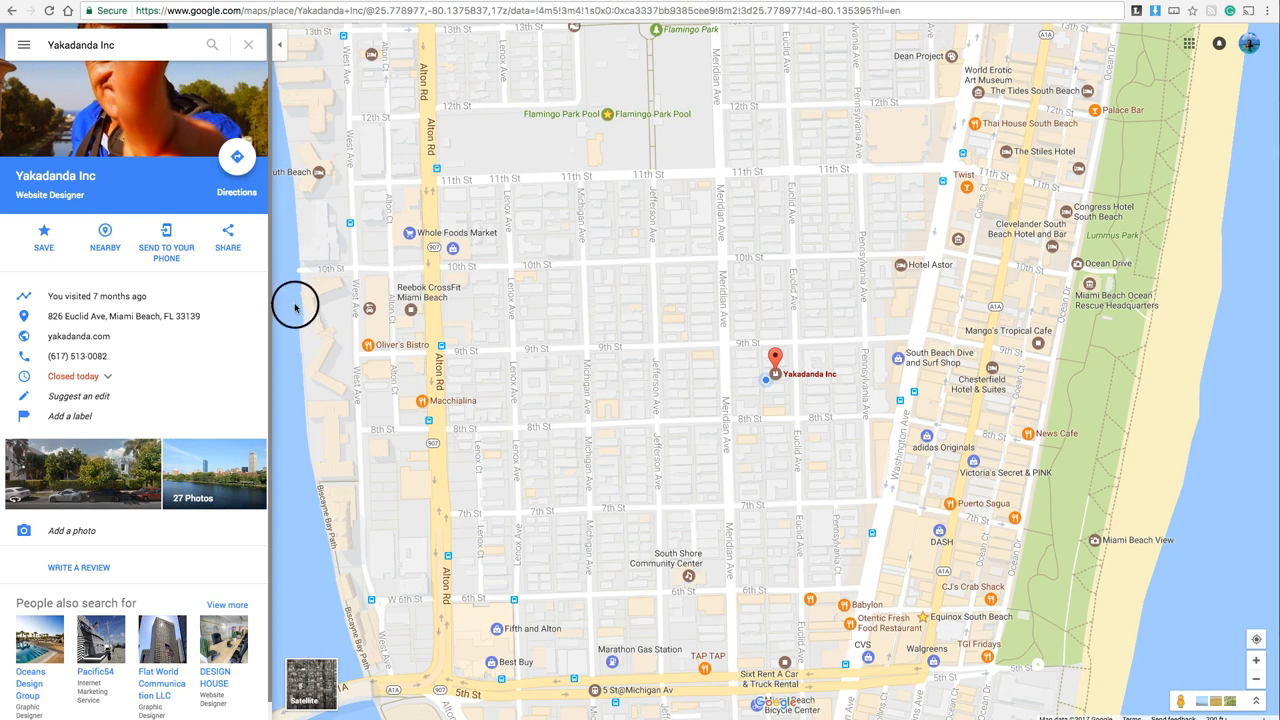
mouse_move(816, 284)
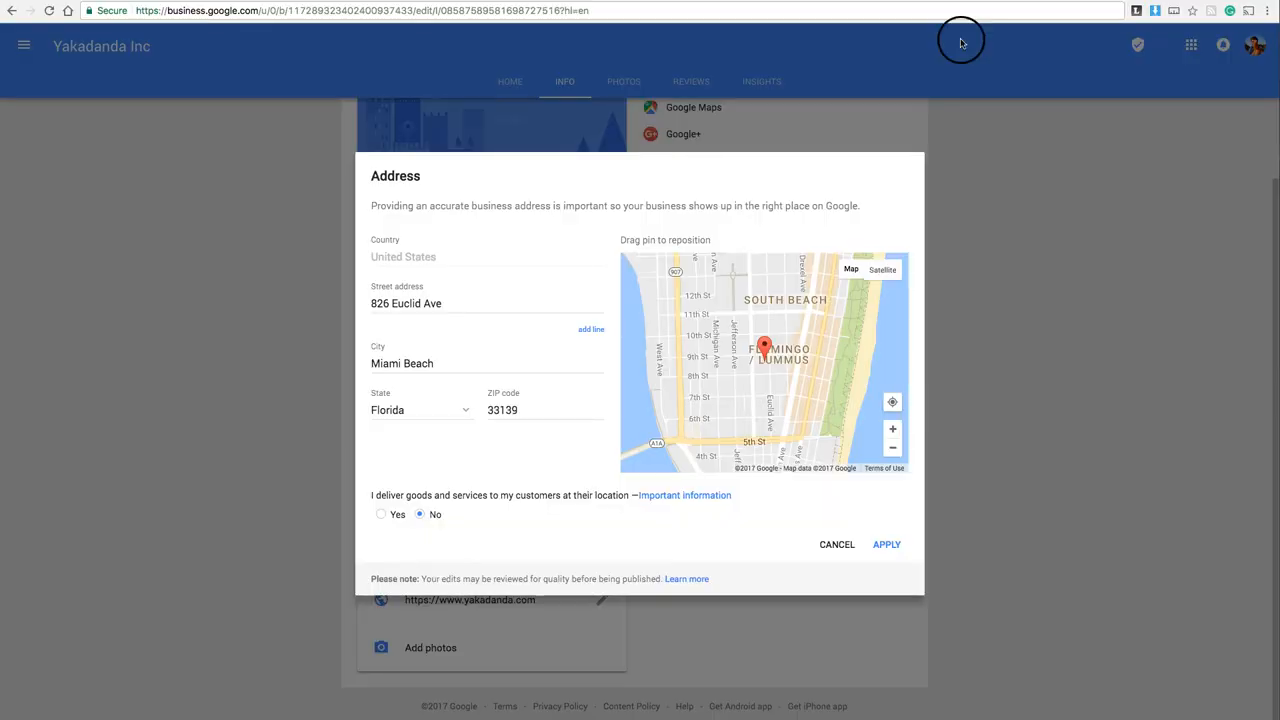
mouse_move(378, 496)
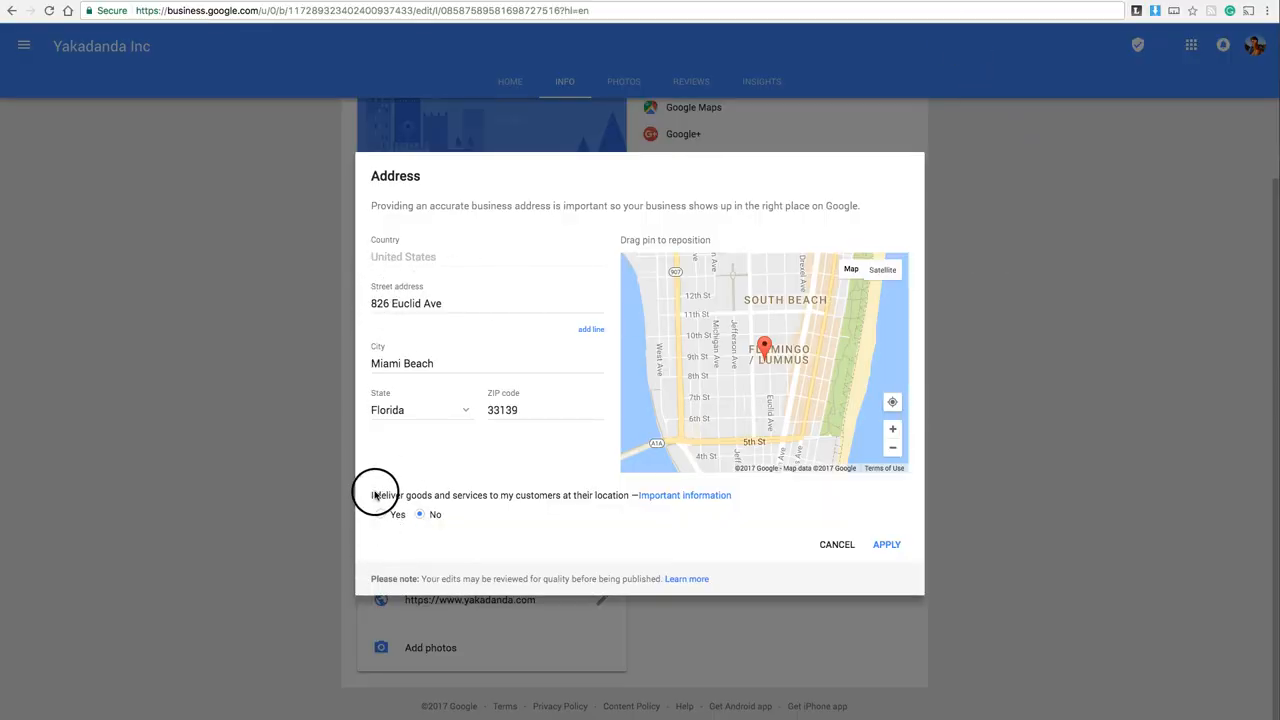
mouse_move(452, 504)
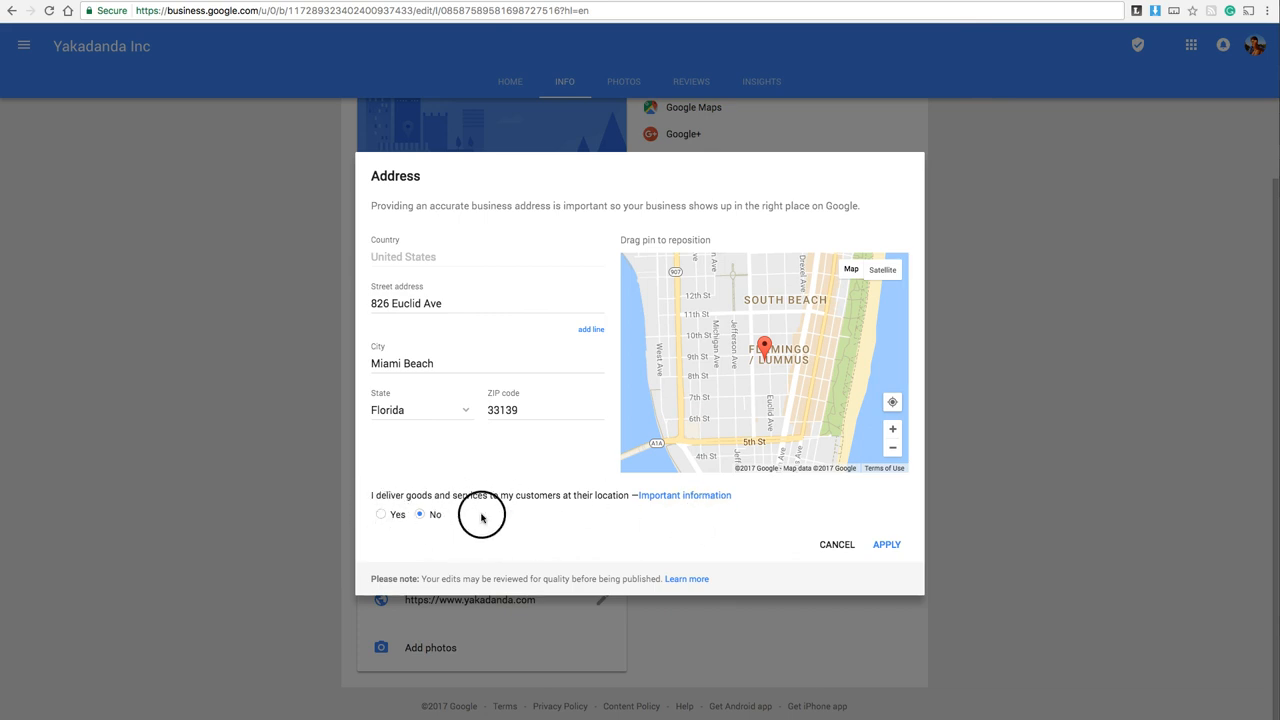
mouse_move(516, 500)
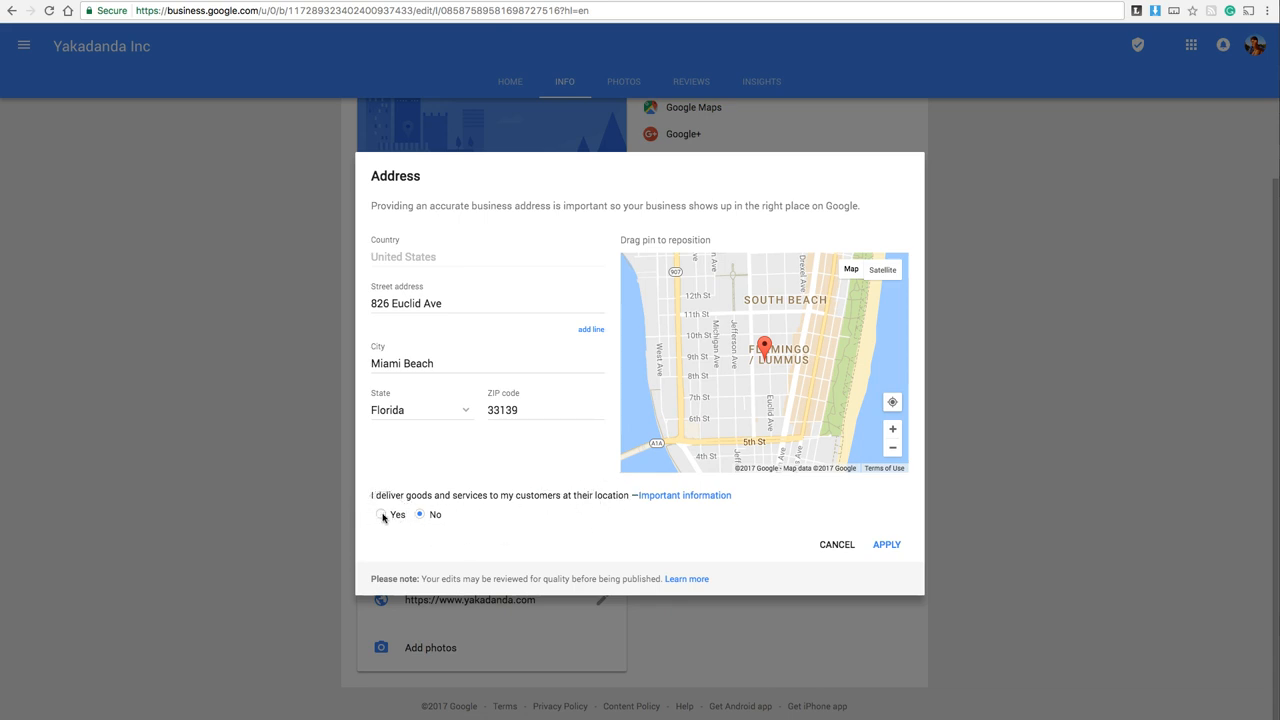
Set delivery to Yes within 400 mi, untick serving at the business address, and apply.
left_click(380, 514)
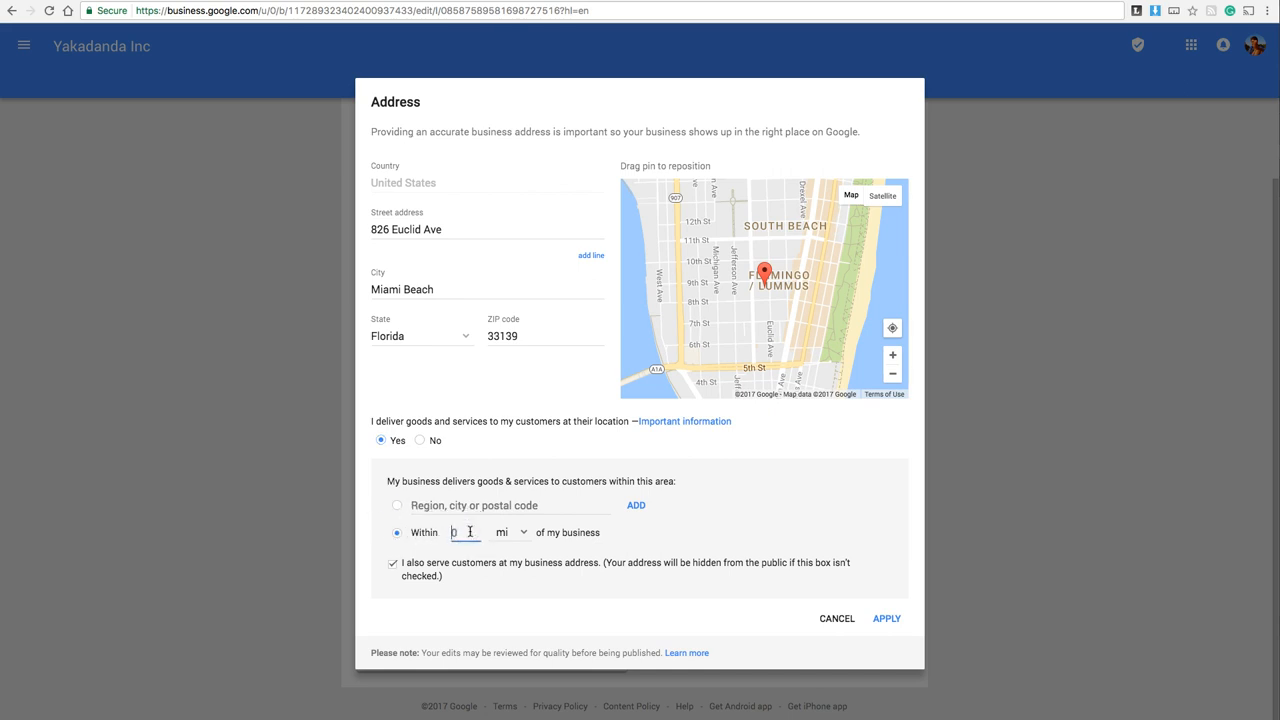
type("400")
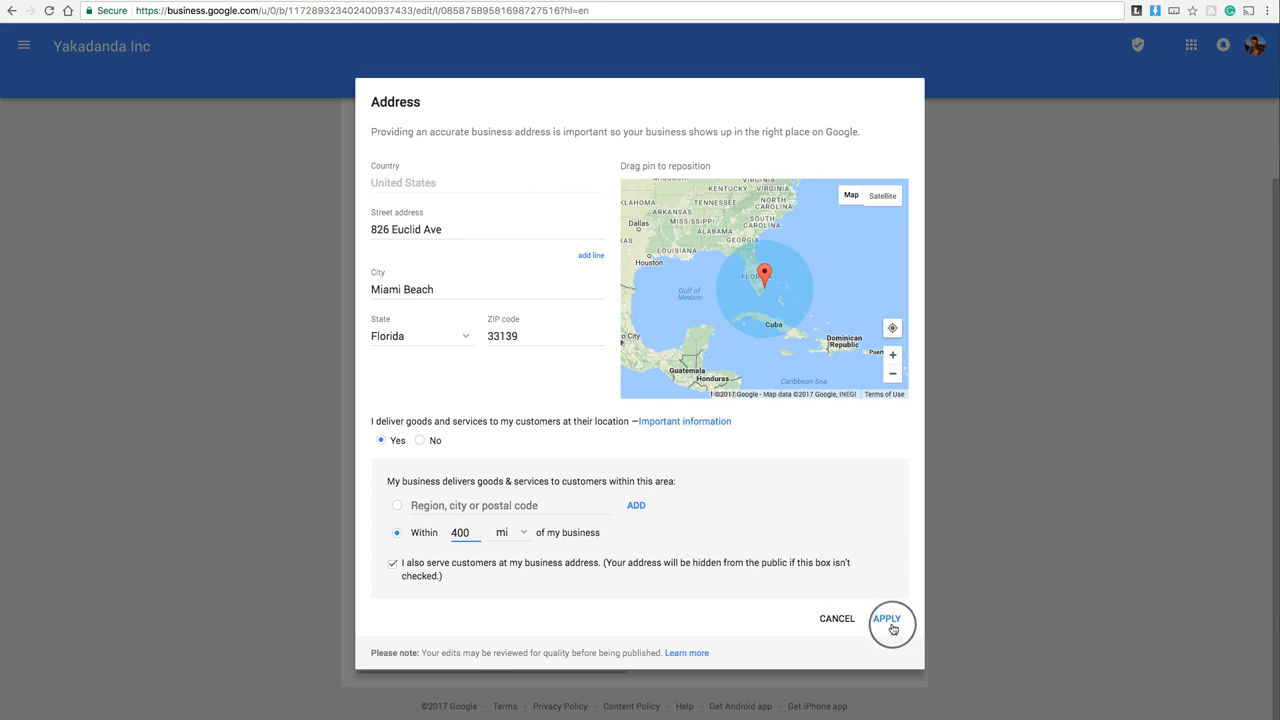
left_click(392, 564)
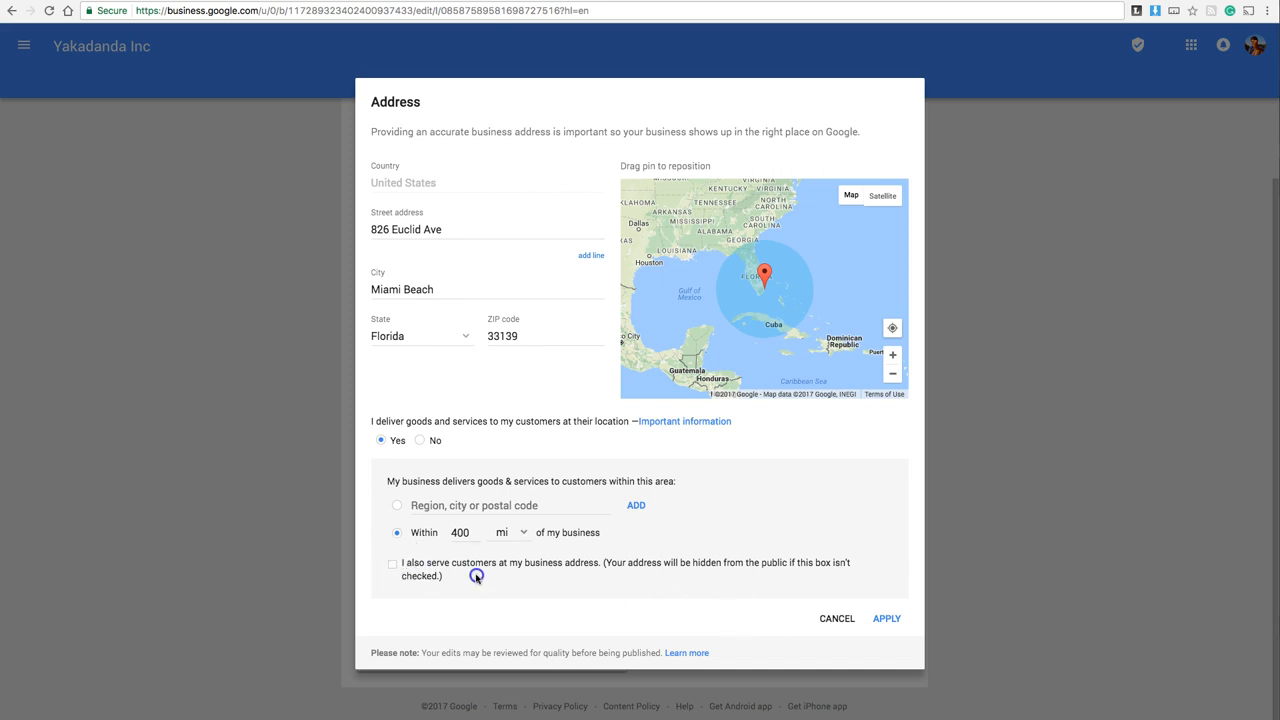
left_click(886, 618)
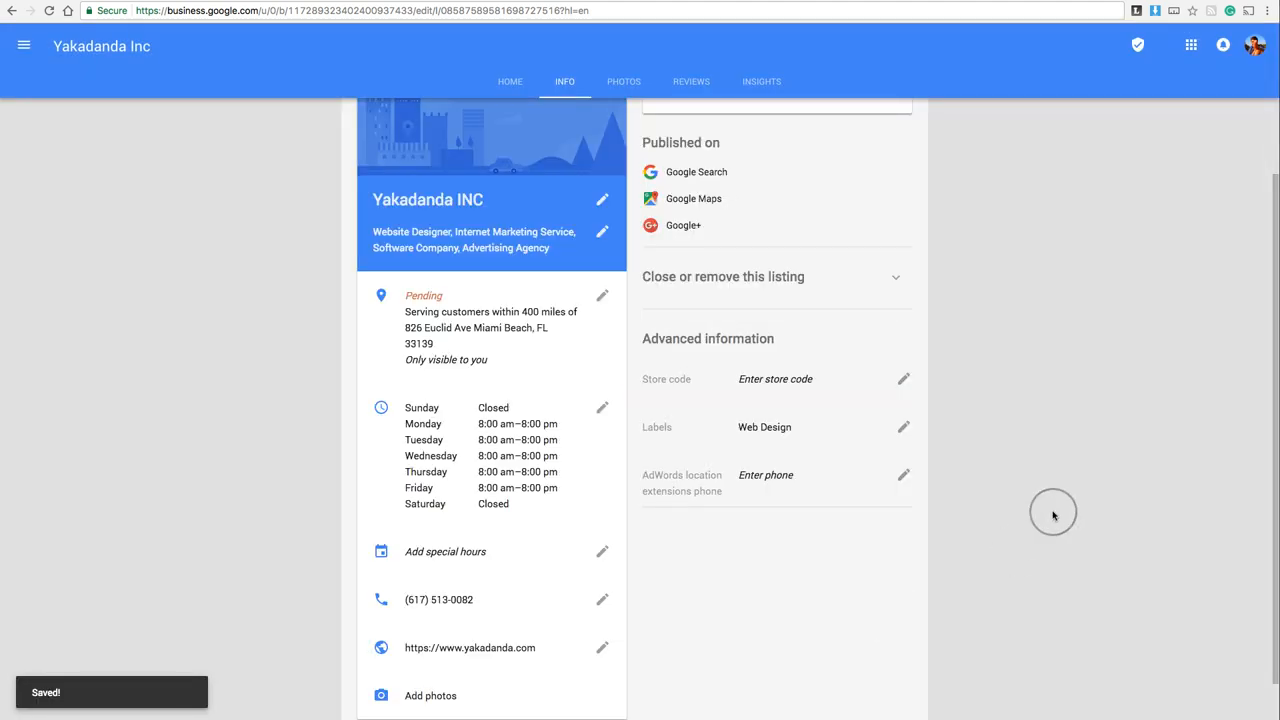
scroll("down", 3)
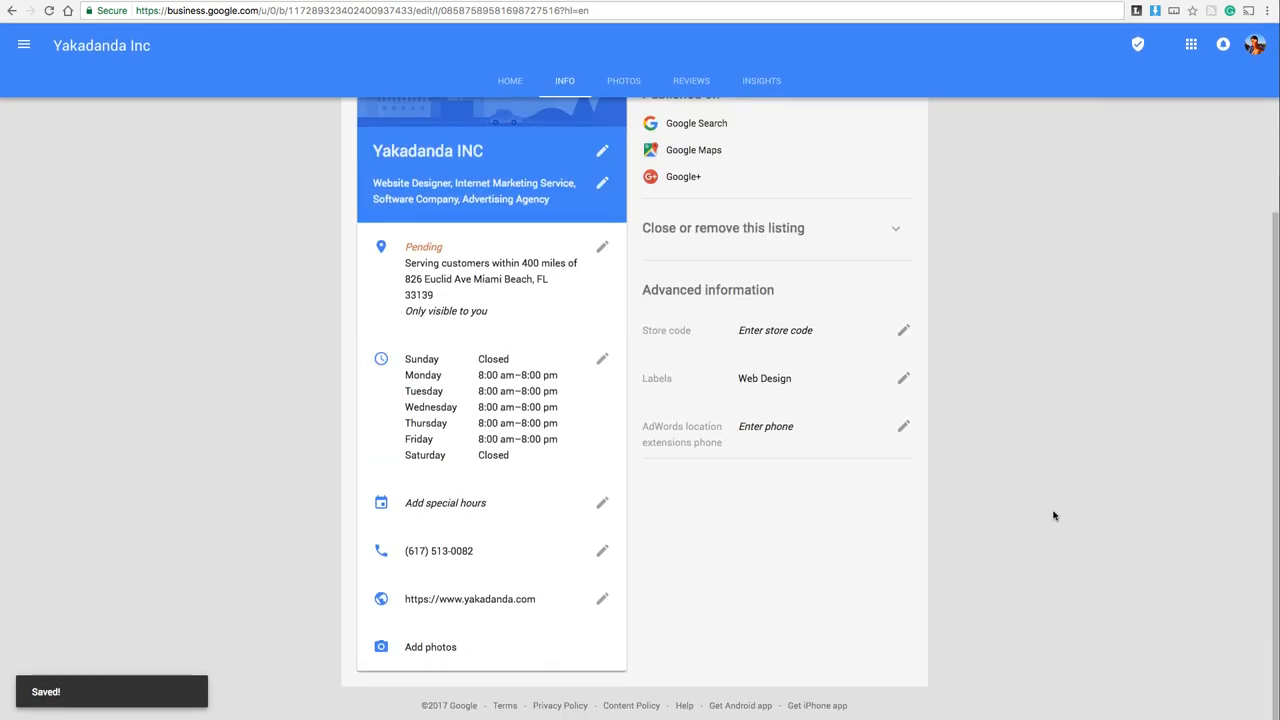
scroll("up", 3)
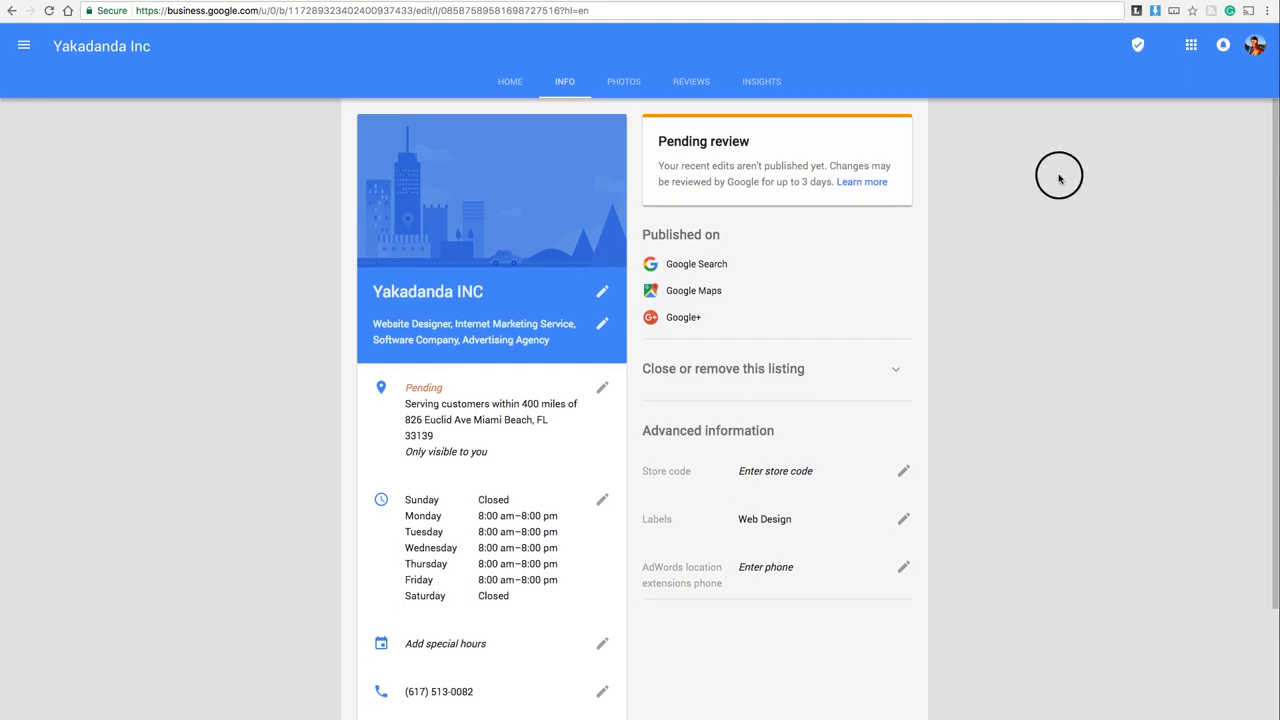
mouse_move(1060, 178)
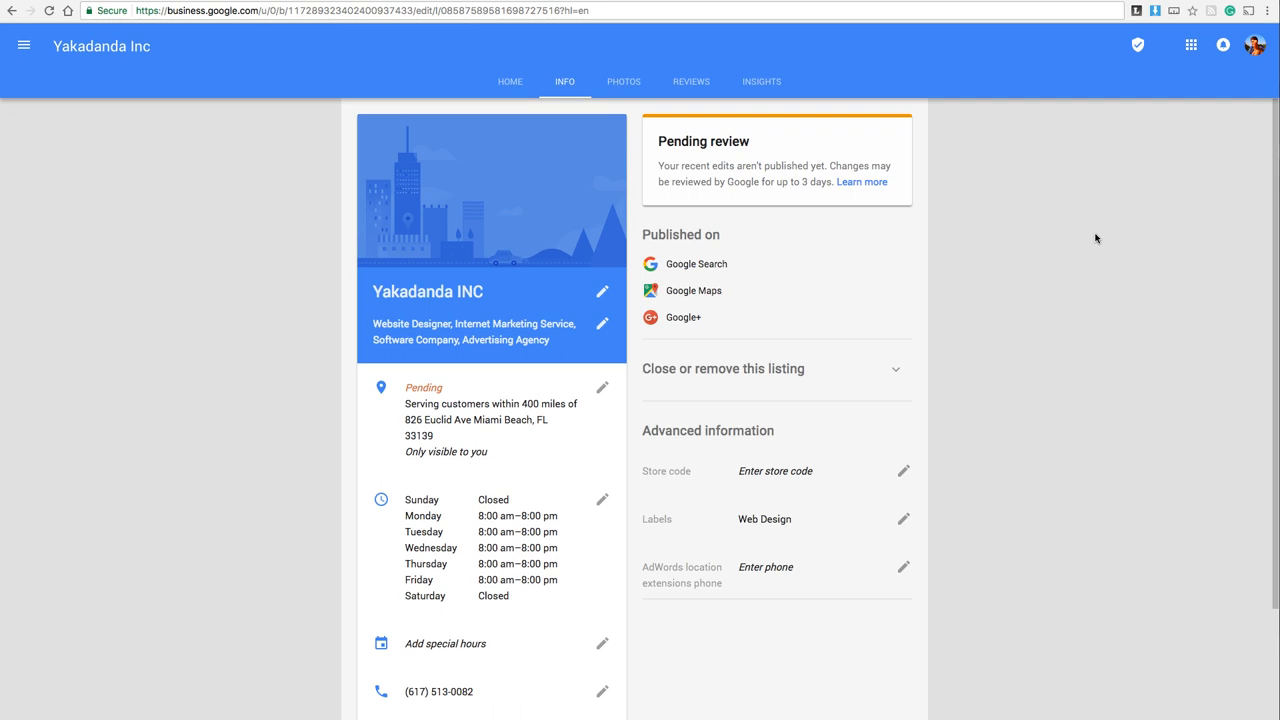
scroll("down", 3)
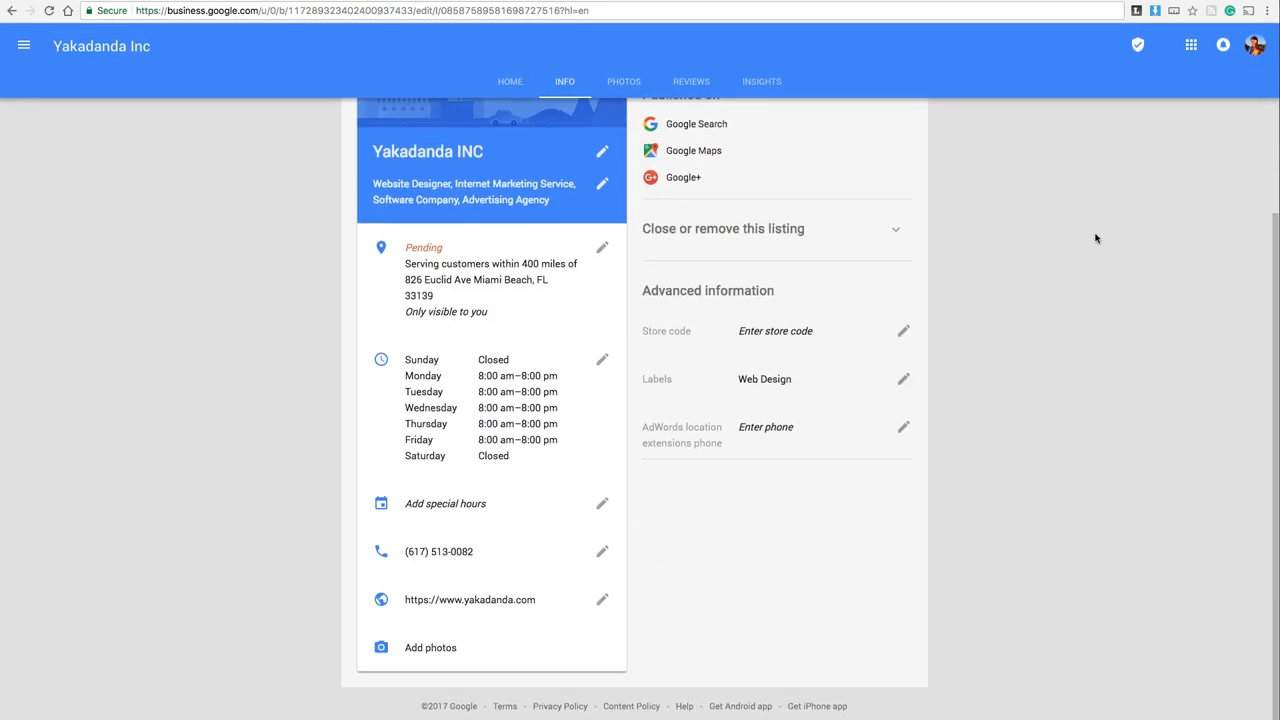